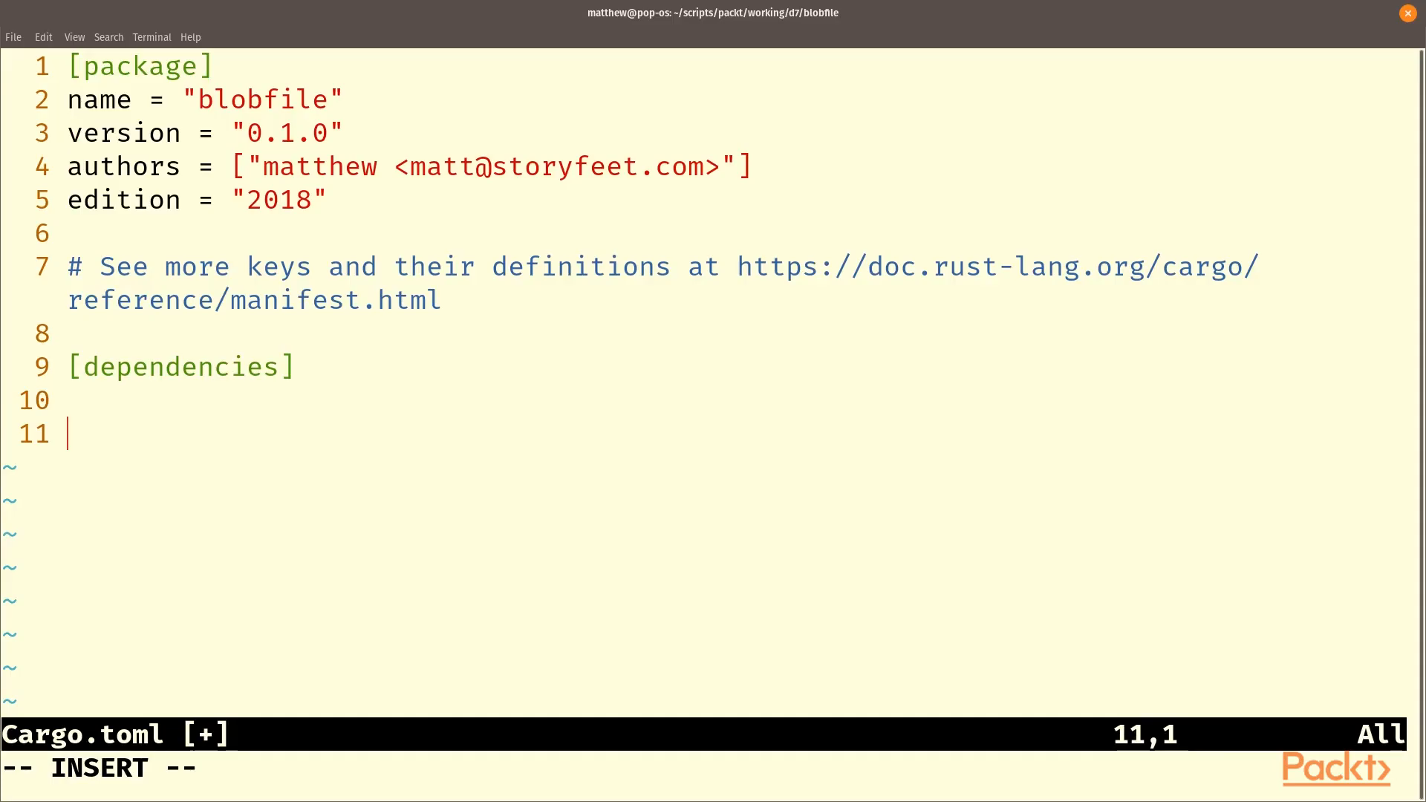
Add serde="1.0.104" under [dependencies] and start a new line beneath it.
type("serd")
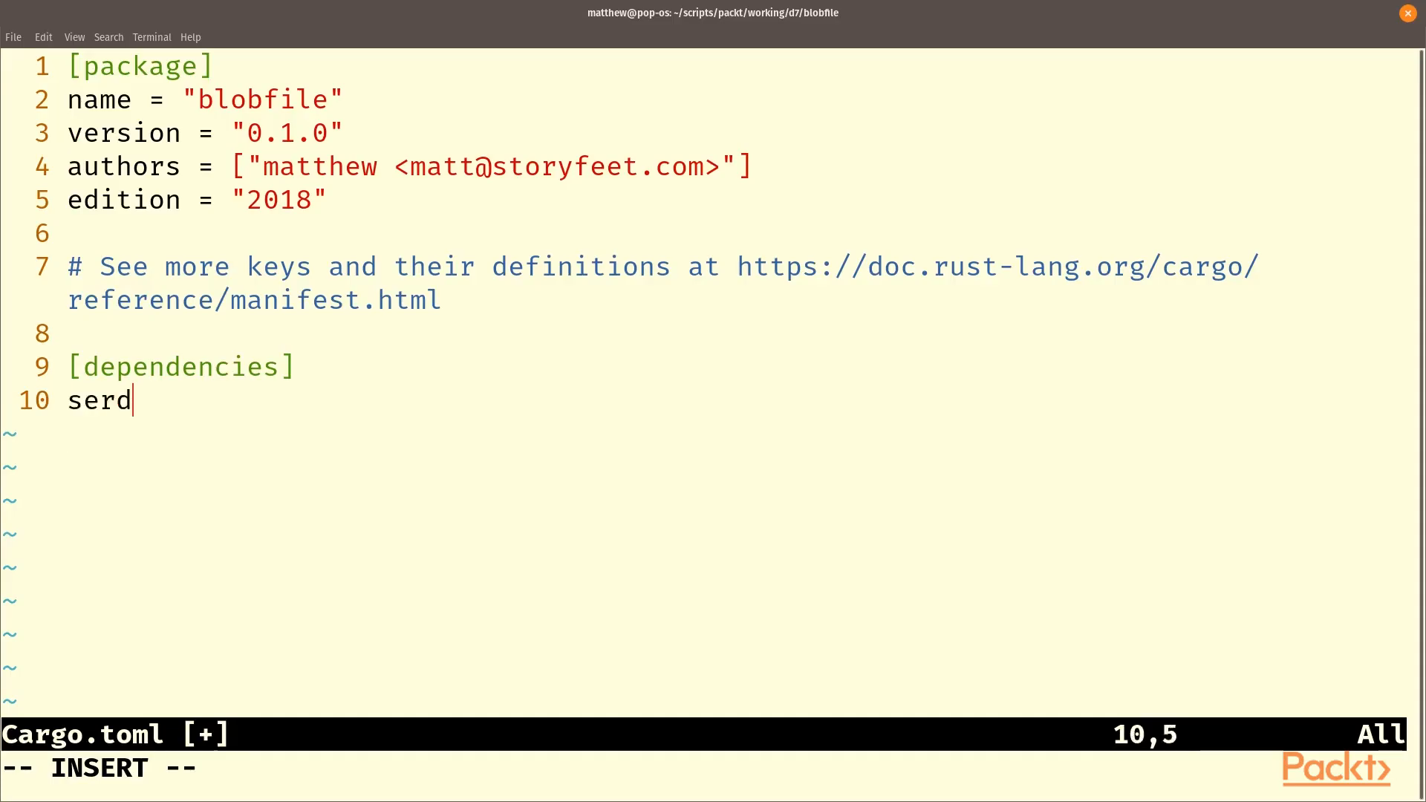
type("e=")
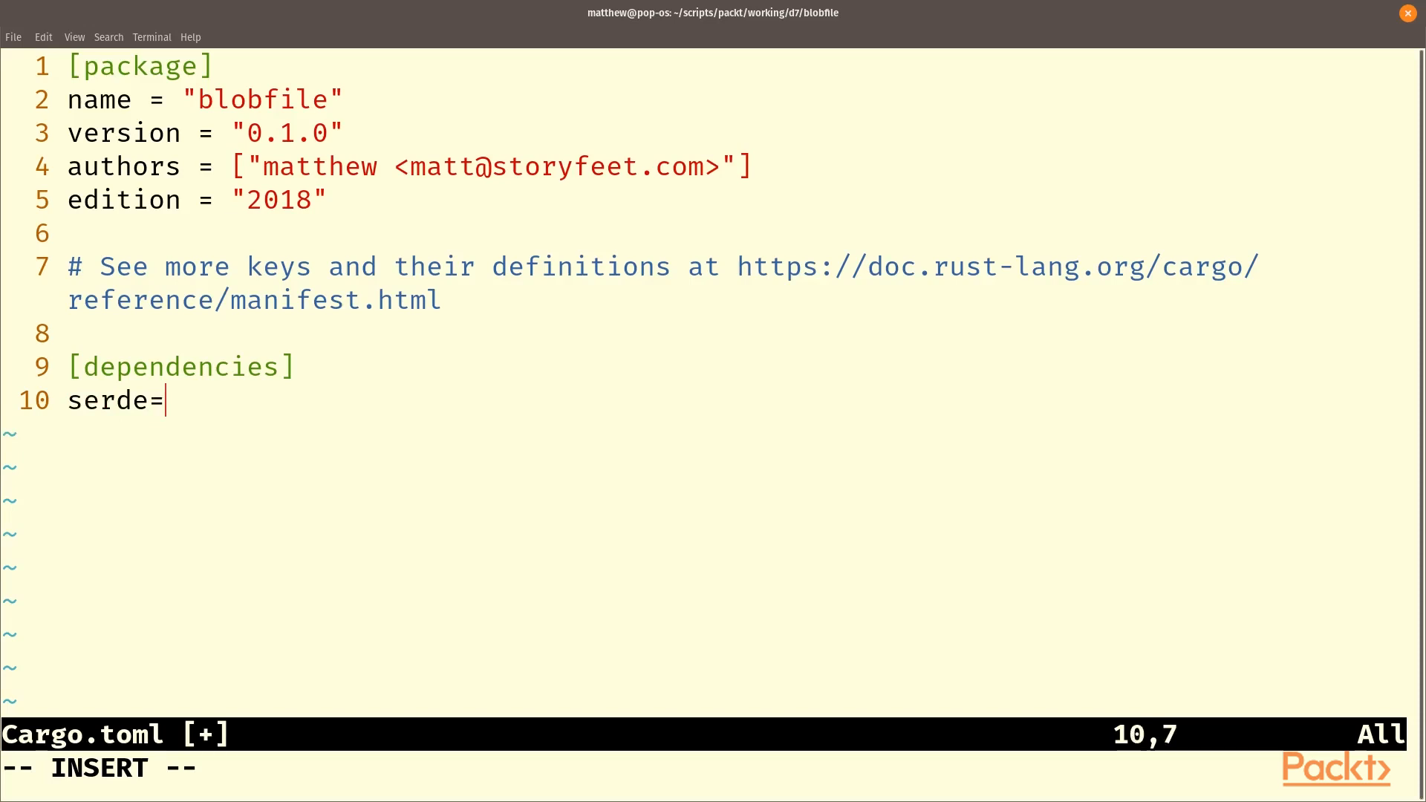
type("\"1.")
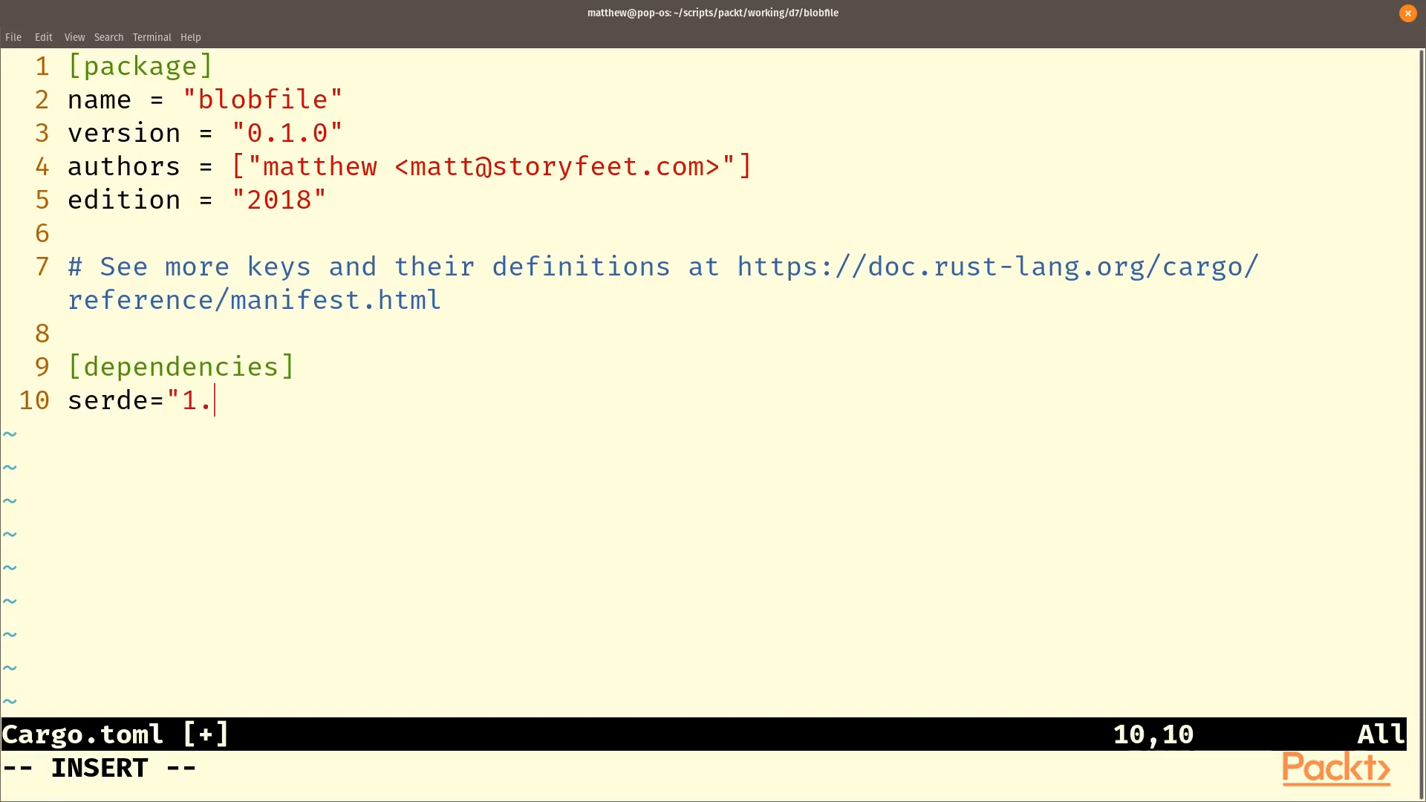
type("0.10")
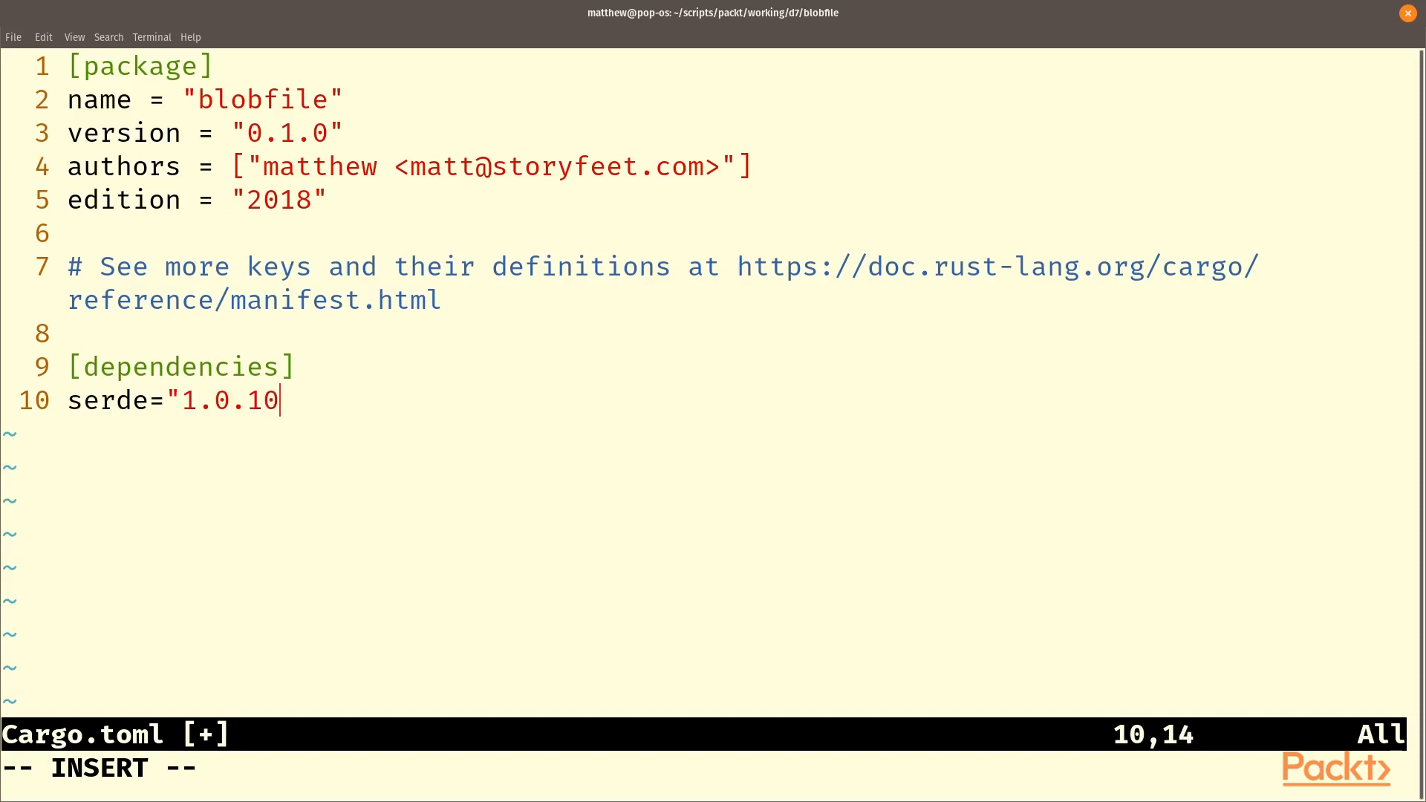
type("4\"")
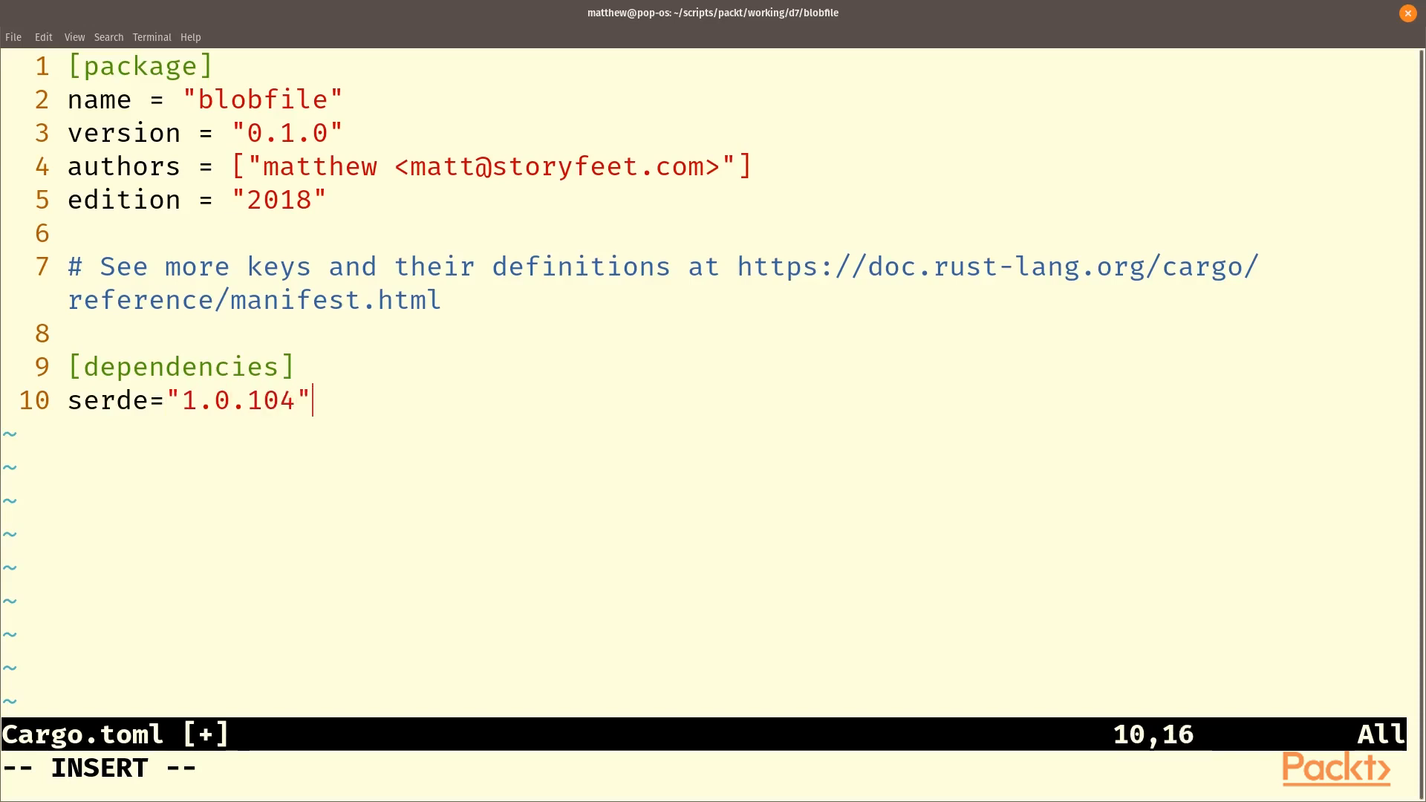
key("Return")
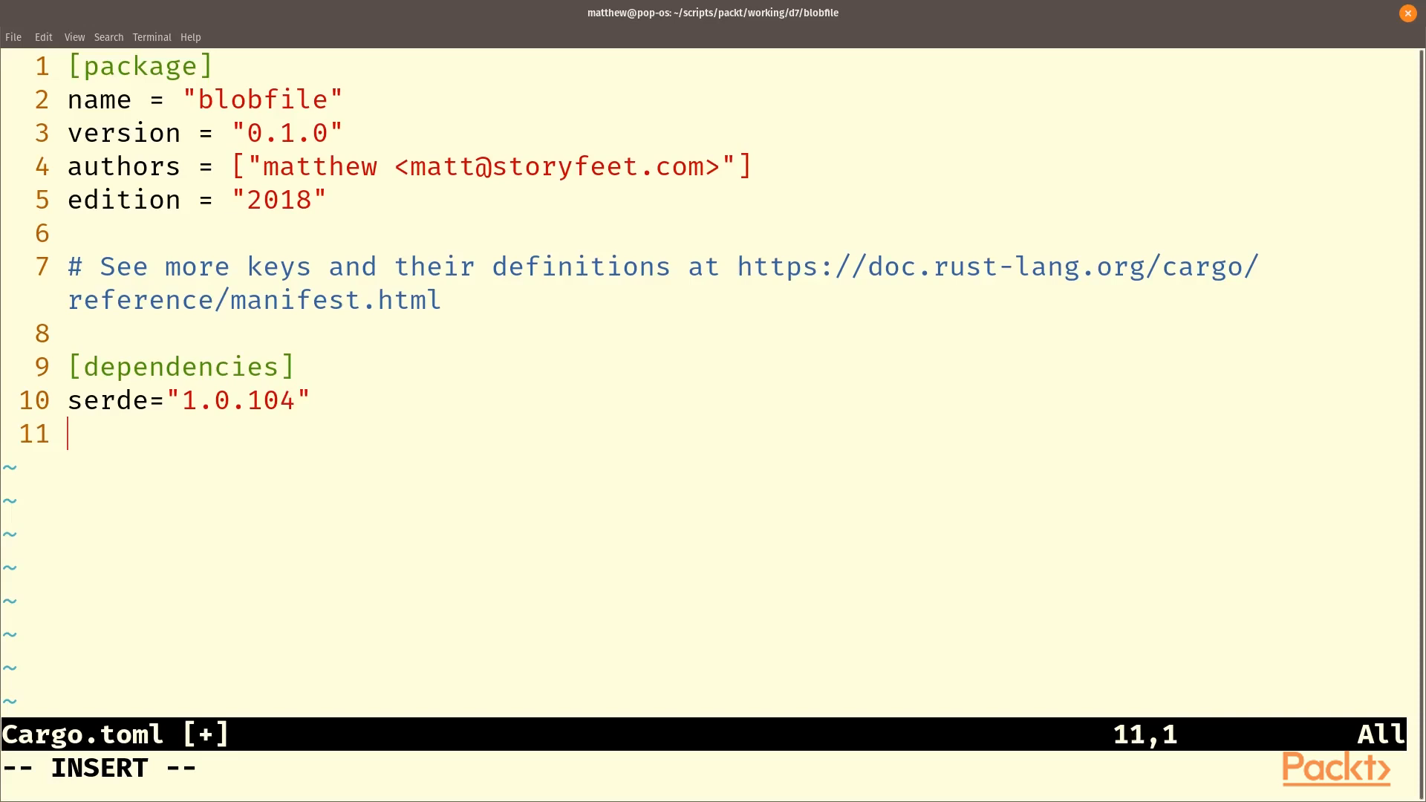
Add serde_derive 1.0.104 and bincode 1.2.1 as dependencies.
type("ser")
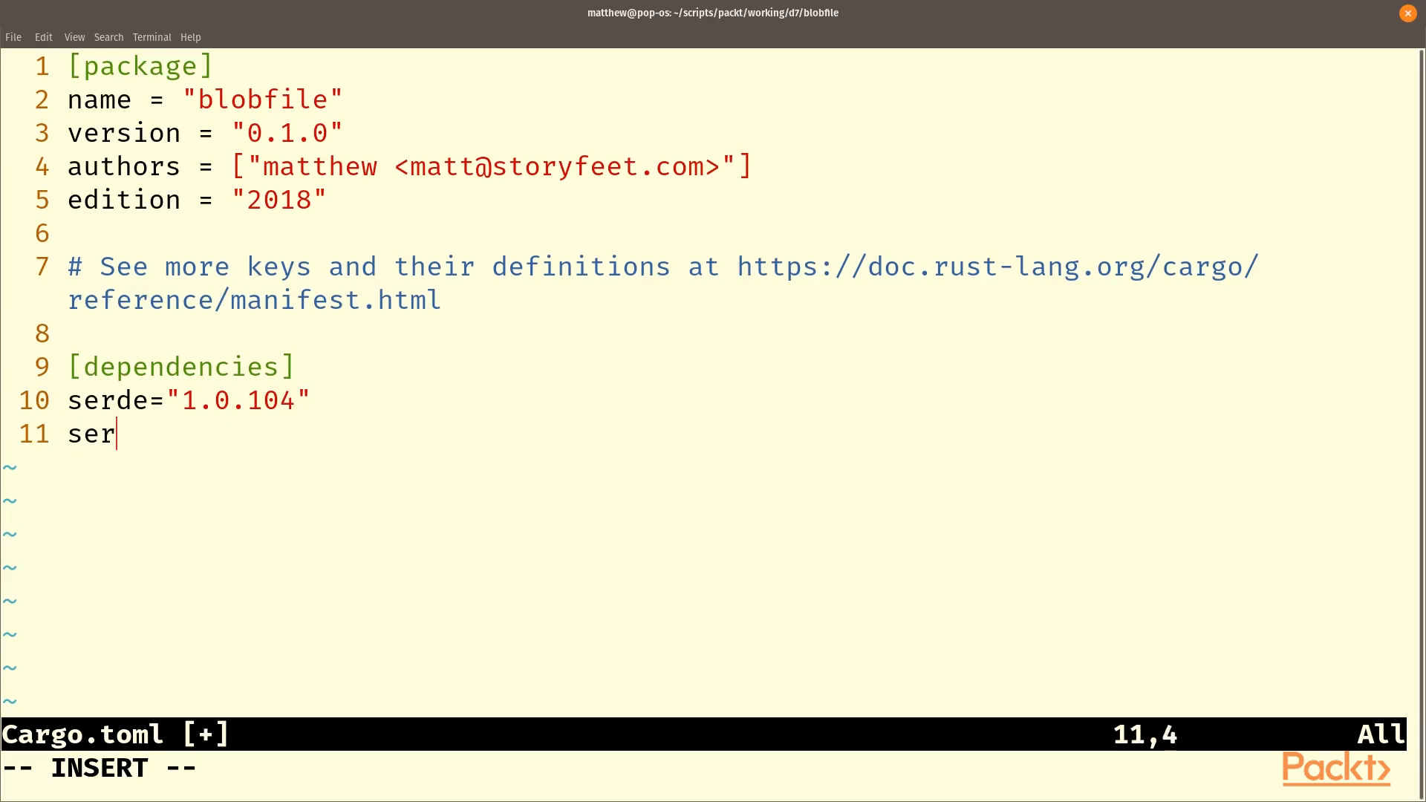
type("de_der")
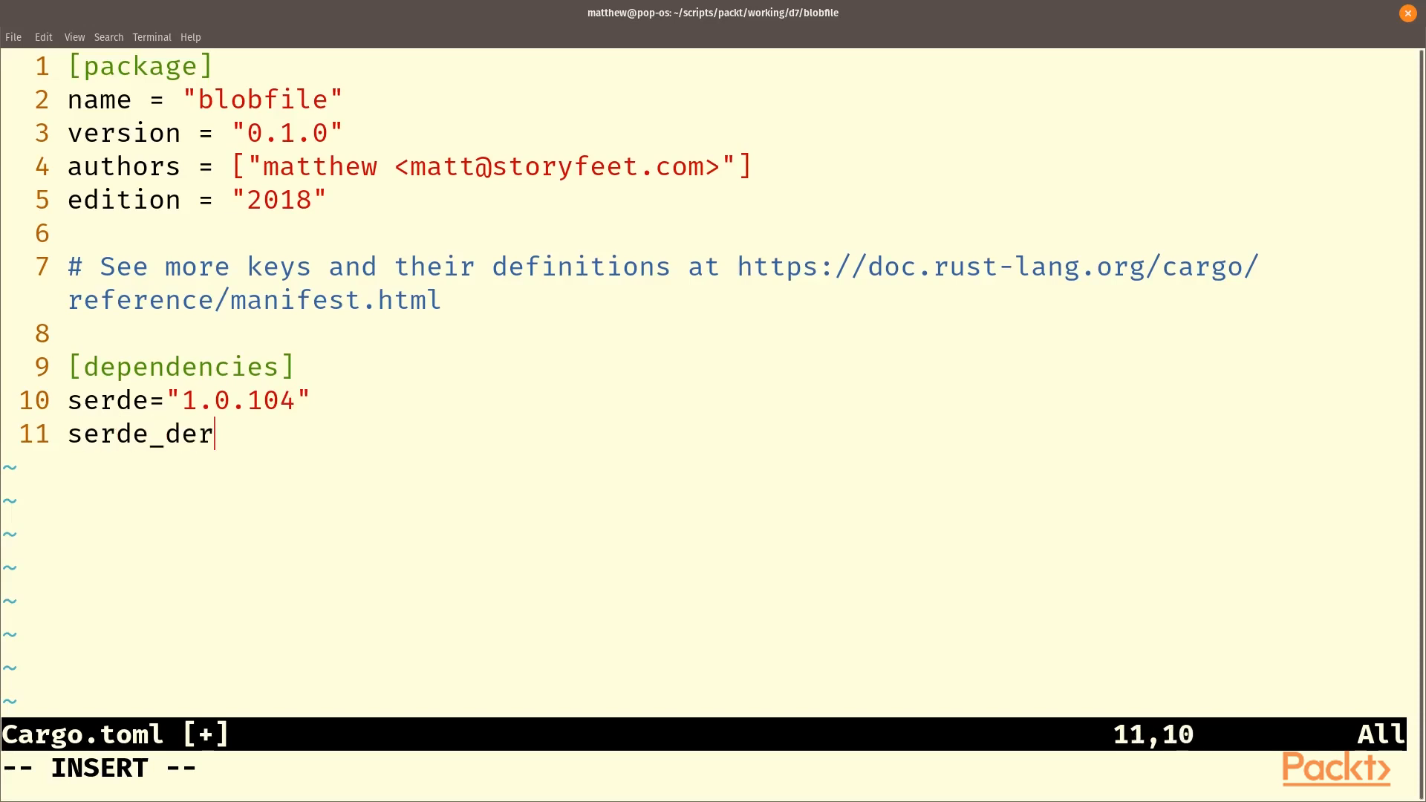
type("ive=\"")
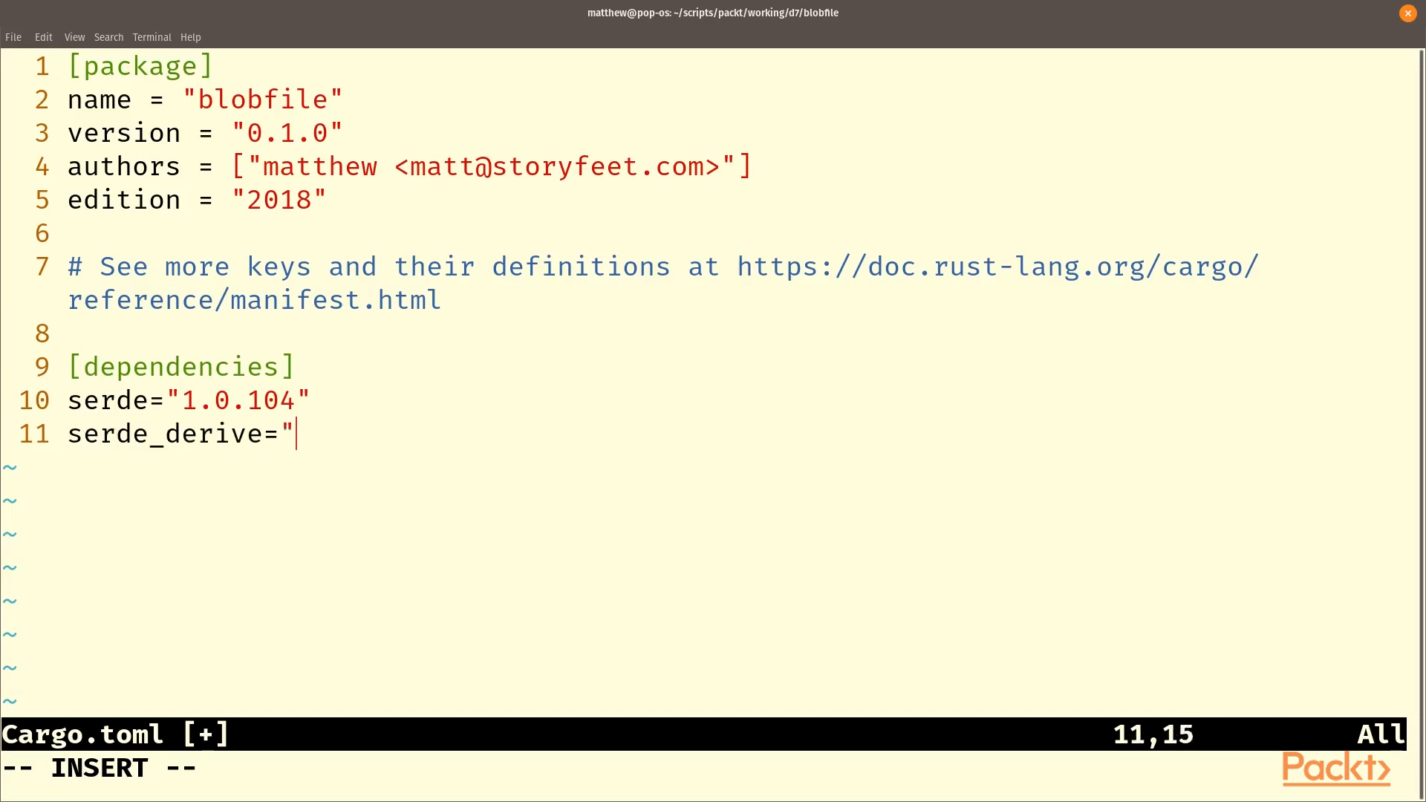
type("1.0.104")
type("binco")
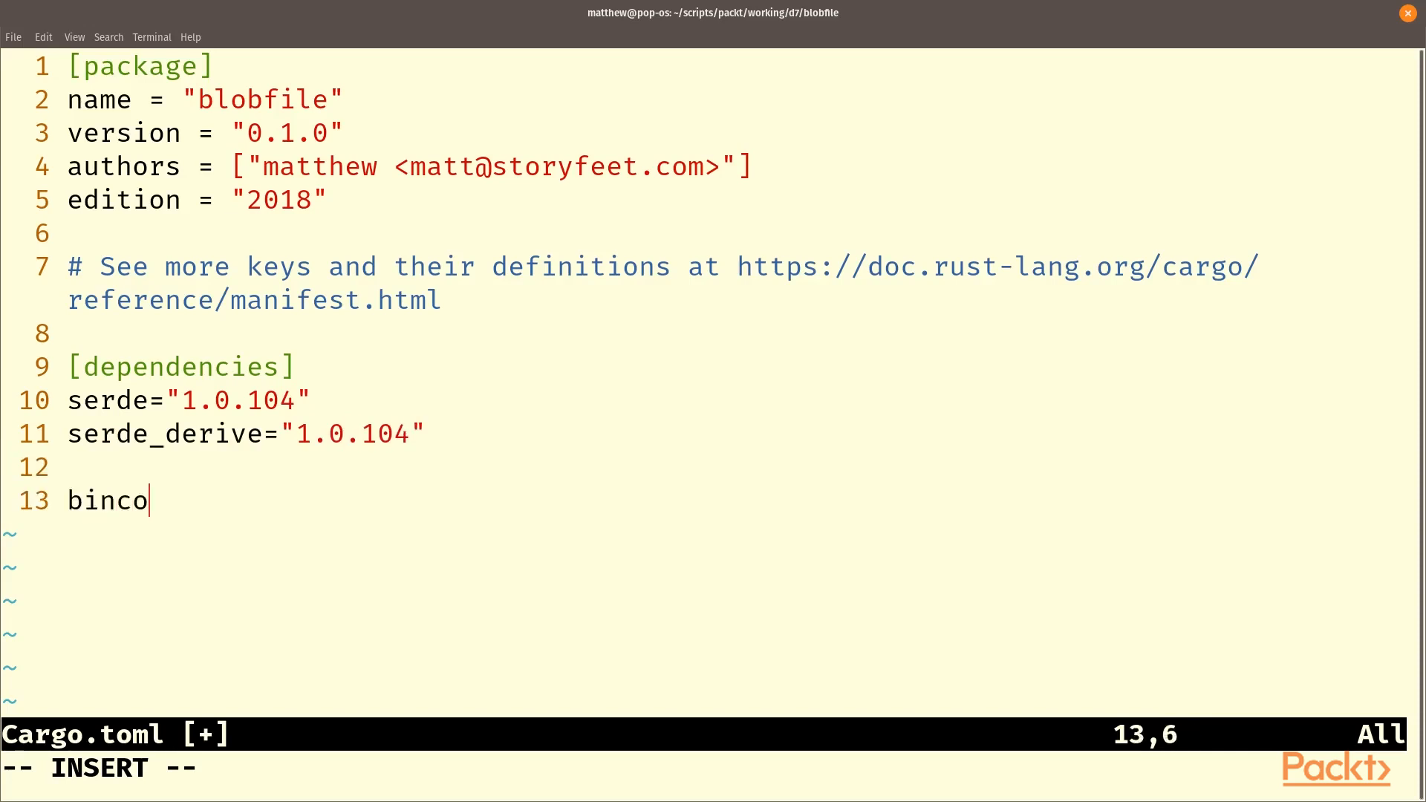
type("de")
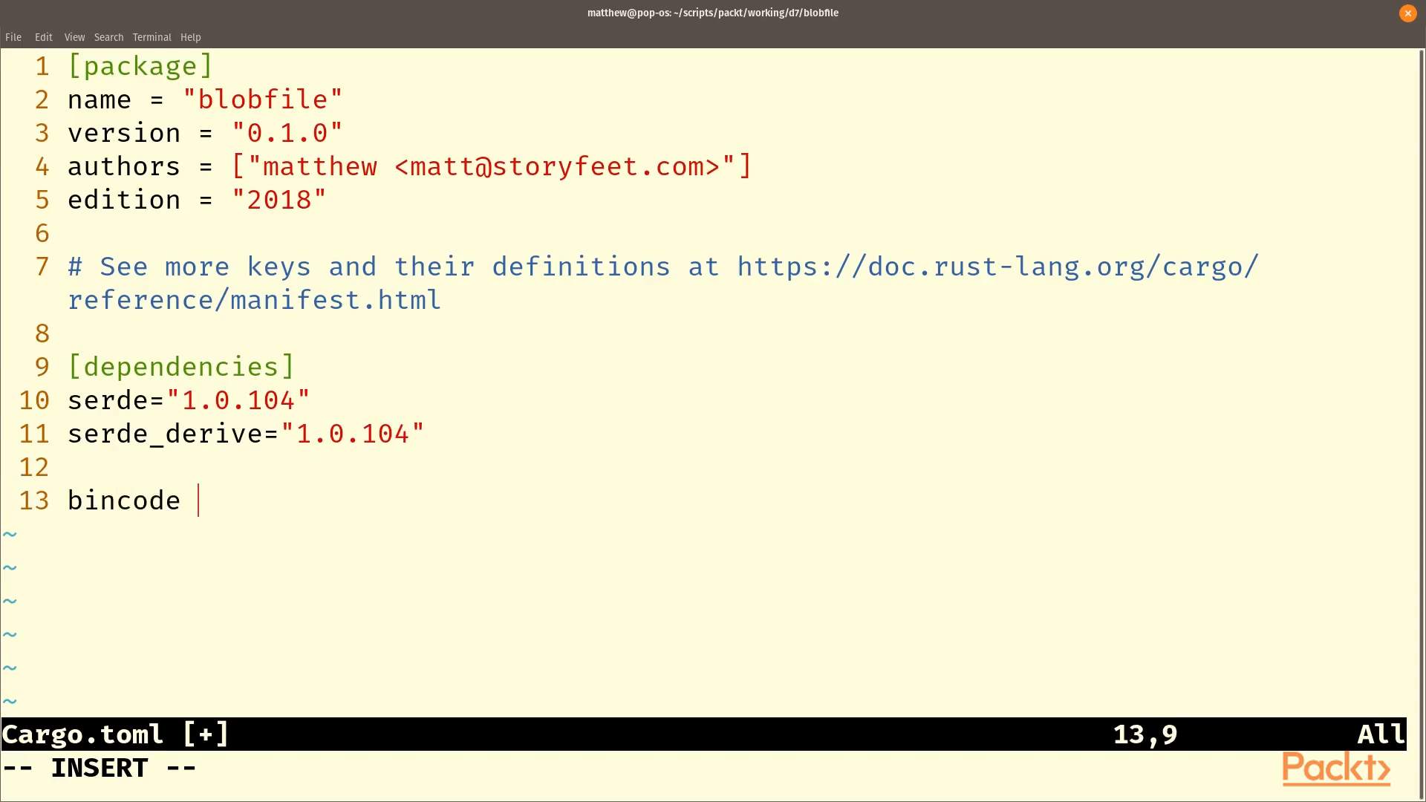
type("=\"1.")
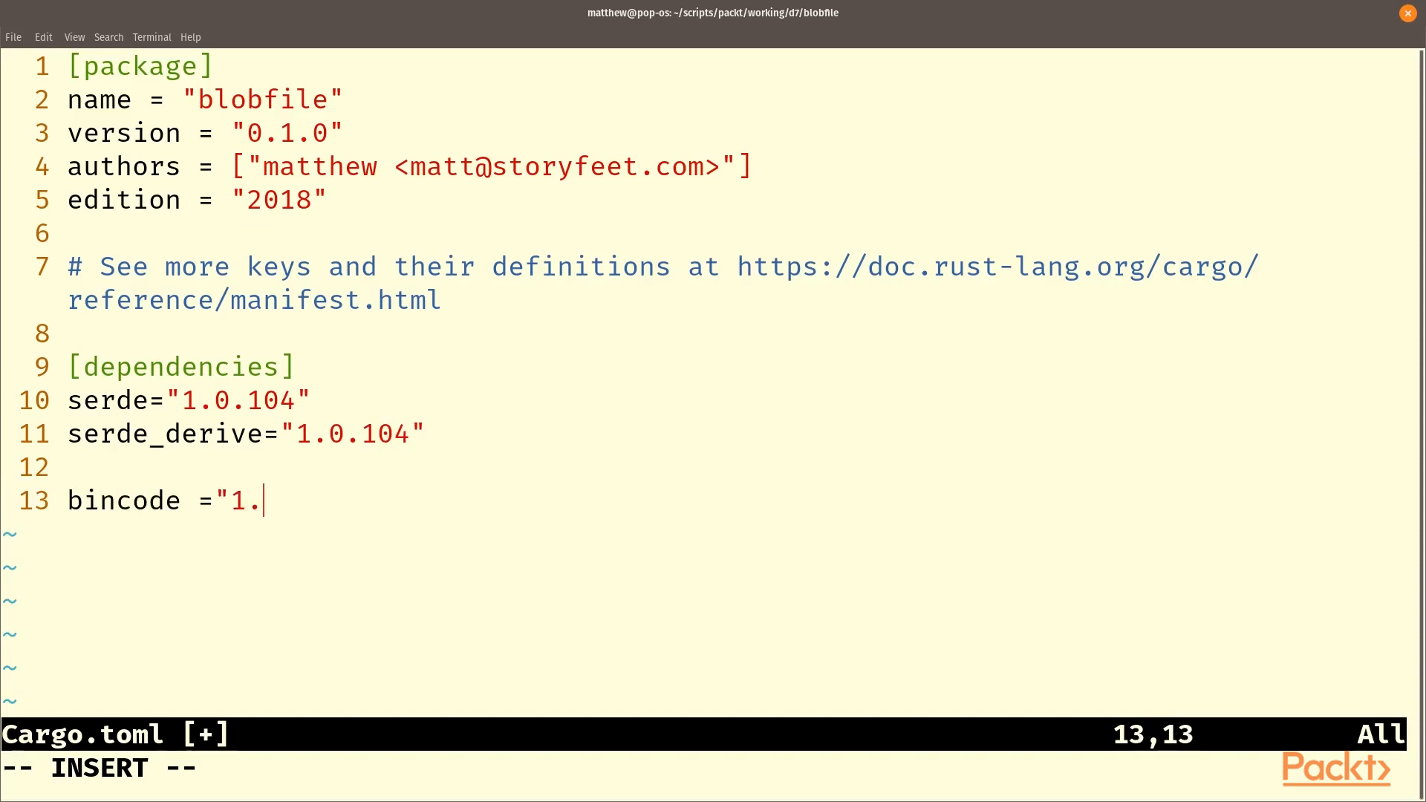
type("2.1\"")
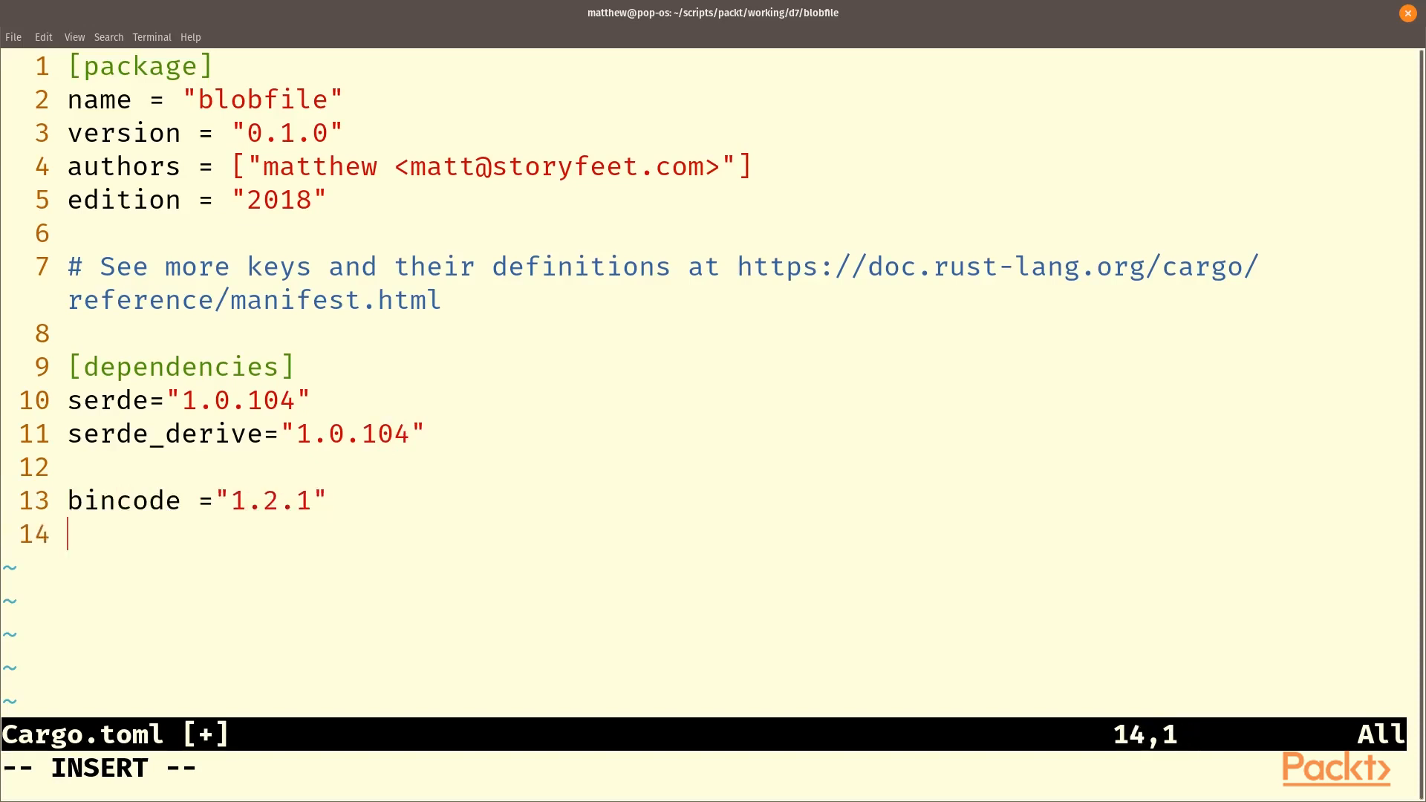
key("Return")
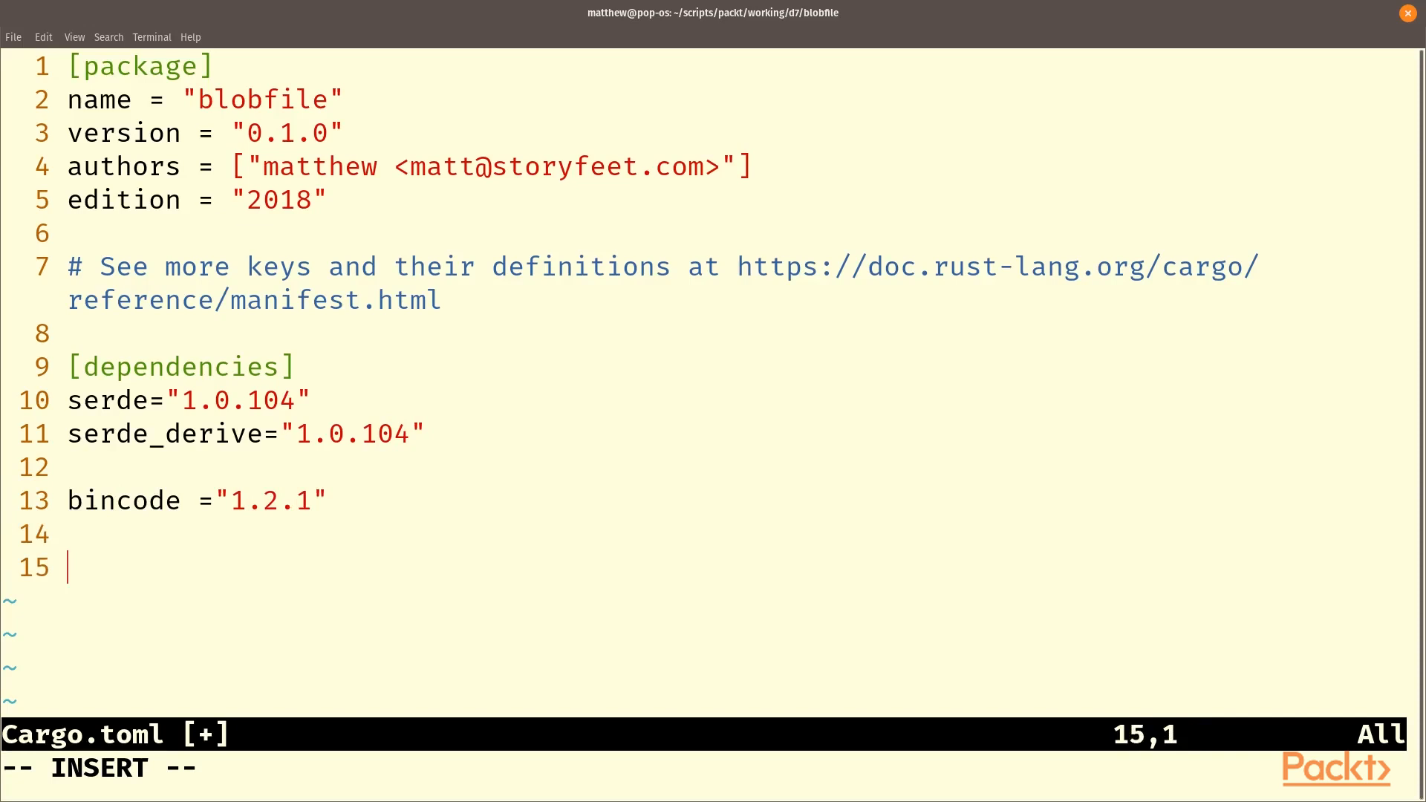
Add failure = "0.1.6" as a dependency on a new line.
type("failu")
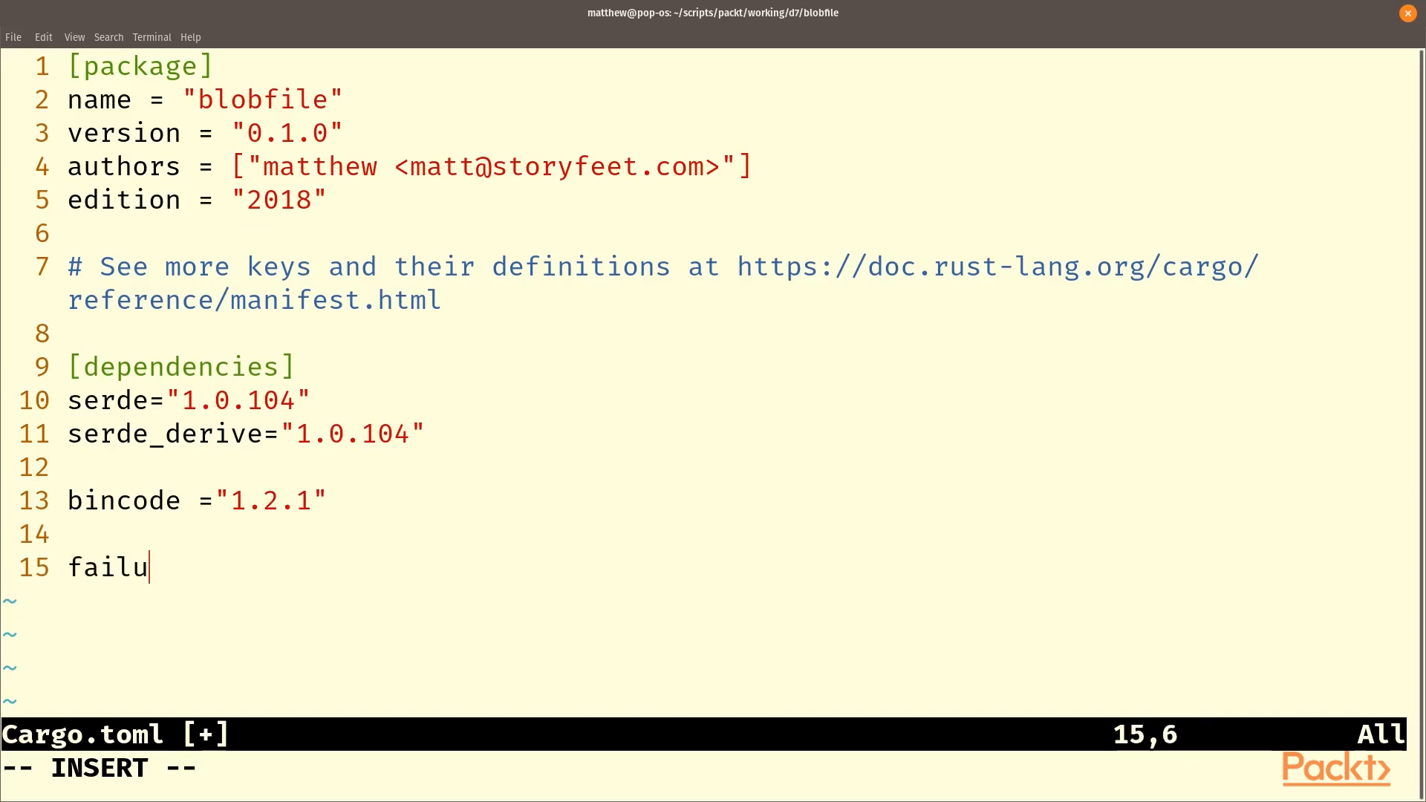
type("re = \"")
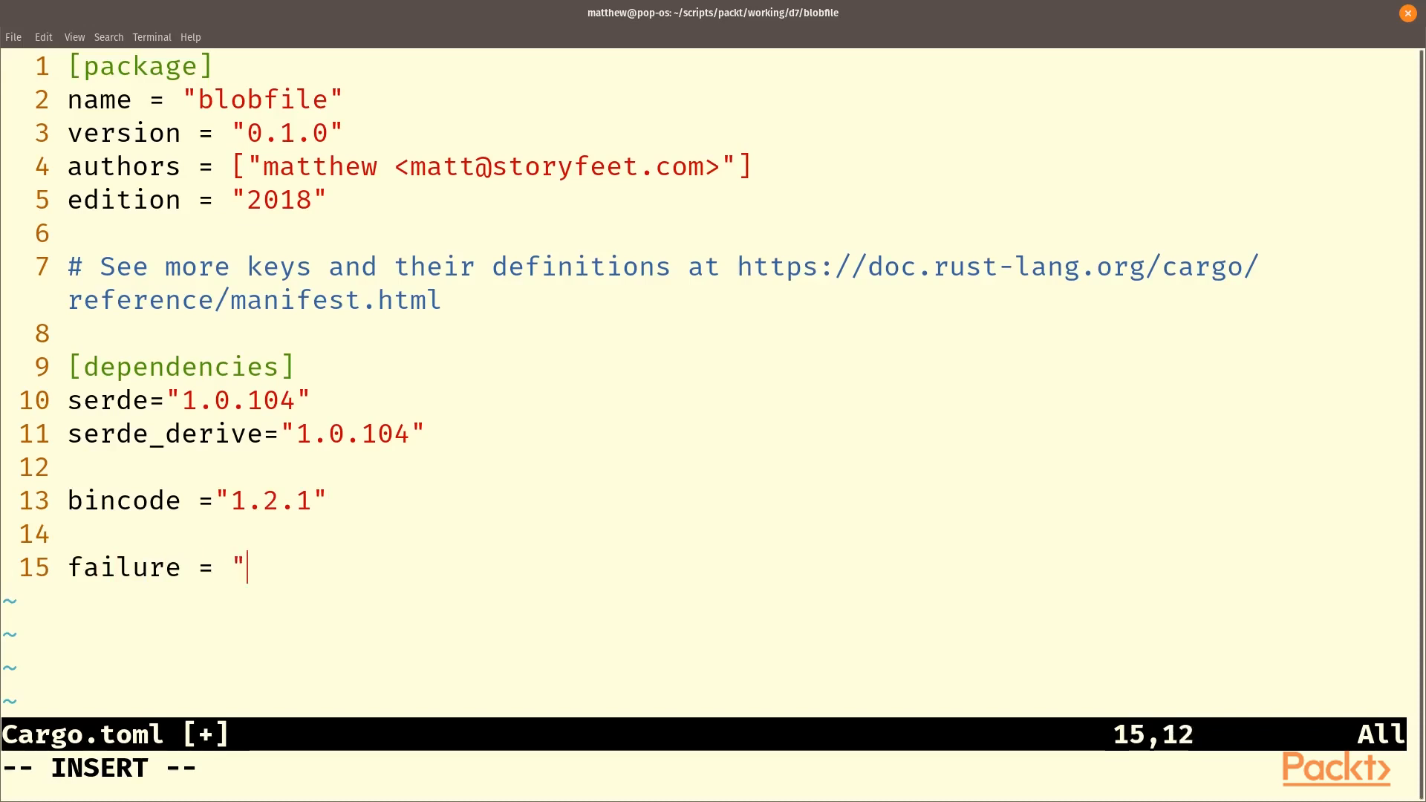
type("0.")
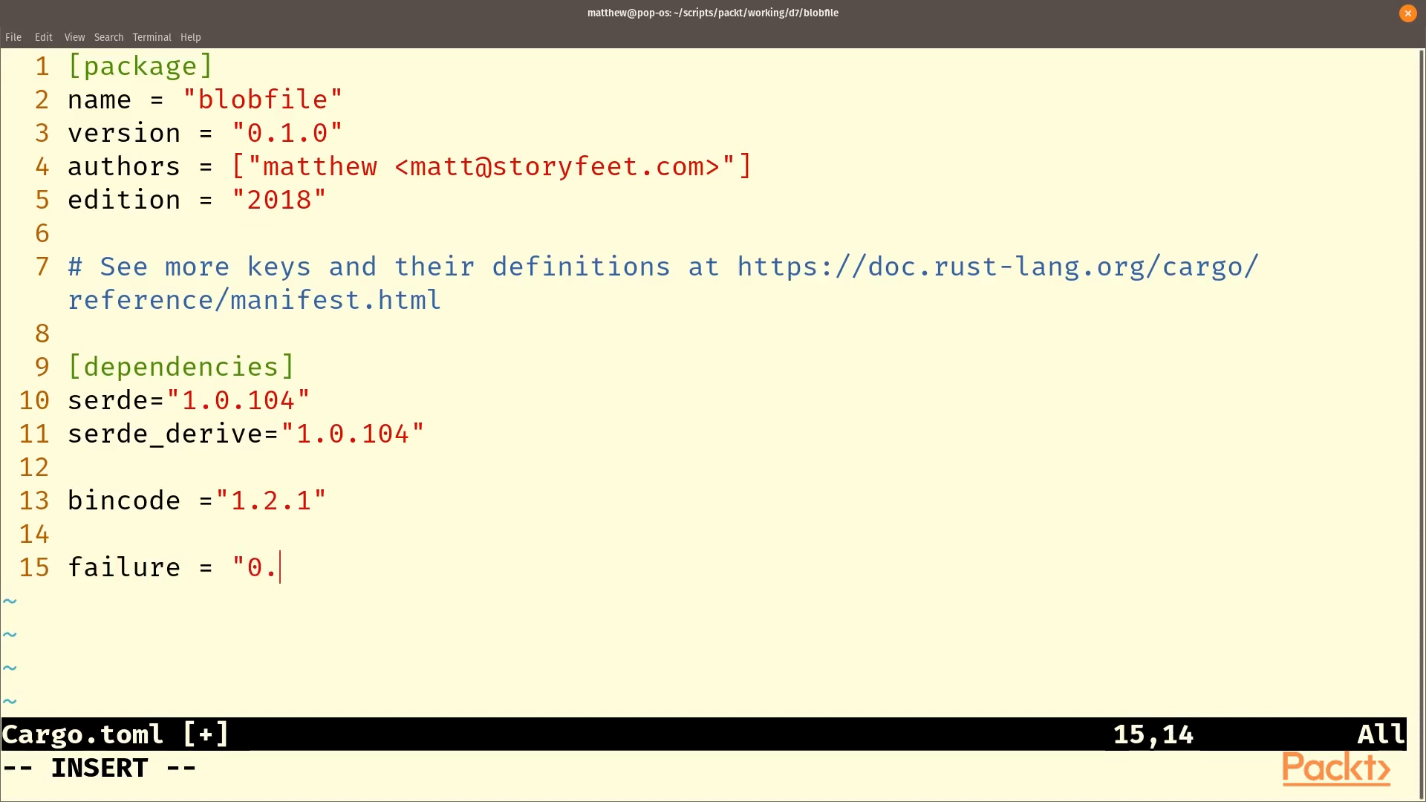
type("1.6\"")
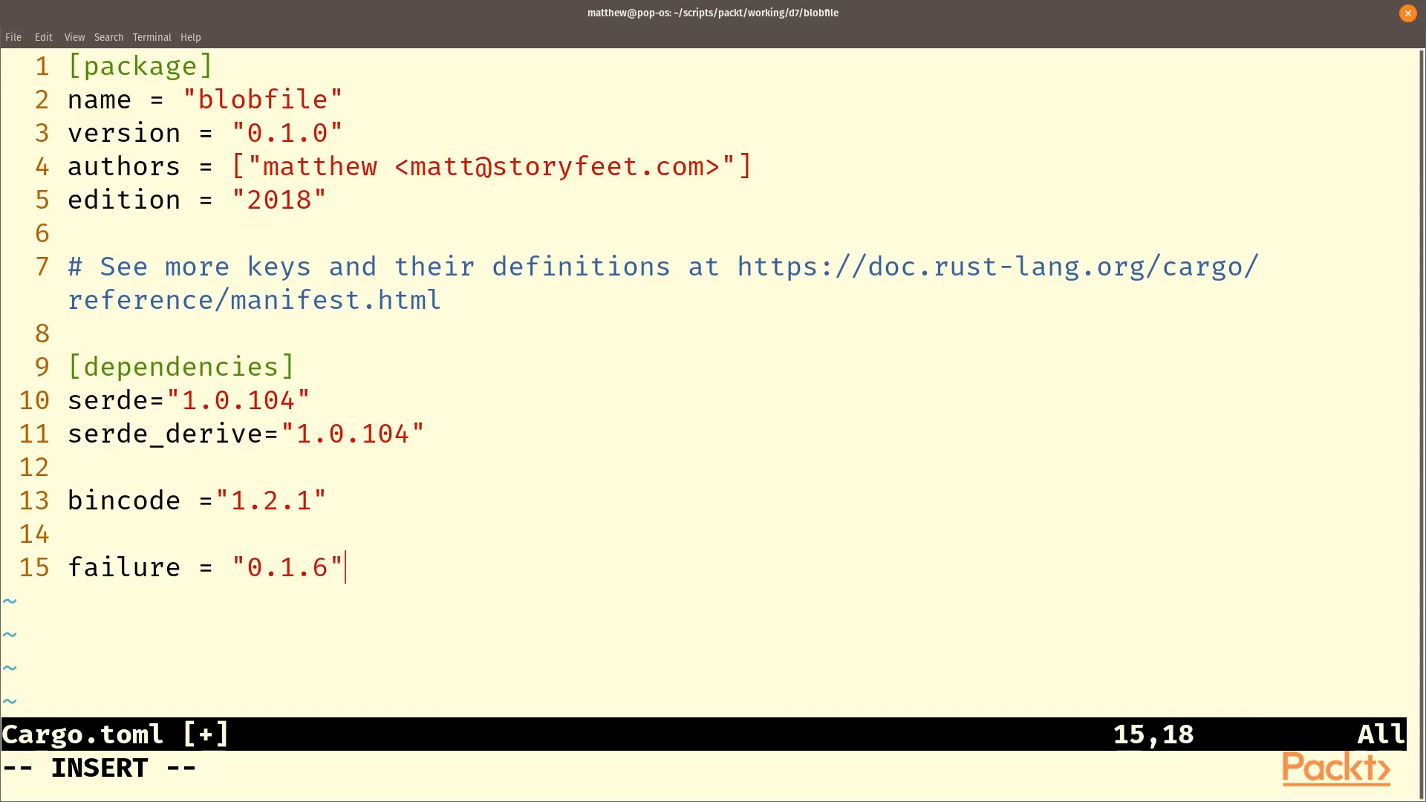
key("Return")
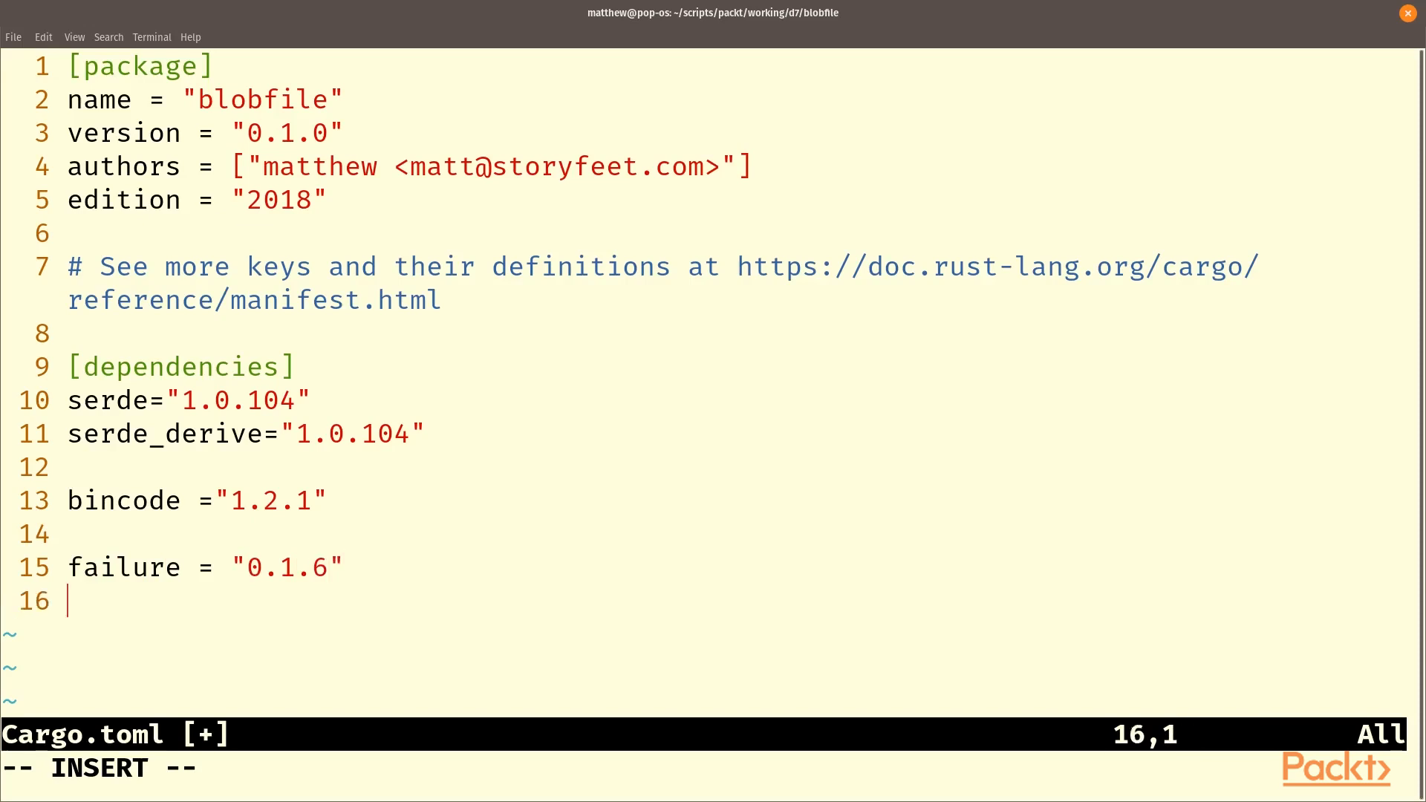
Add failure_derive 0.1.6 and rand 0.7.3 dependencies.
type("f")
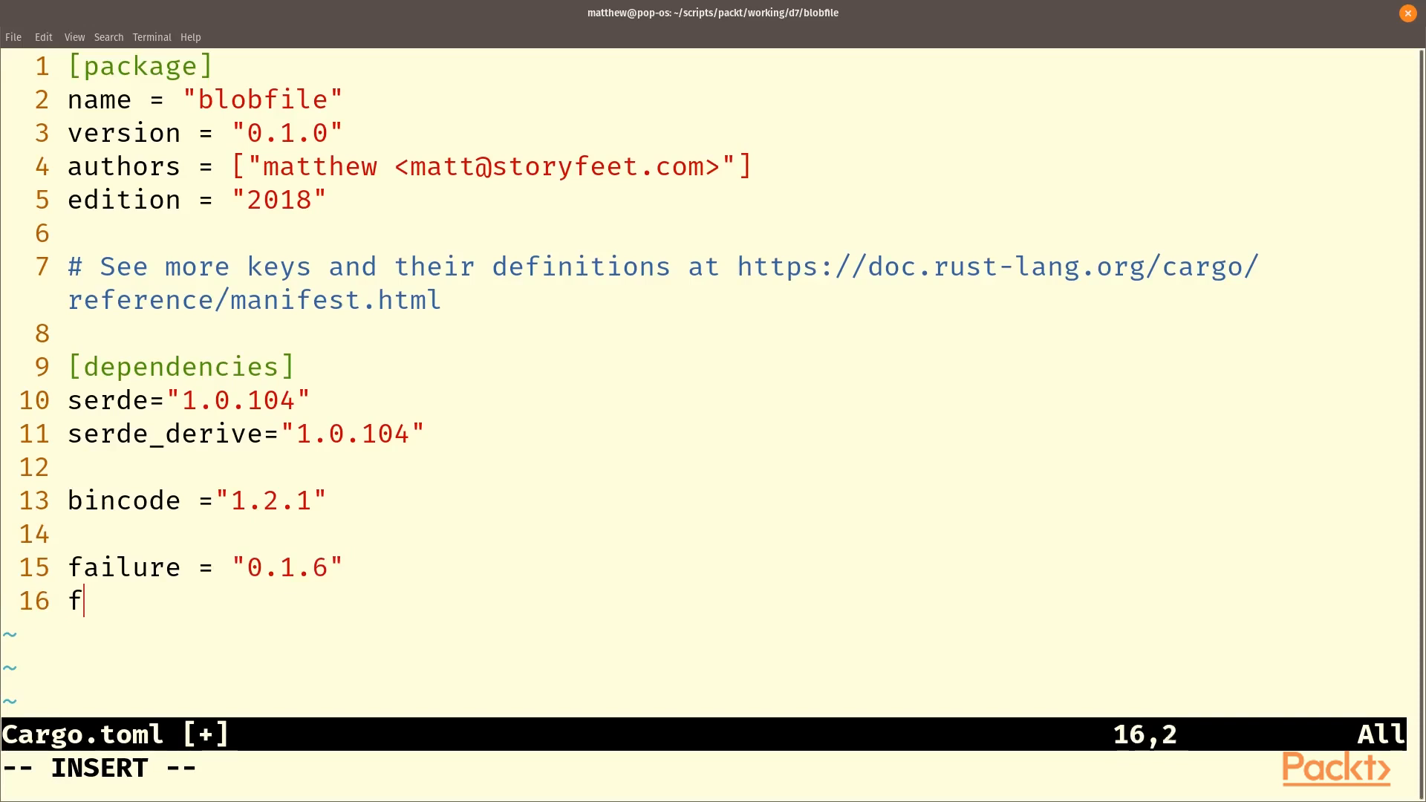
type("ailure")
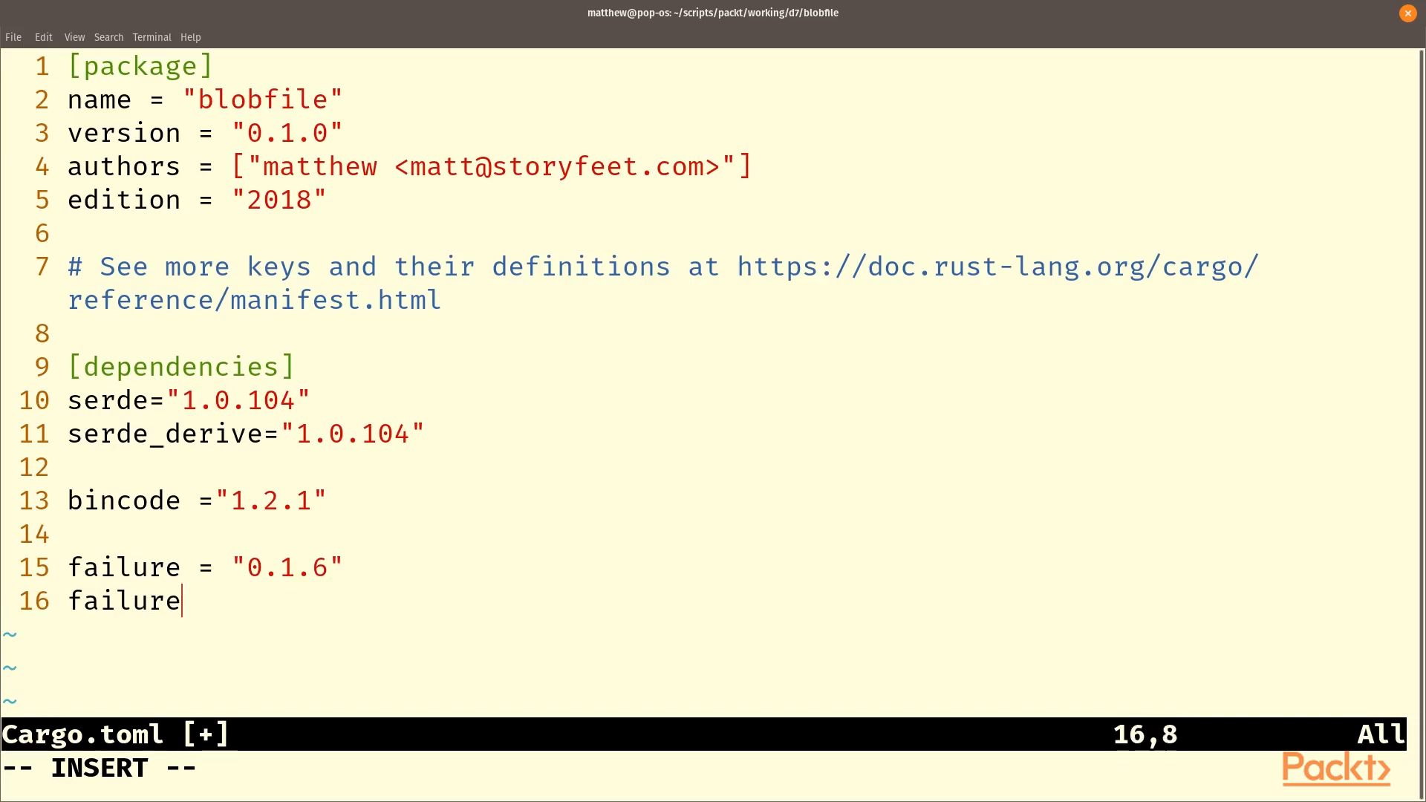
type("_derive")
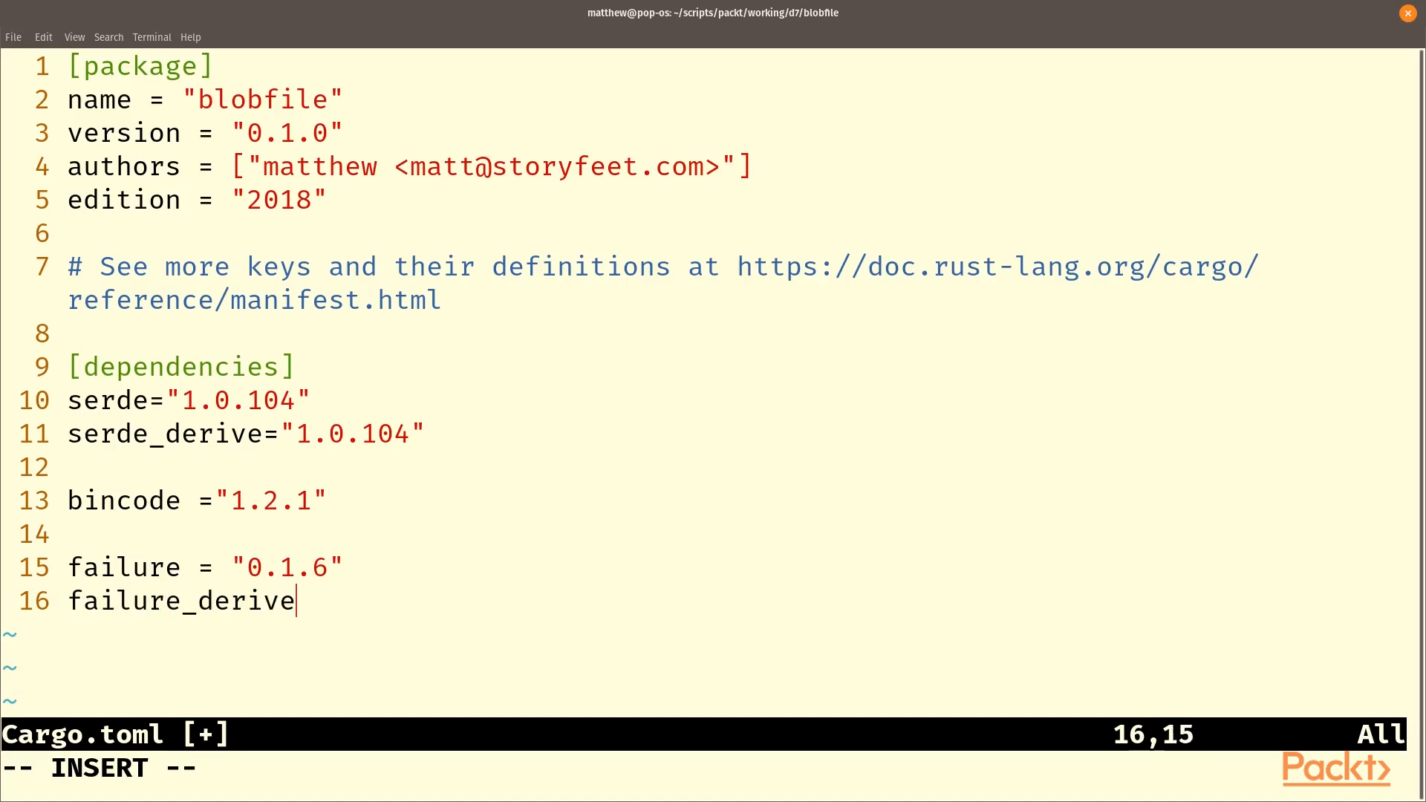
type("=\"")
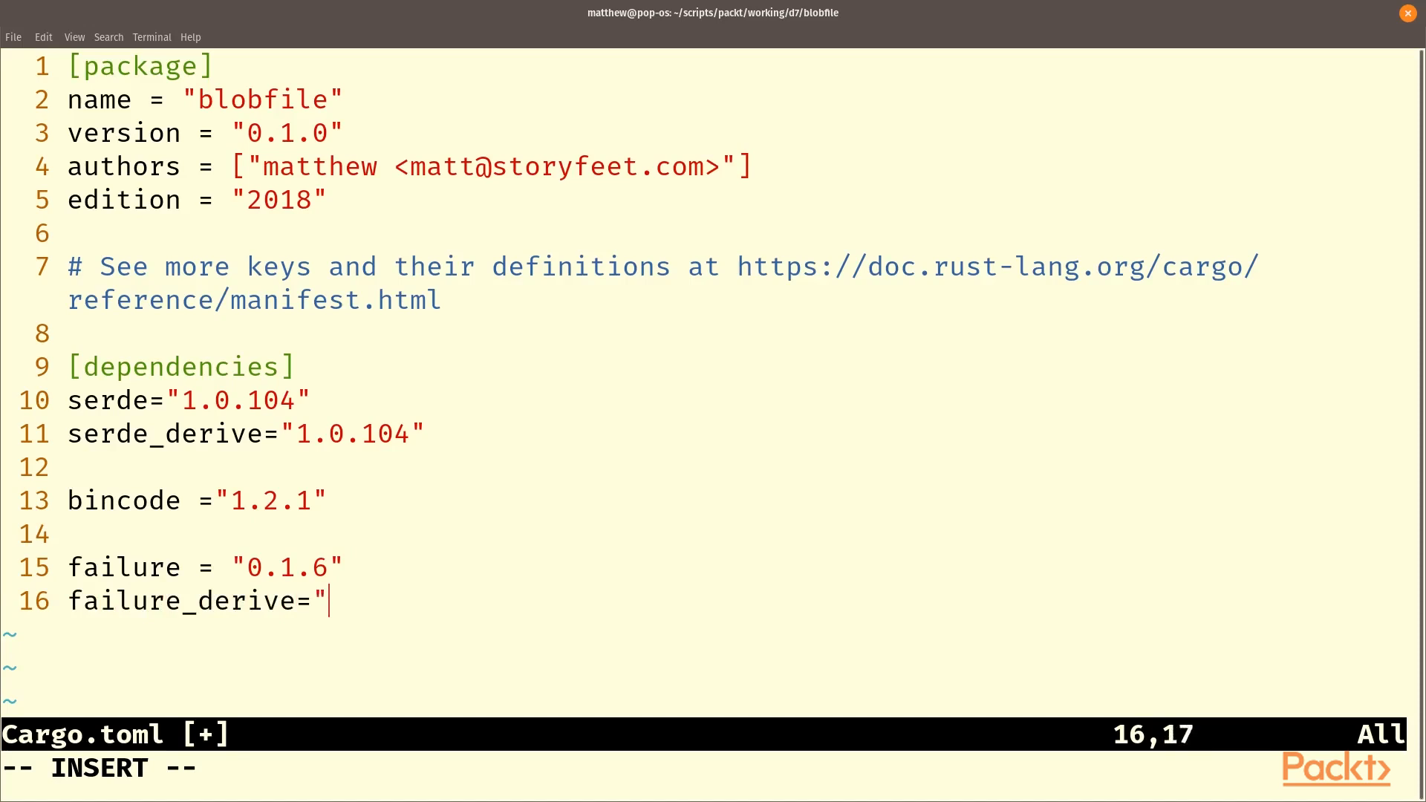
type("0.1.6")
type("rand")
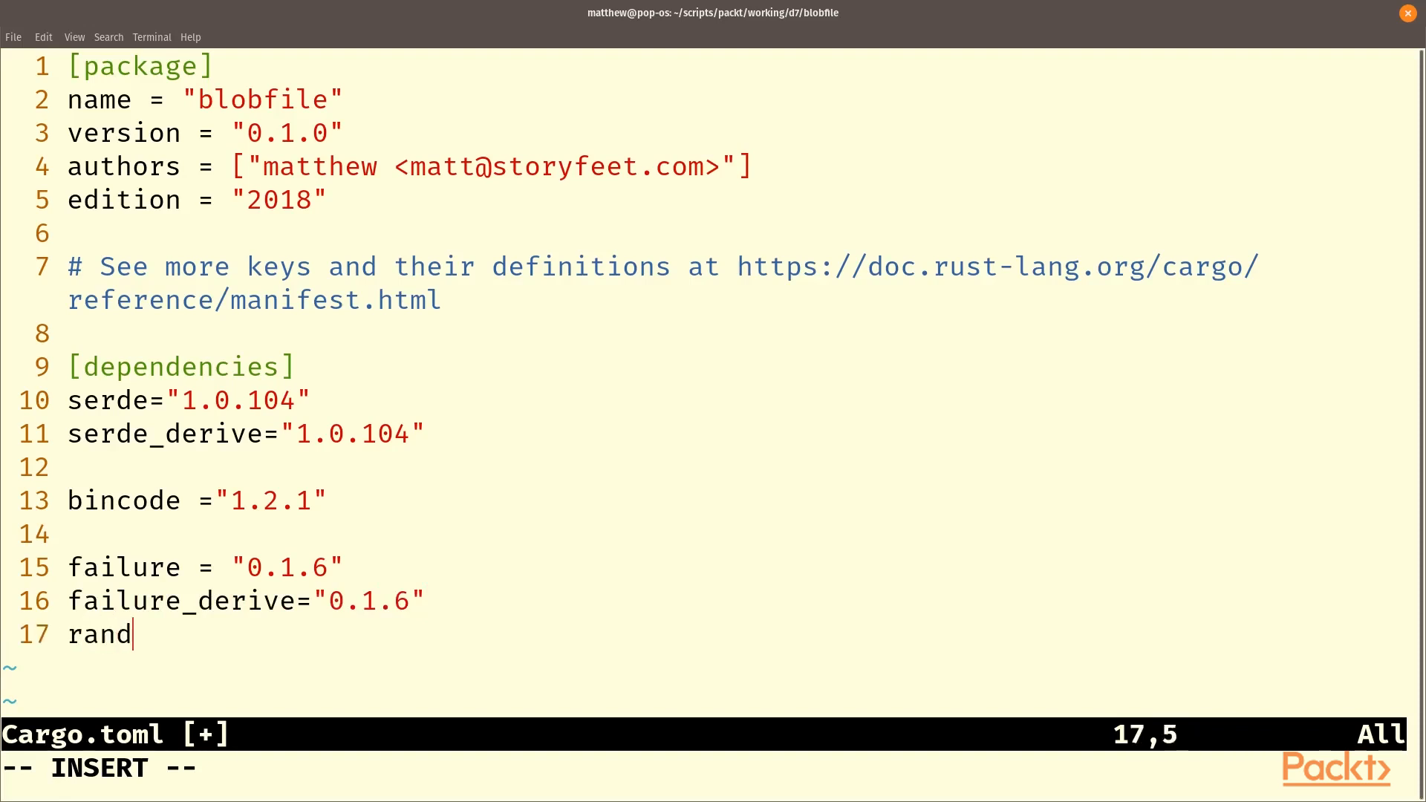
type("=\"0.")
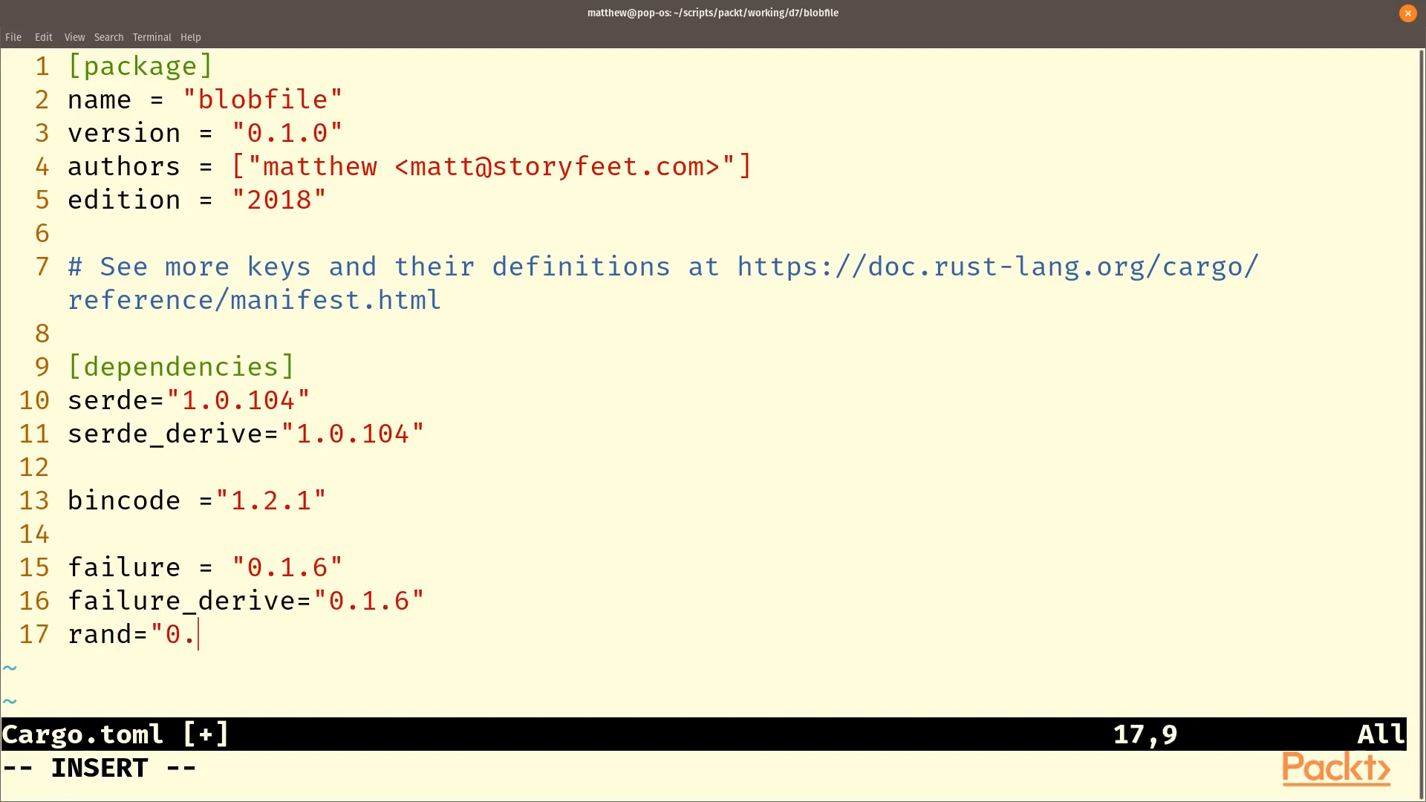
type("7.3\"")
type("hma")
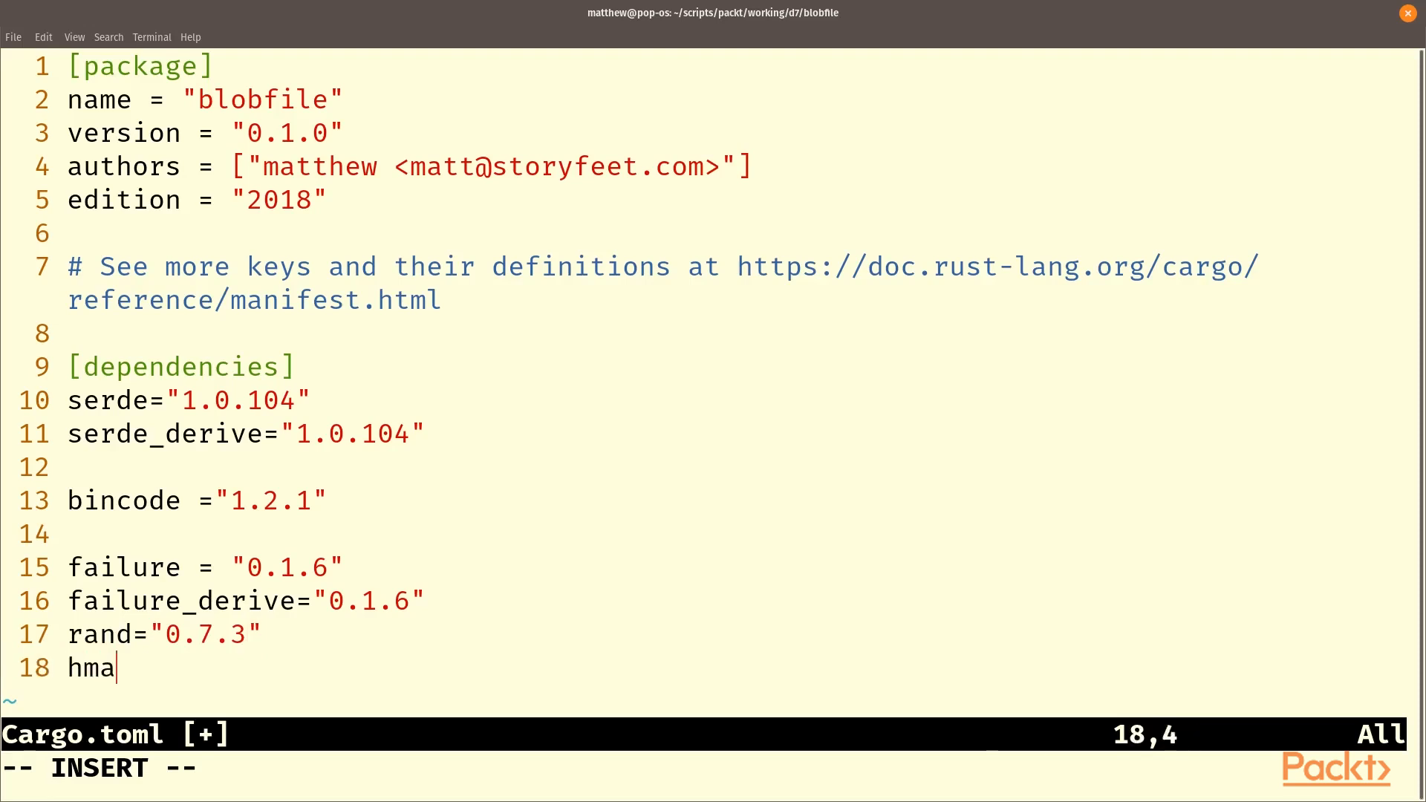
Add hmap = {path="../../d5/hmap/"}, save Cargo.toml, and run cargo test.
type("p =")
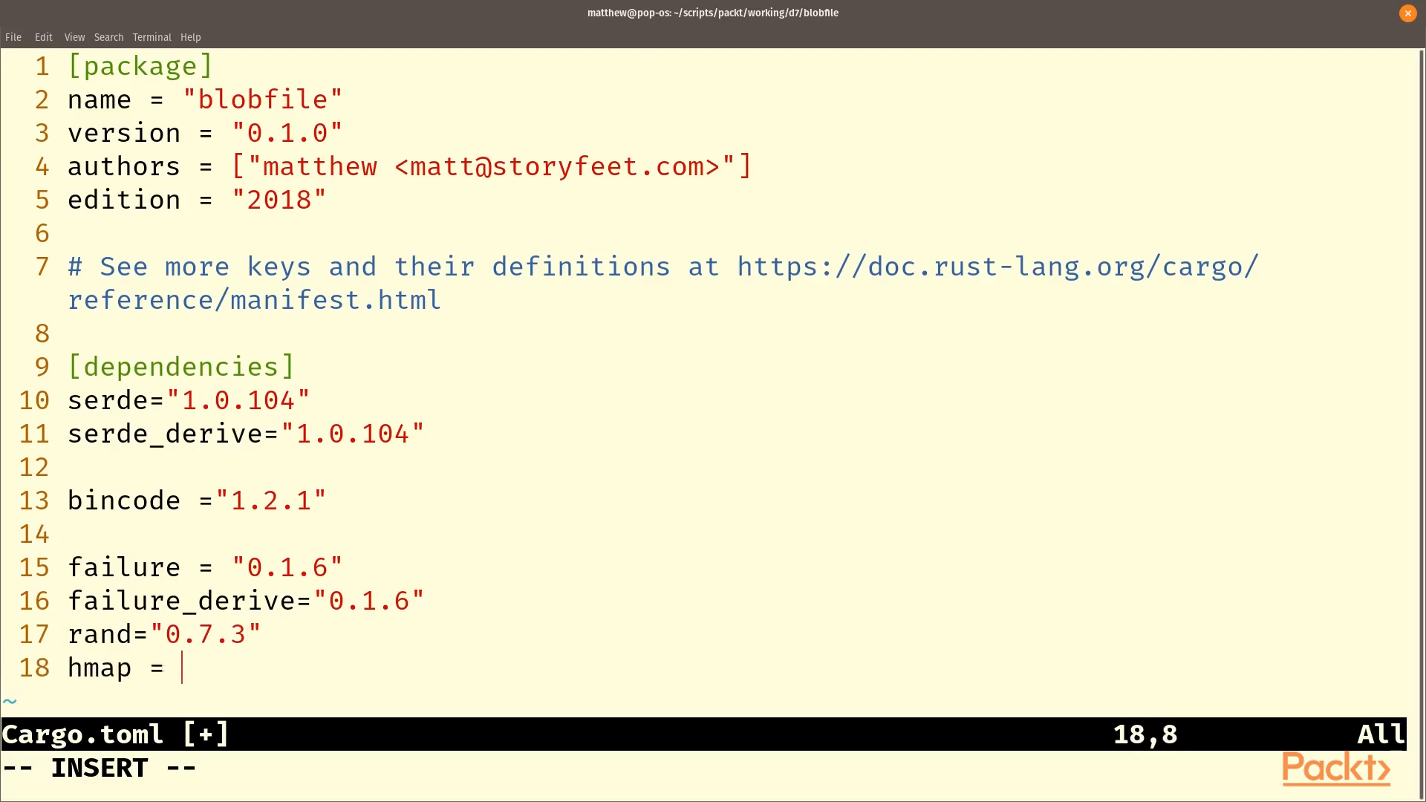
type("{path=")
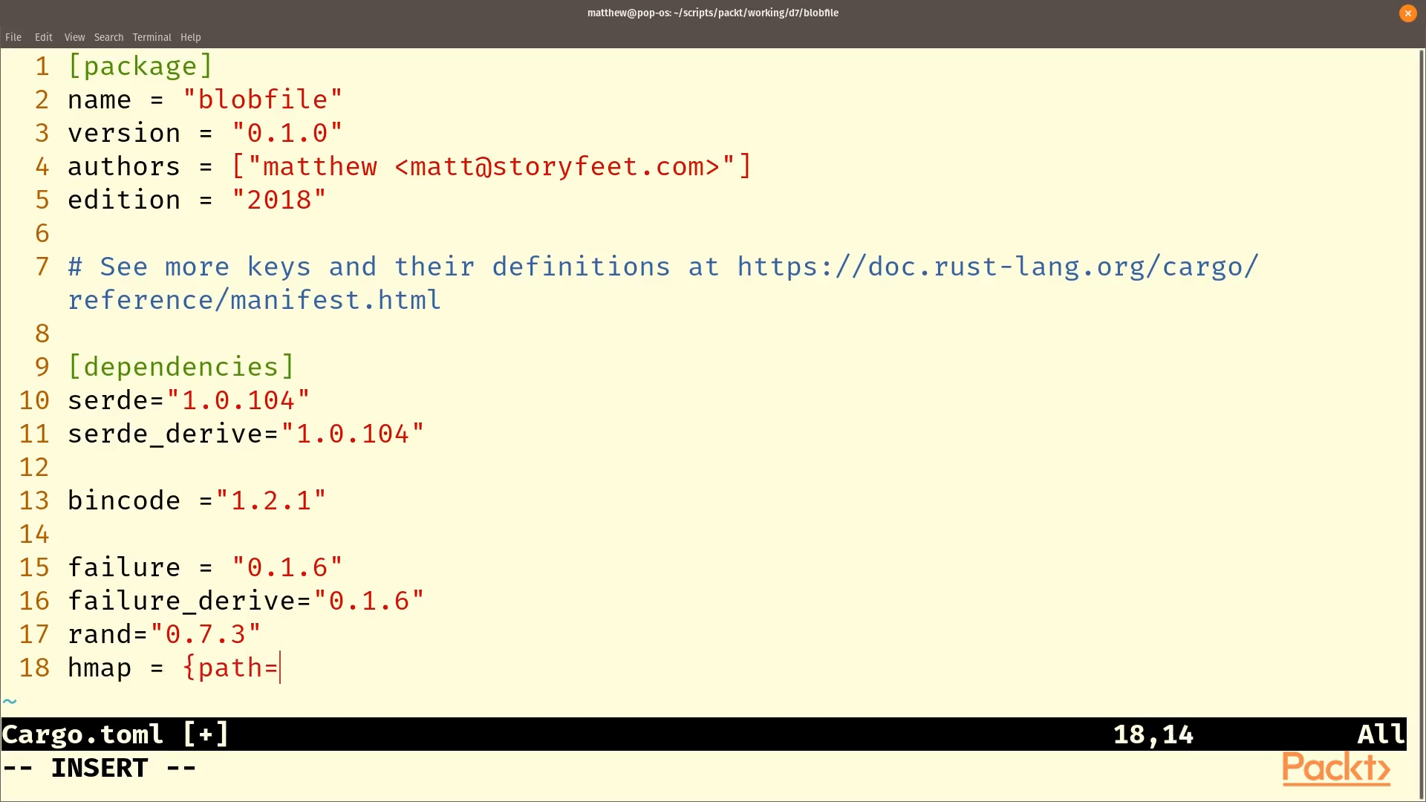
type("\"..\"")
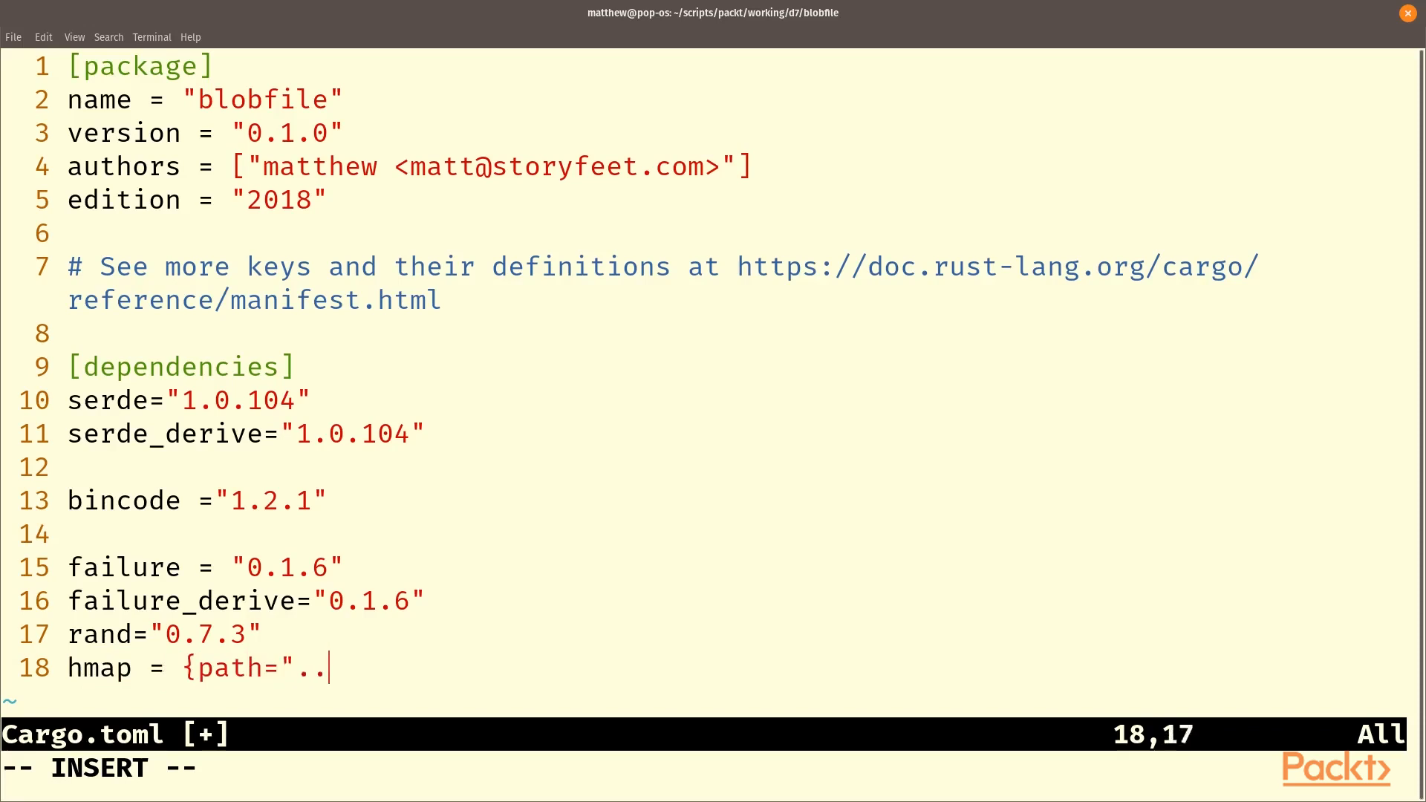
type("/../d5/hmap/")
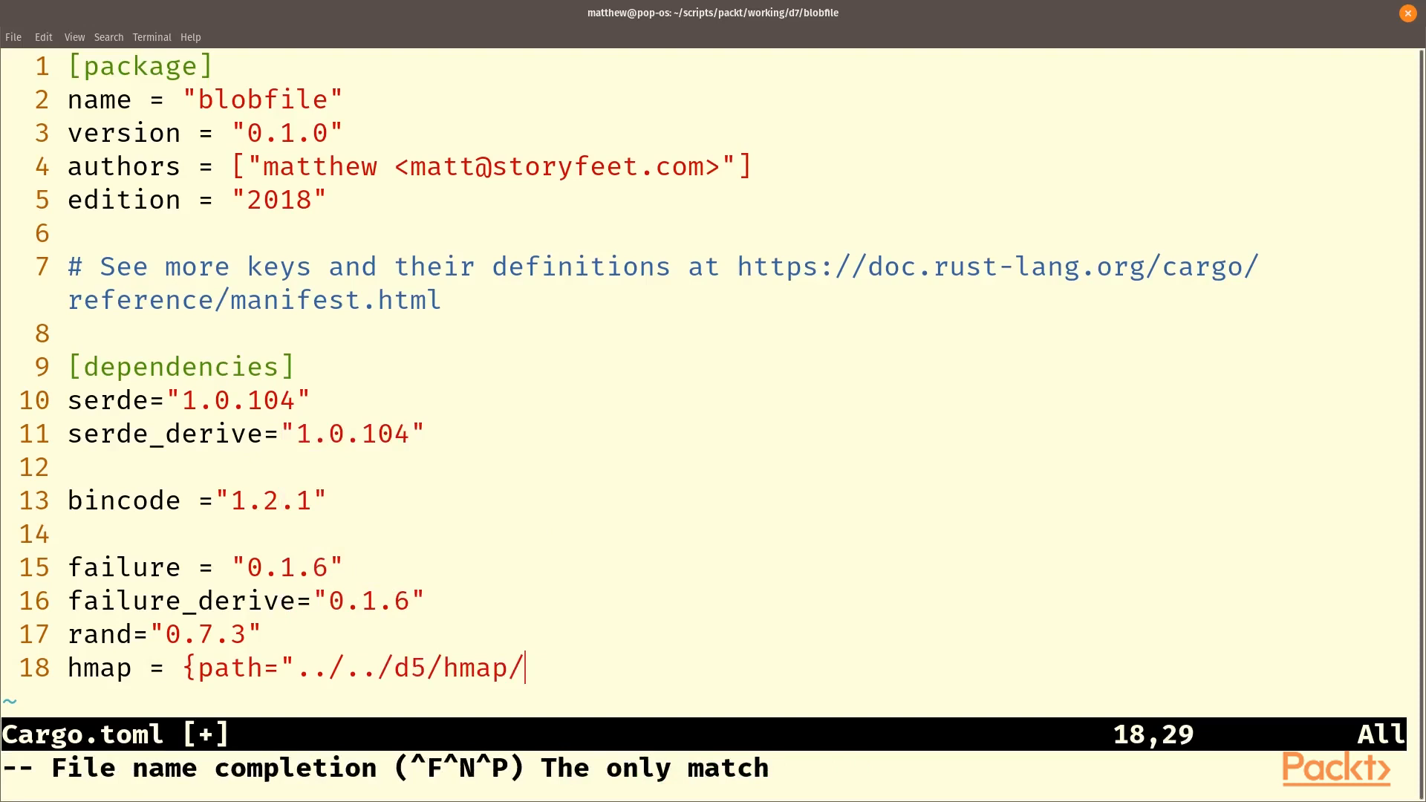
type("\"}")
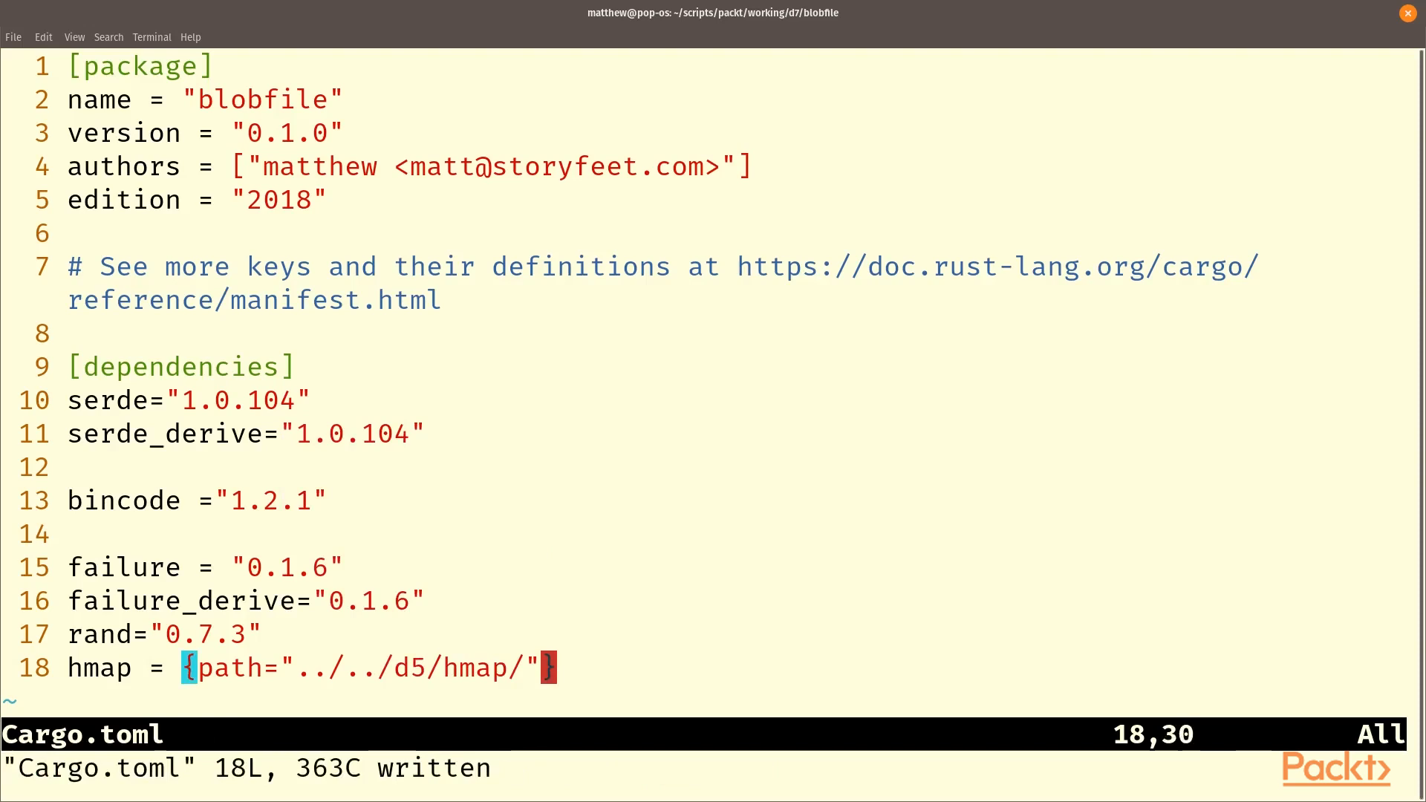
type("cargo test")
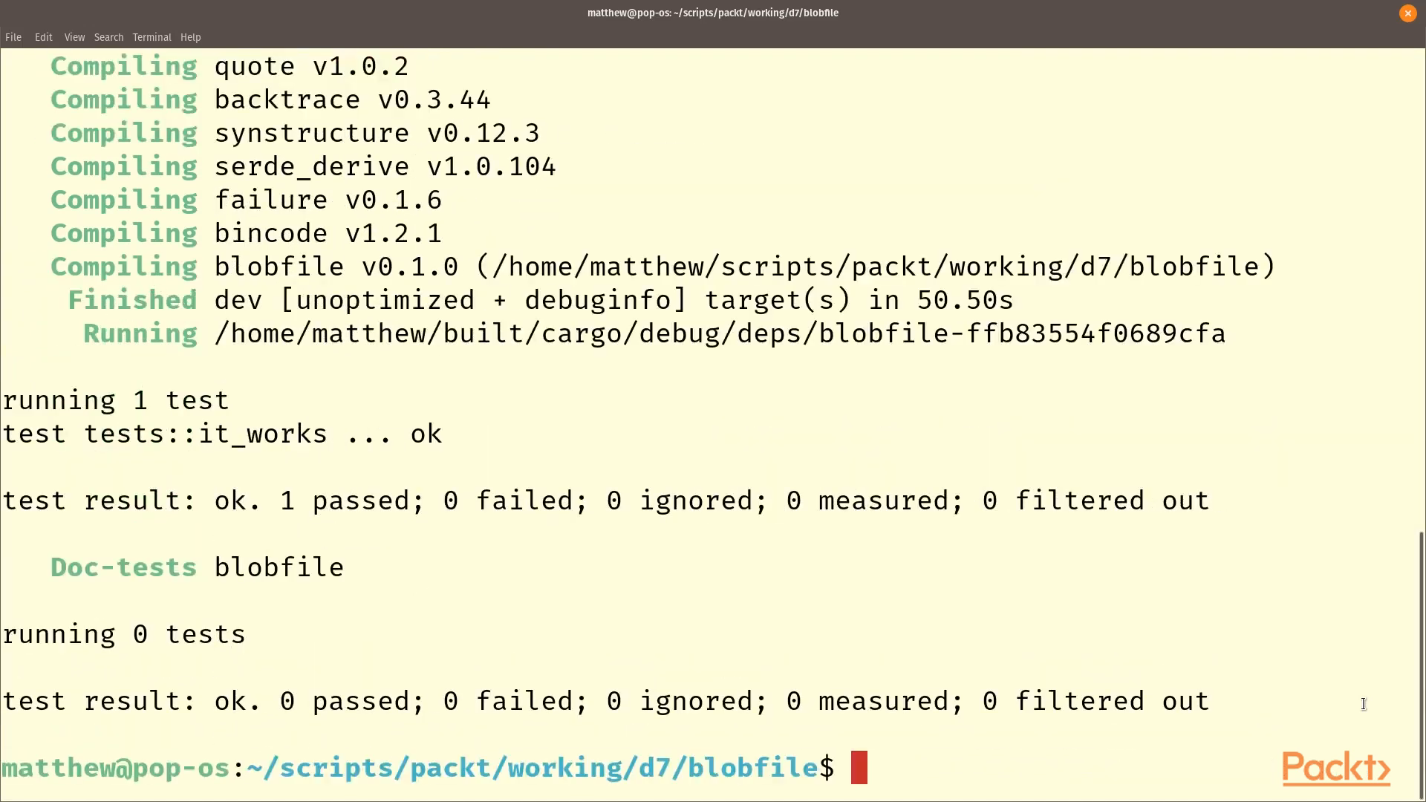
Open ../../d5/hmap/src/lib.rs in Neovim from the terminal.
type("nvim ../../d5")
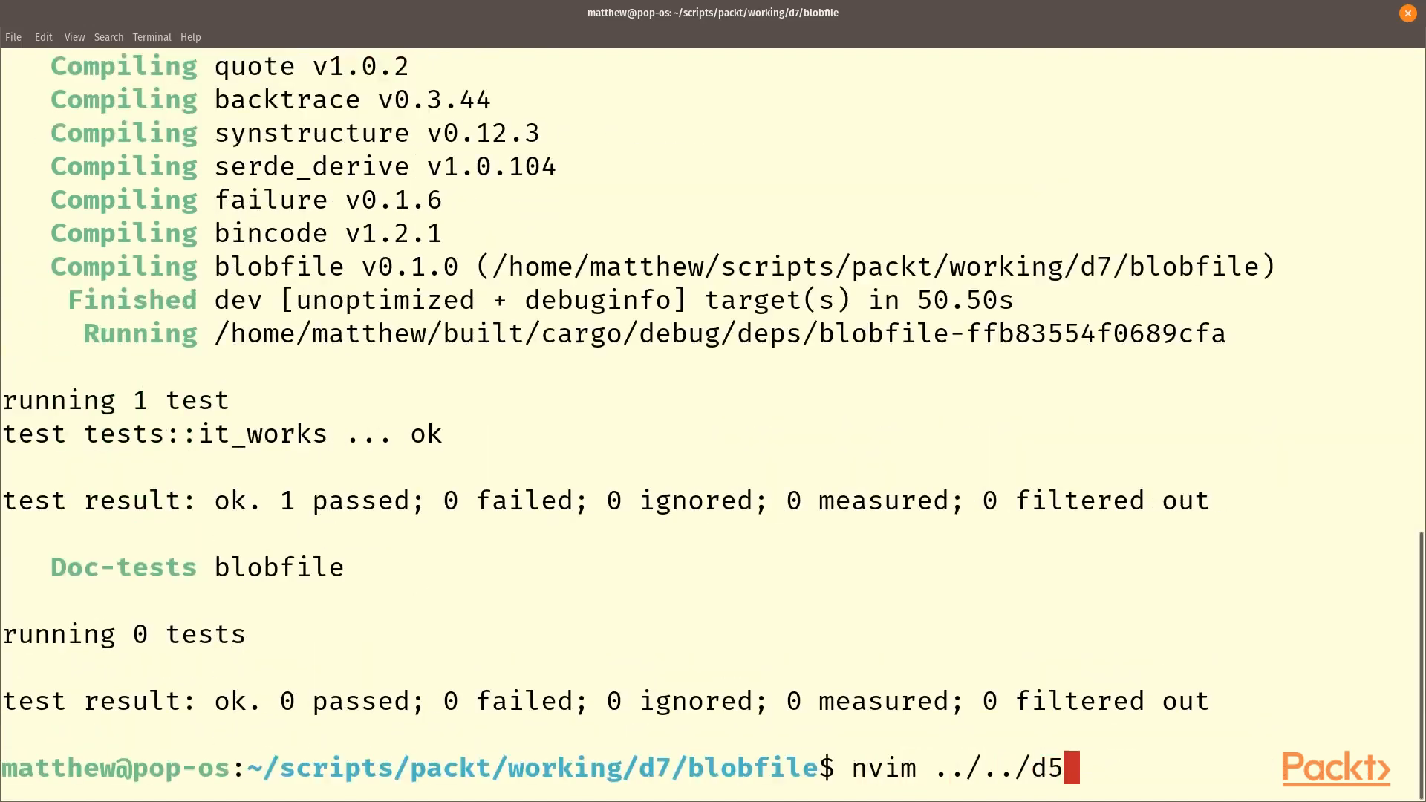
type("hmap/")
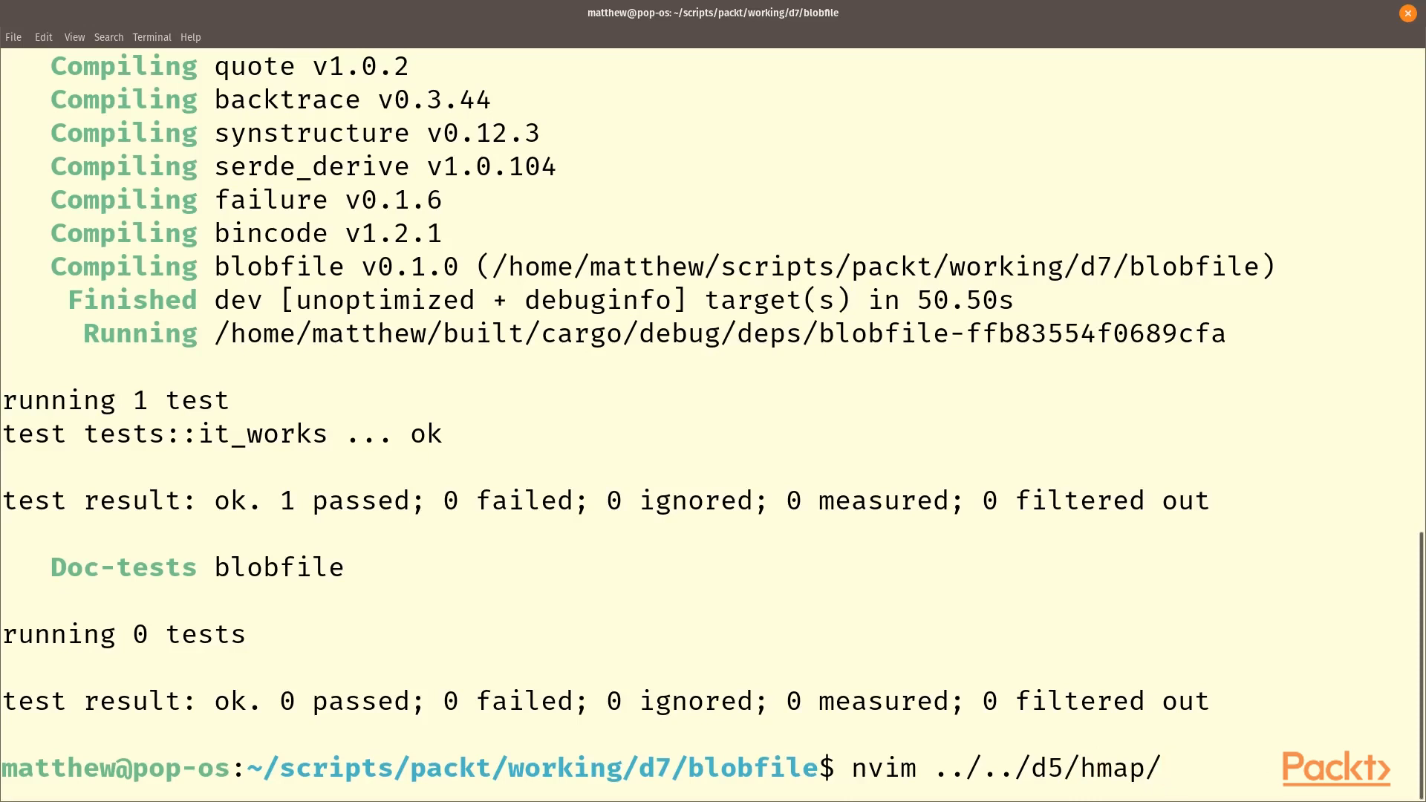
type("src/l")
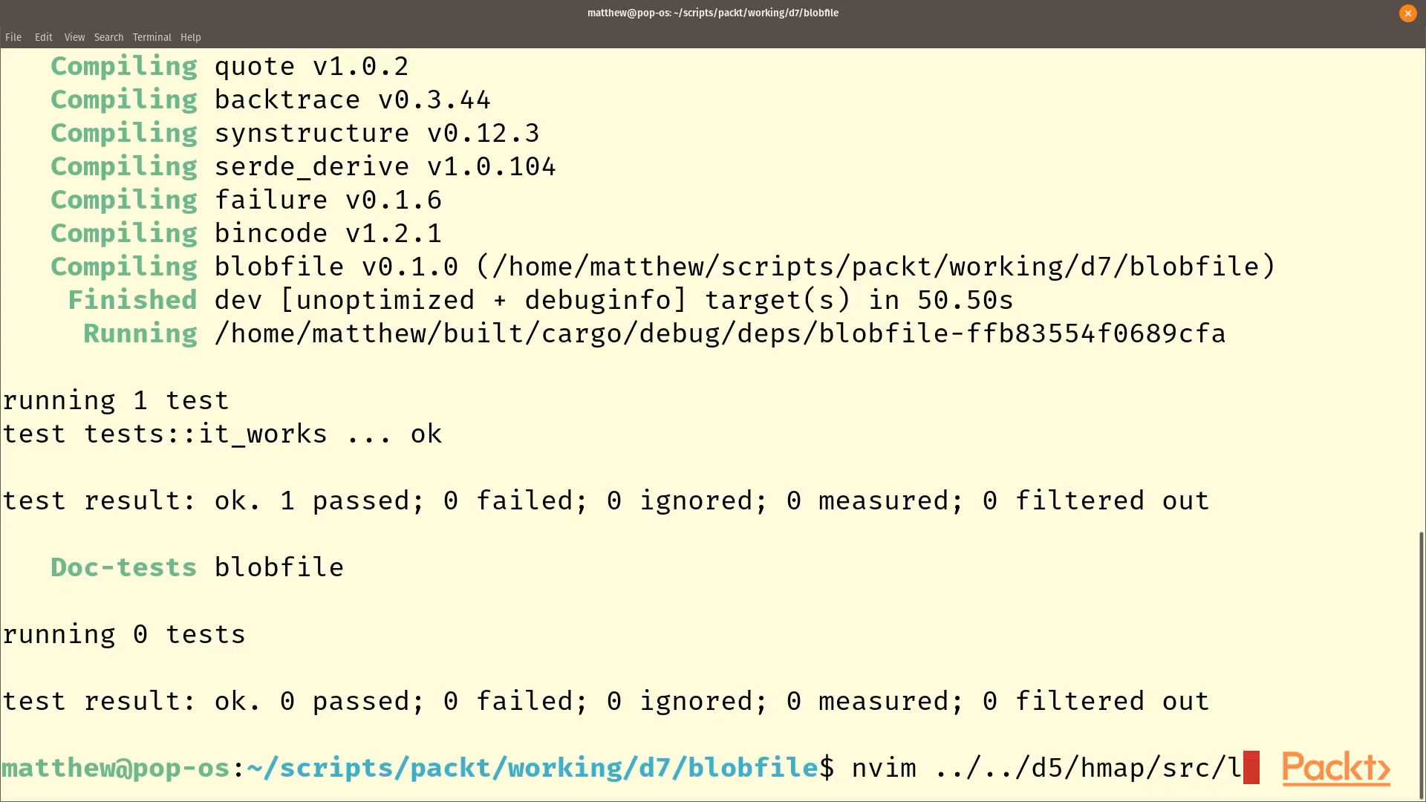
key("Return")
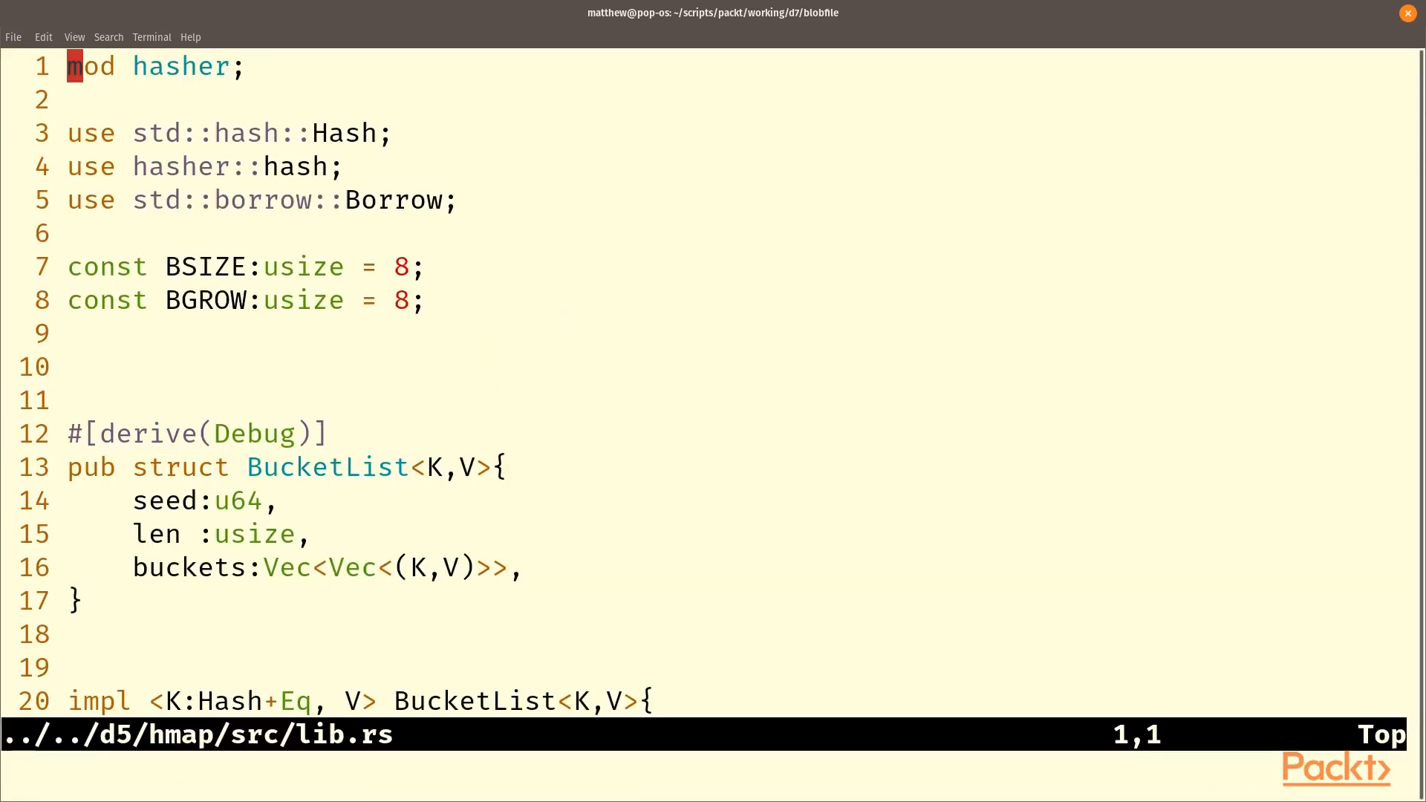
Change line 3 to pub use hasher::hash; then save with :wq and quit.
type("pub")
left_click(245, 300)
type("//")
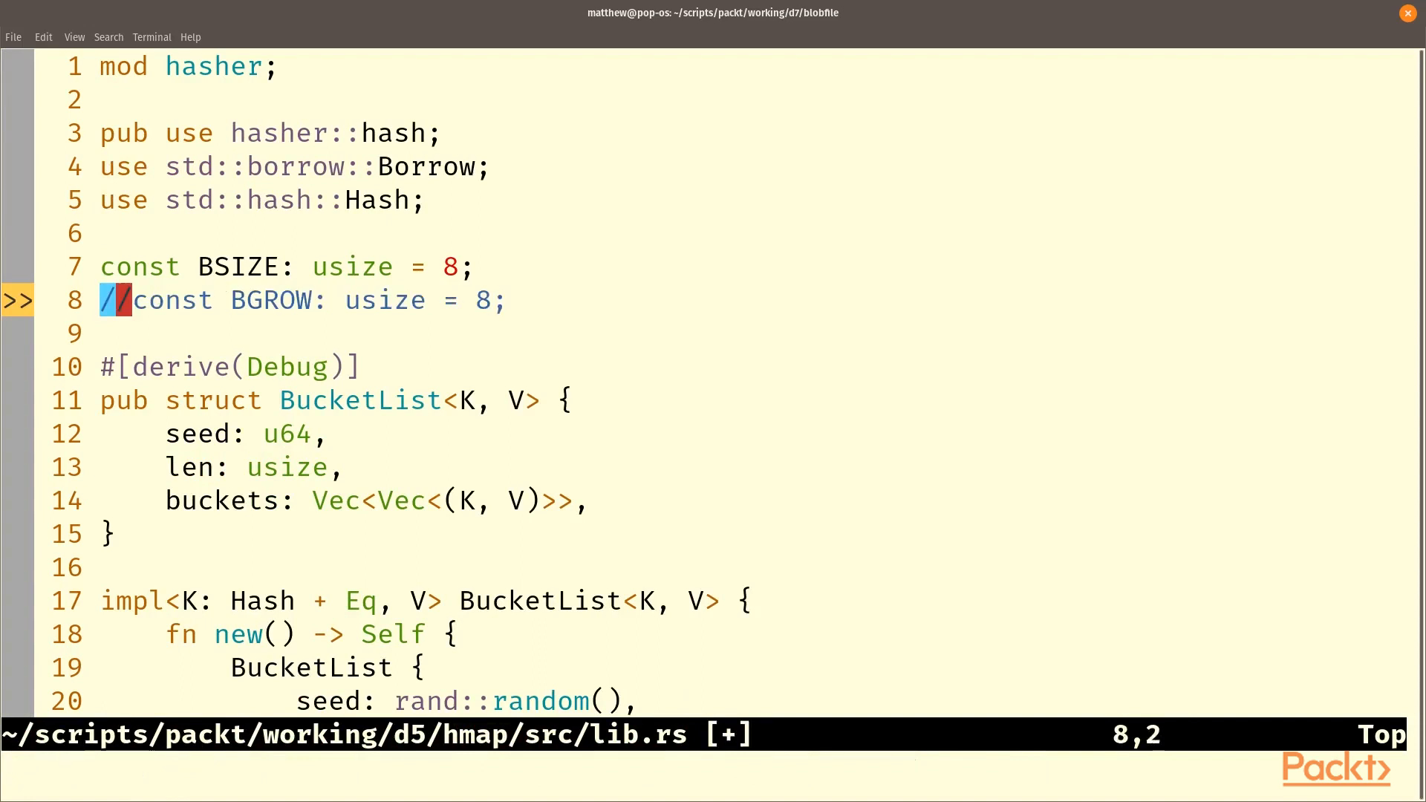
type(":wq")
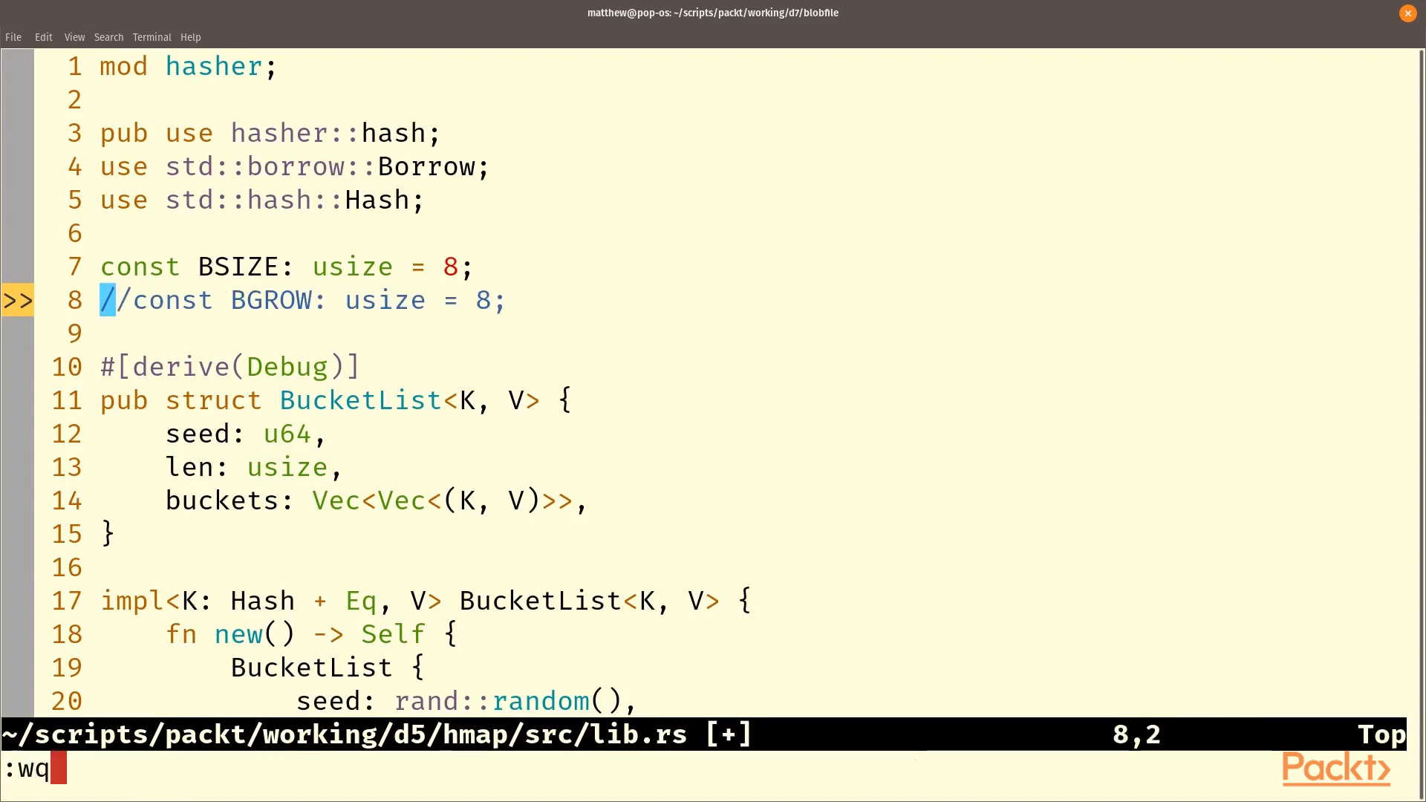
key("Return")
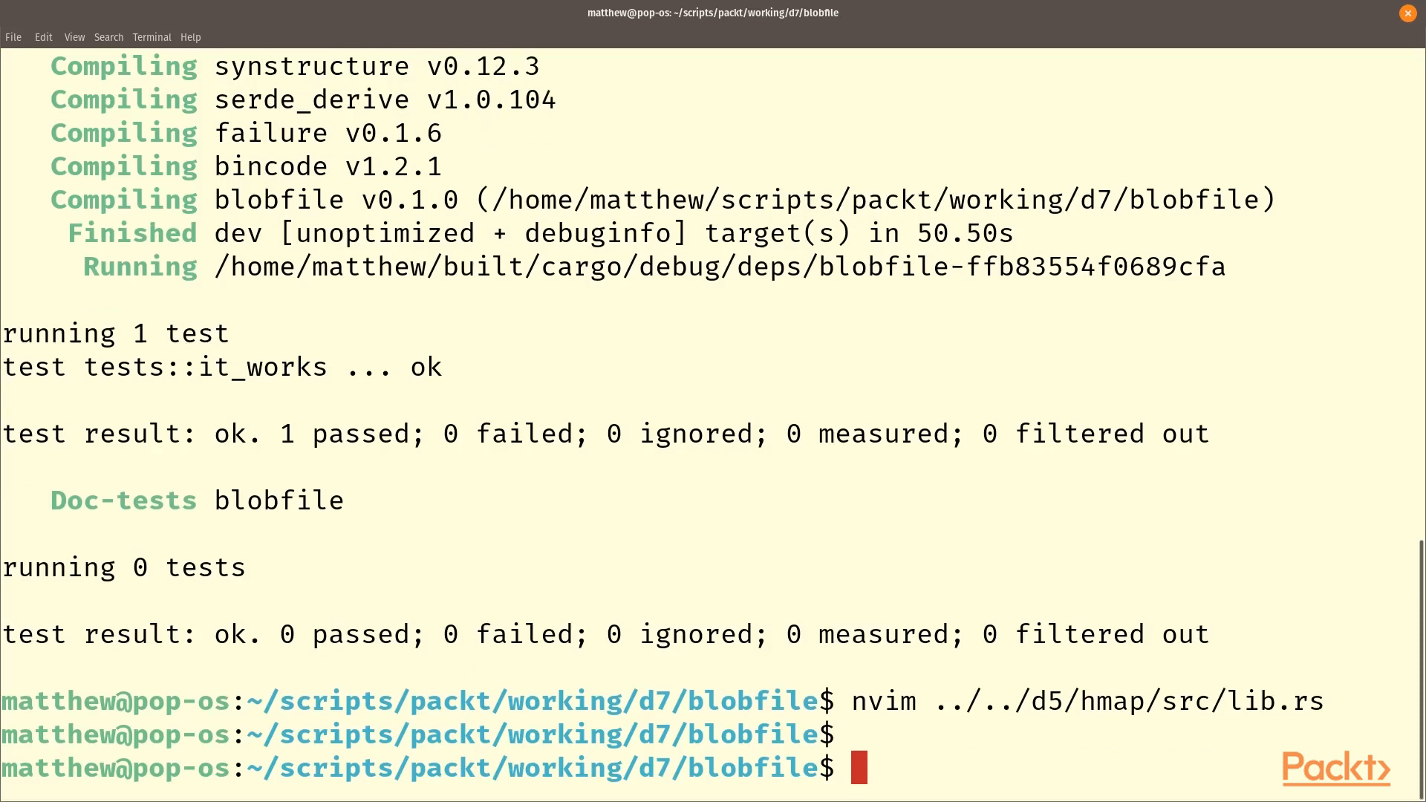
Create src/error.rs and add use failure_derive::*; at the top.
type("nvim src/")
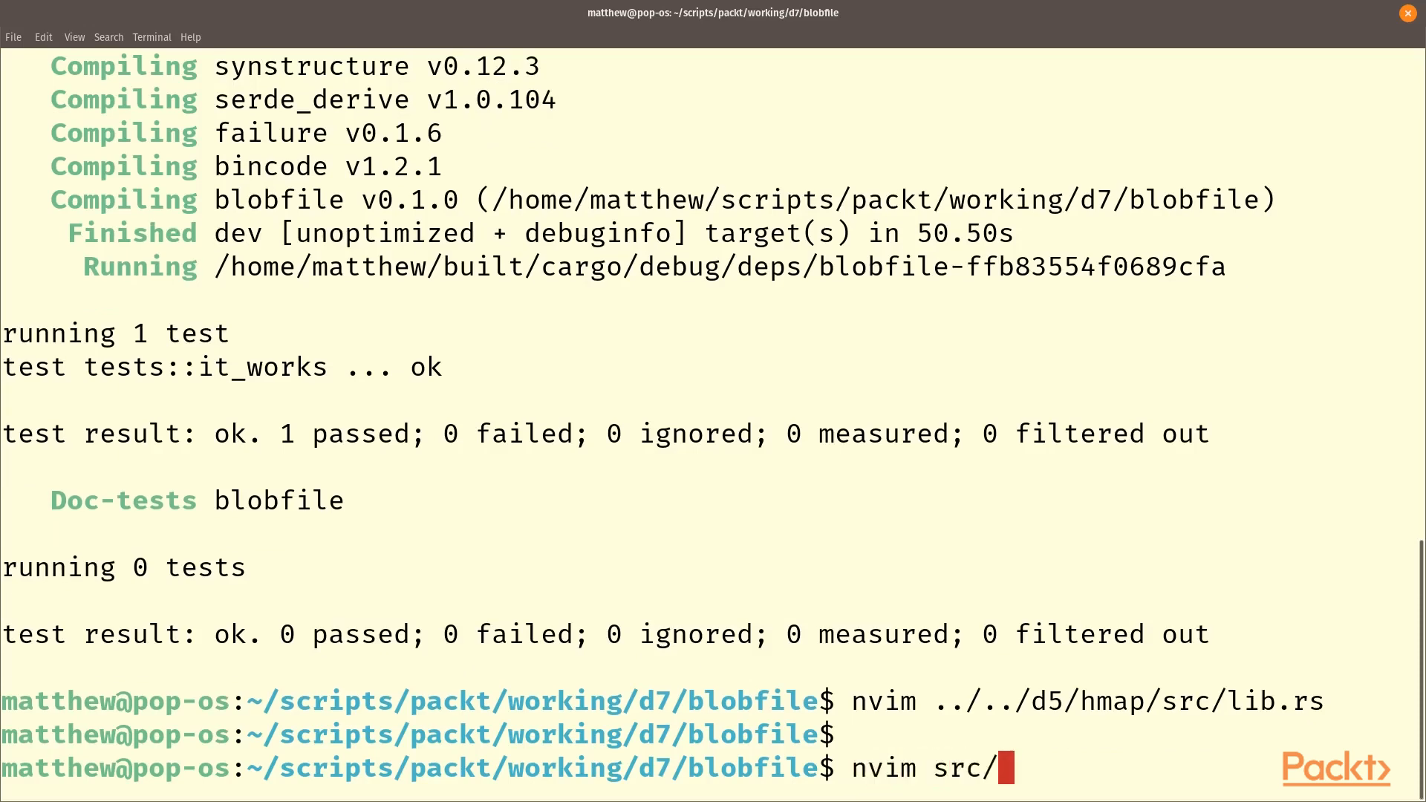
type("er")
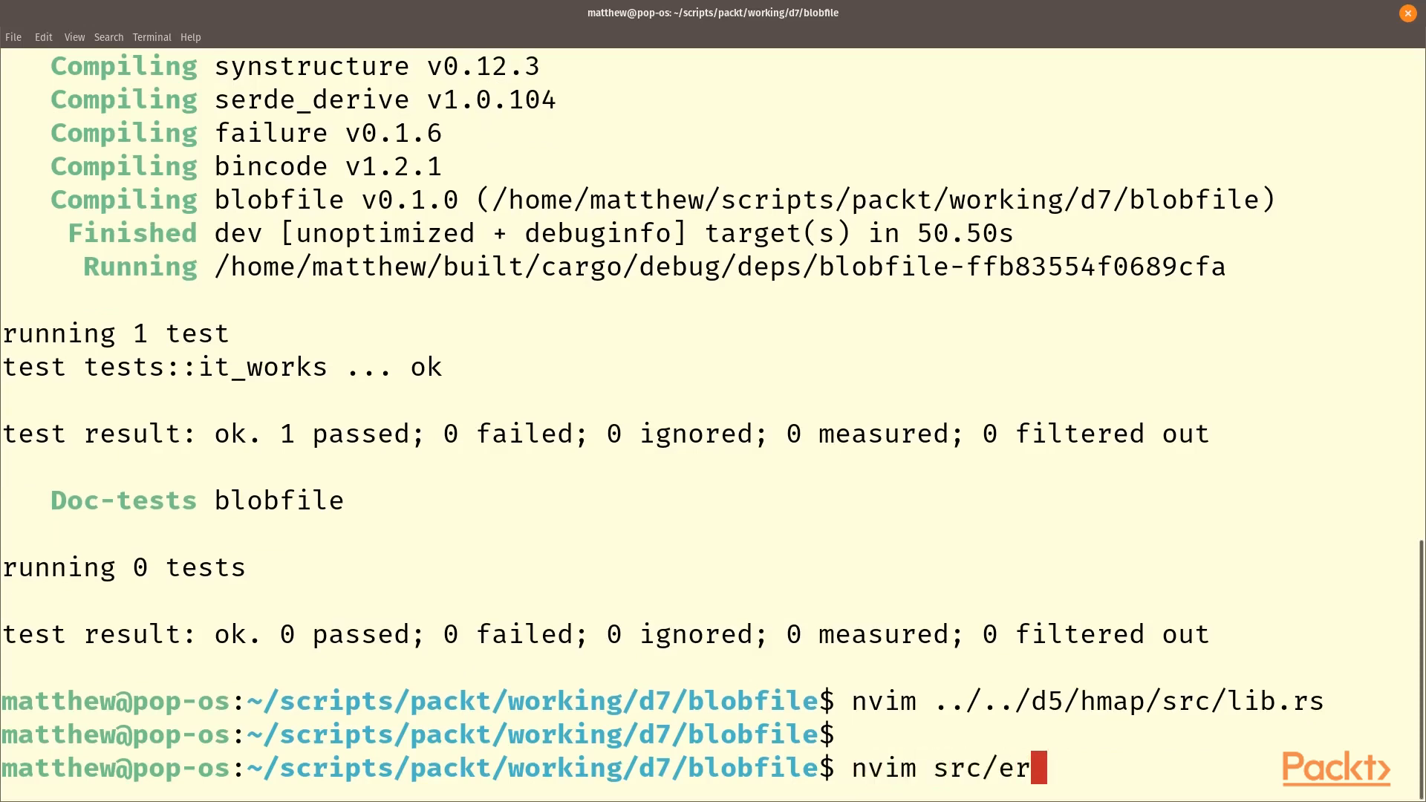
type("ror.rs")
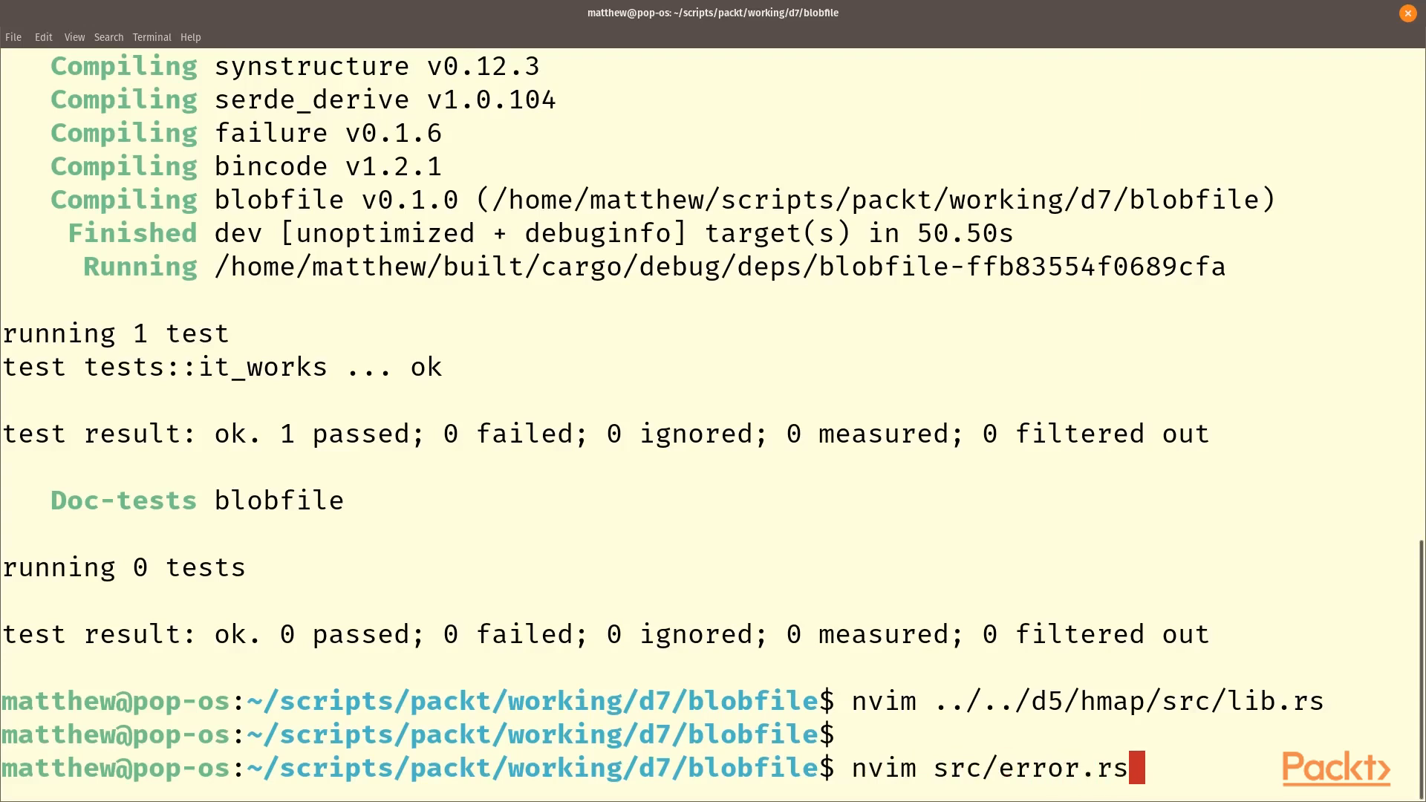
key("Return")
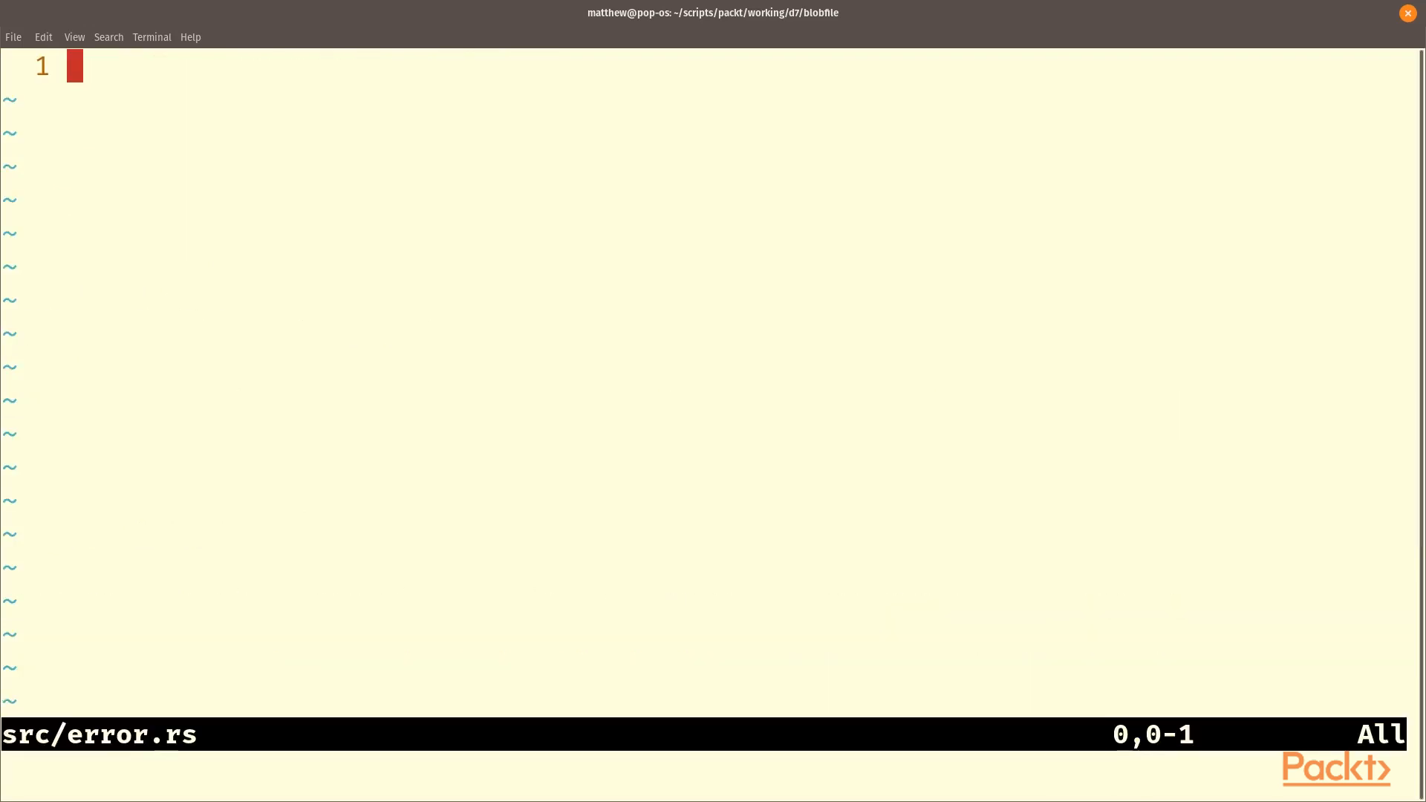
key("Return")
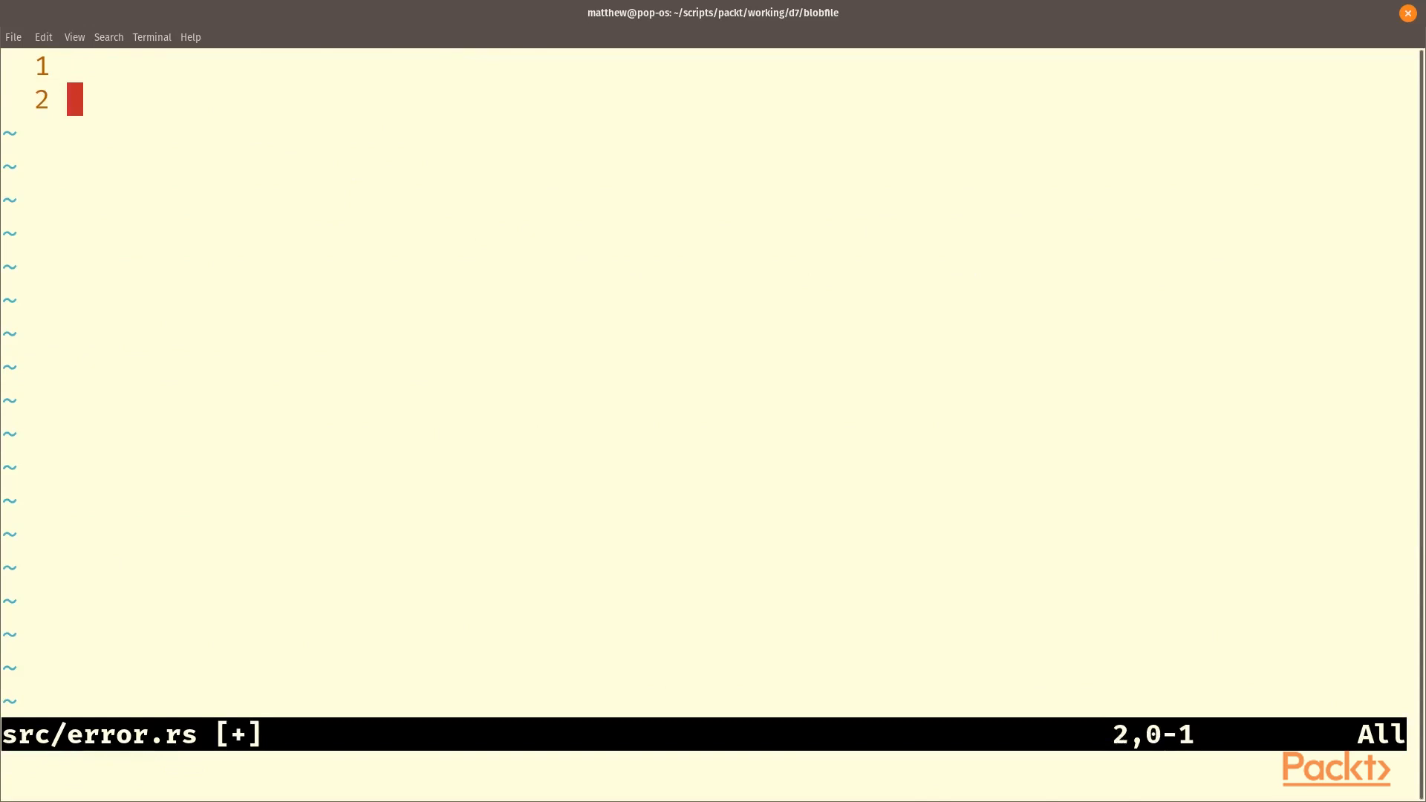
type("use")
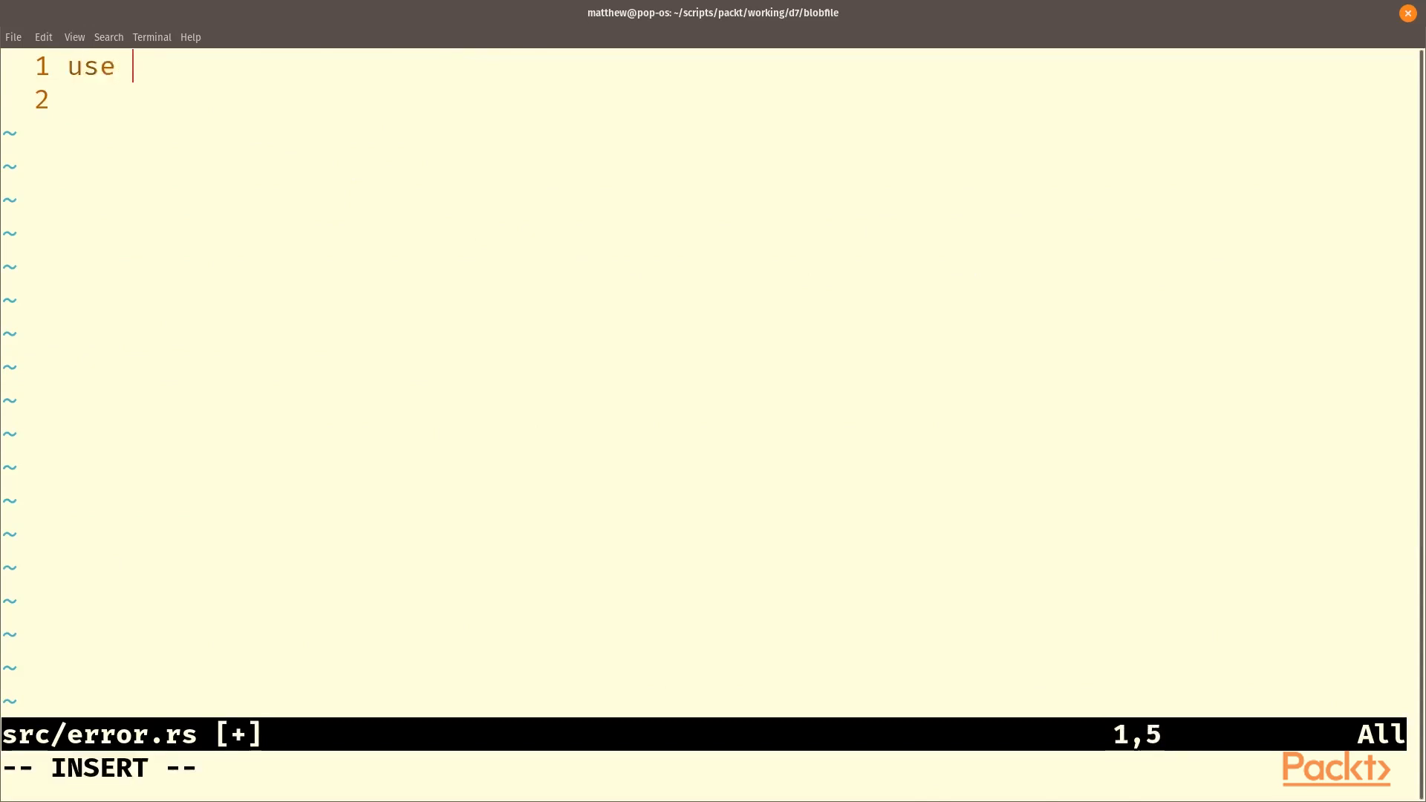
type("failure")
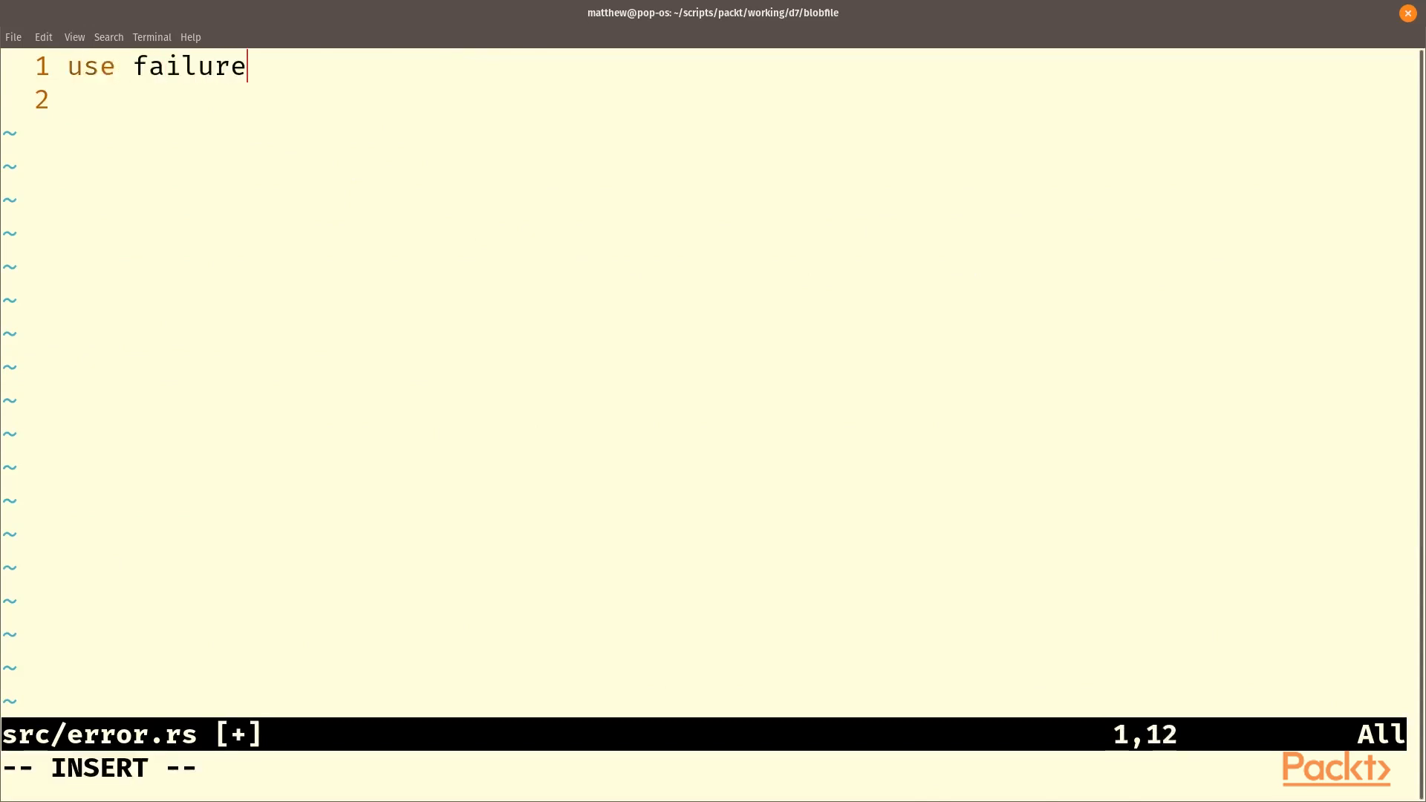
type("_e")
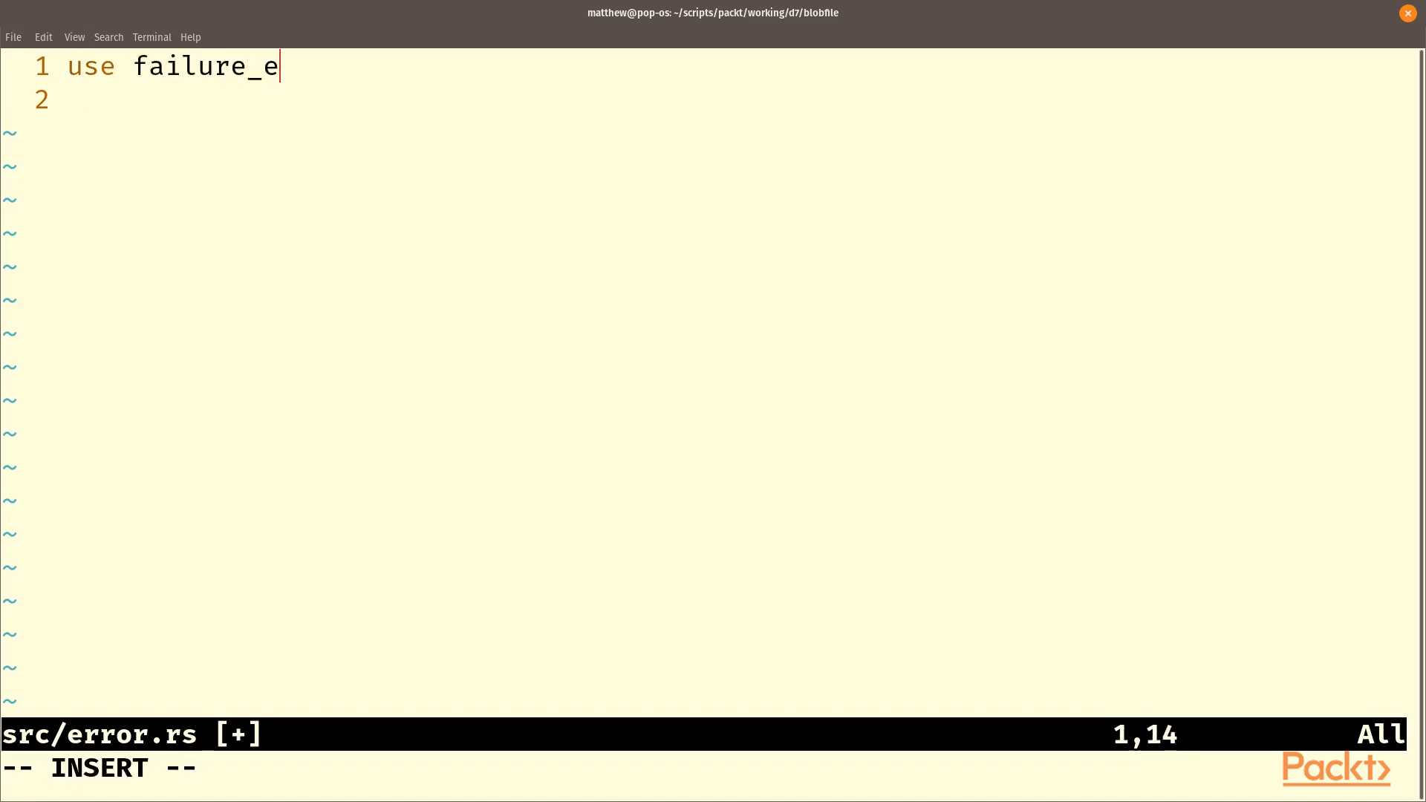
type("rive::*;")
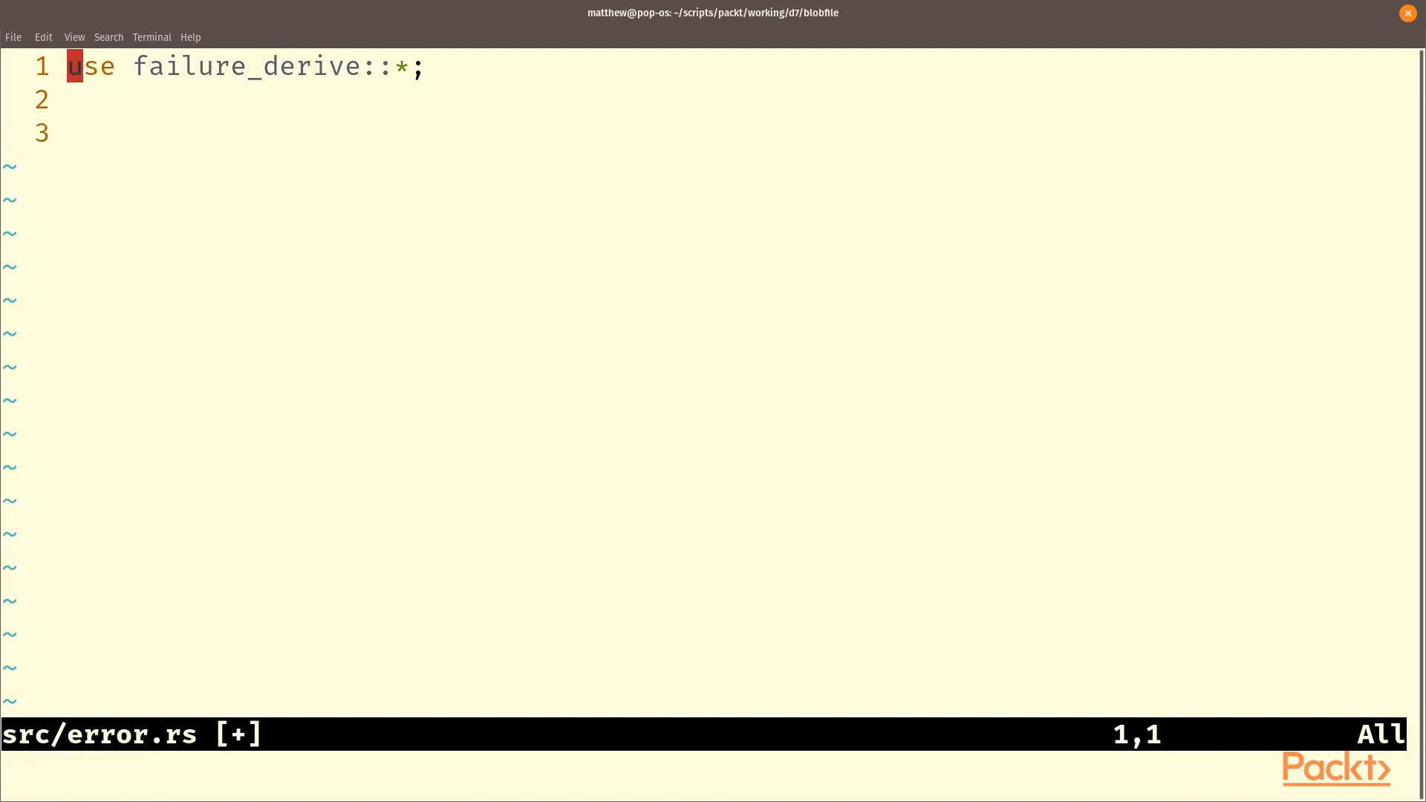
Start pub enum BlobError with NoRoom, TooBig(u64) and NotFound variants.
type("pub enum BlobError{")
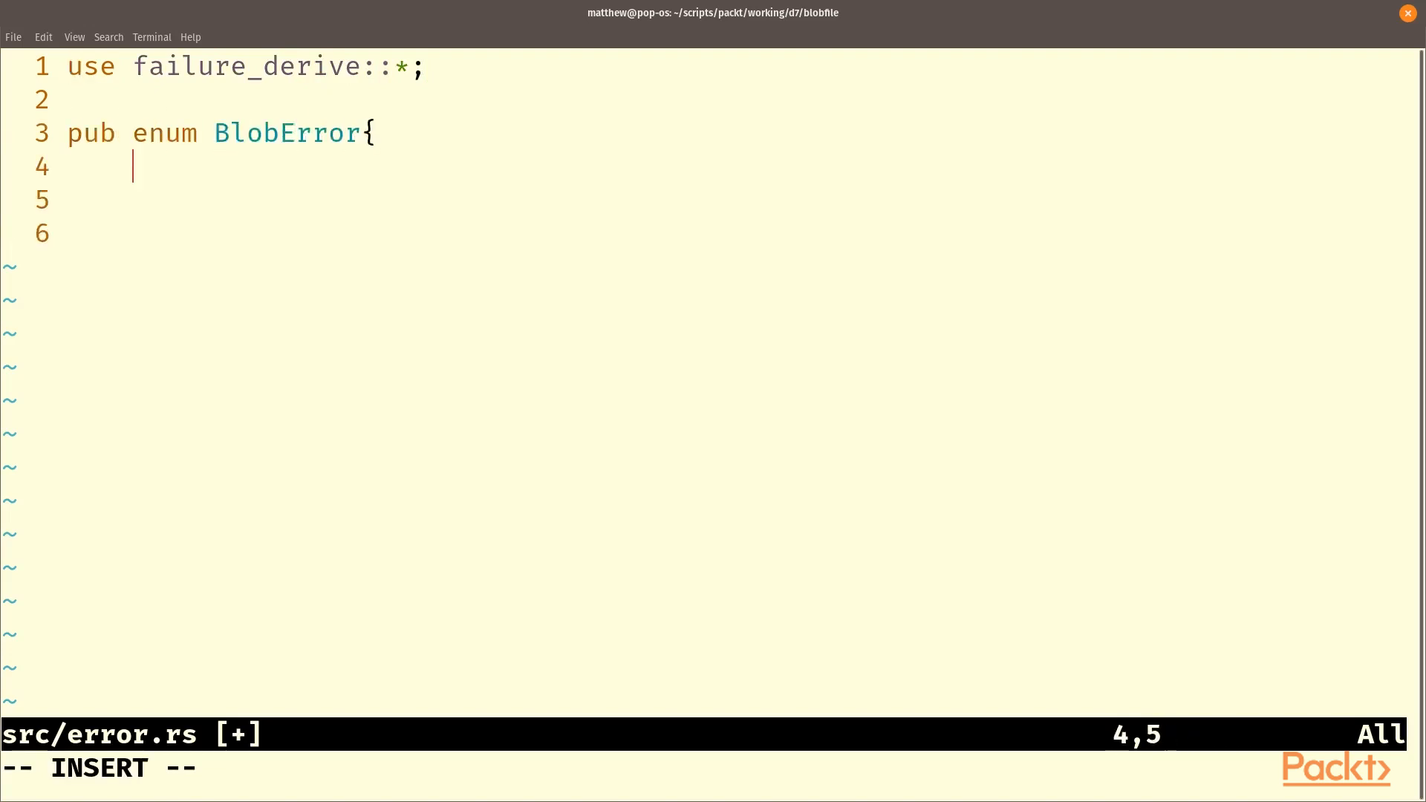
type("No")
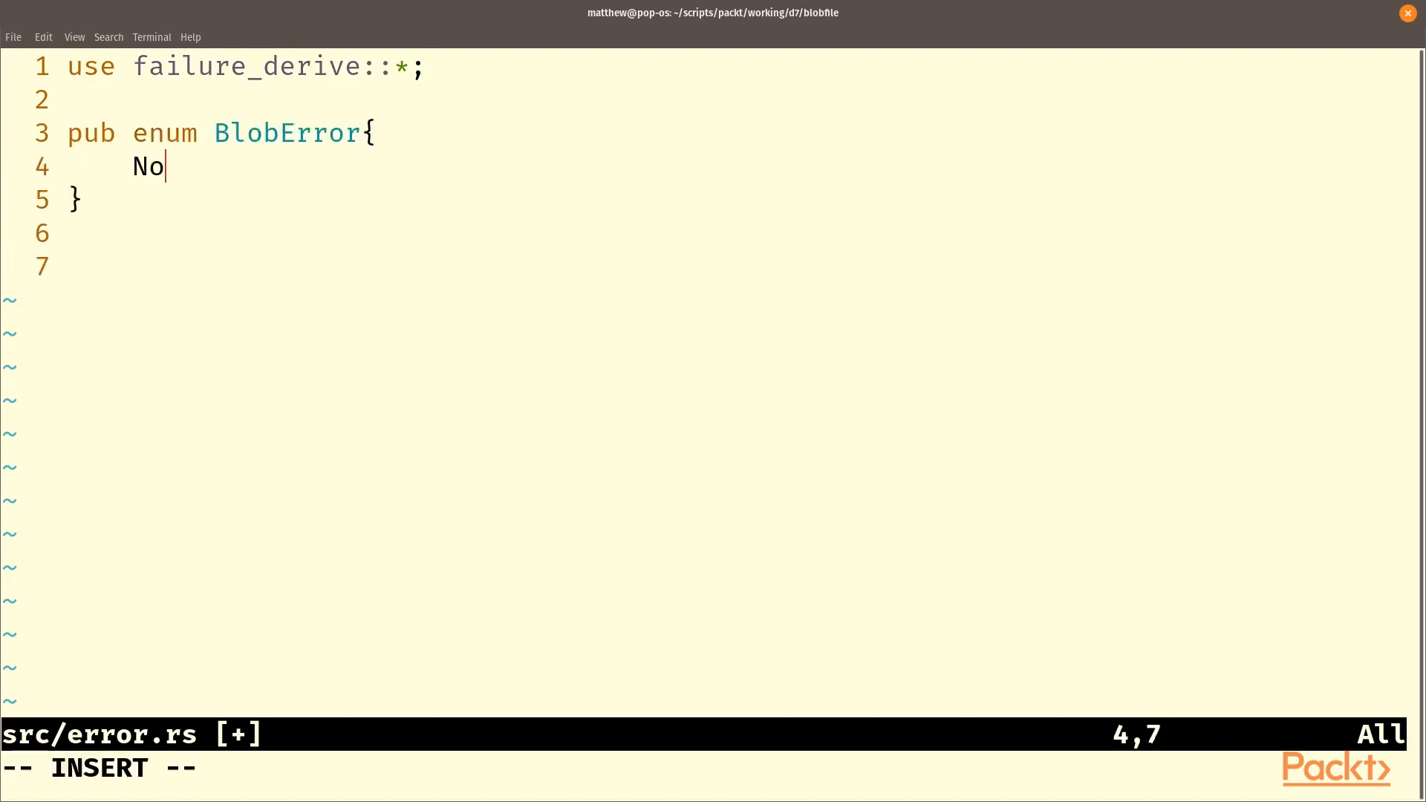
type("Room,")
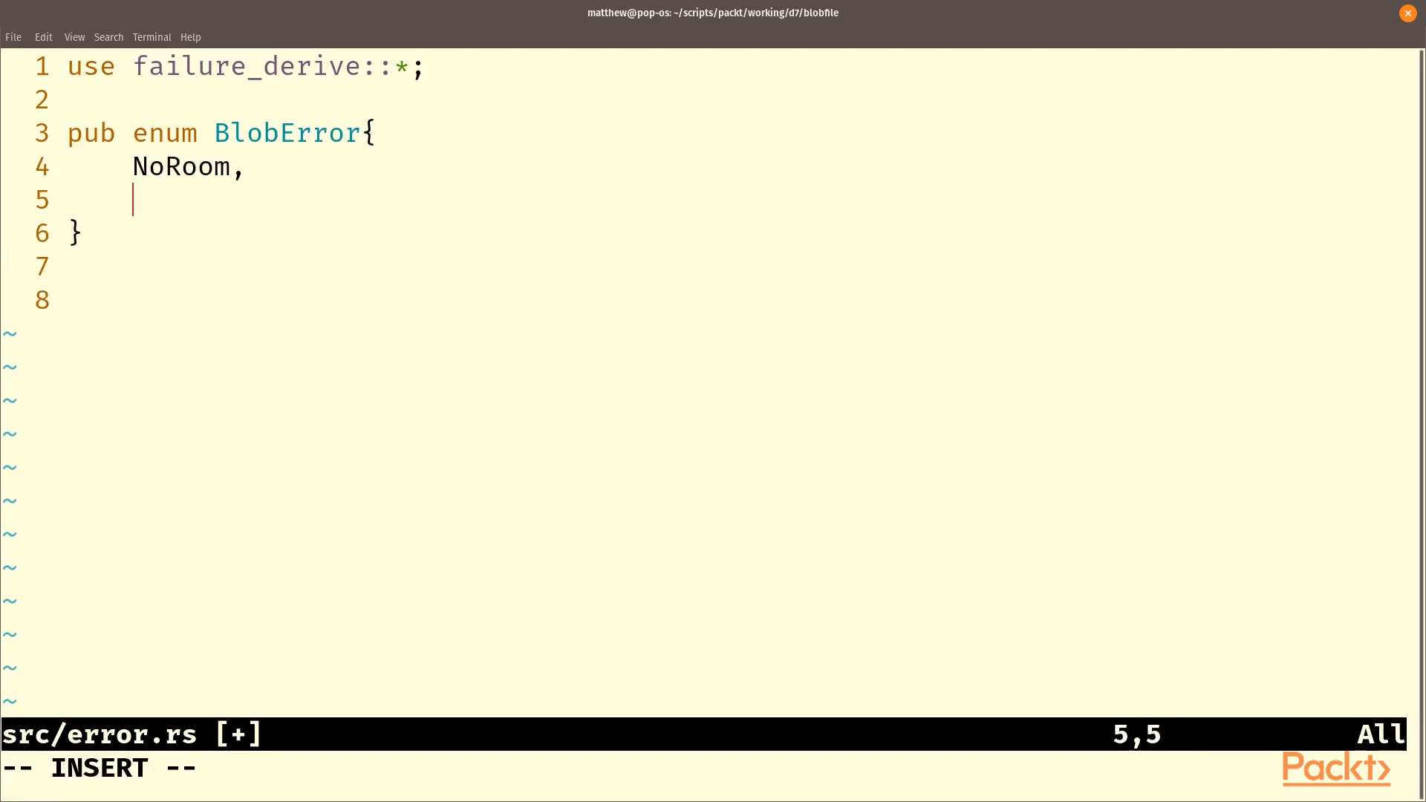
type("TooBig(")
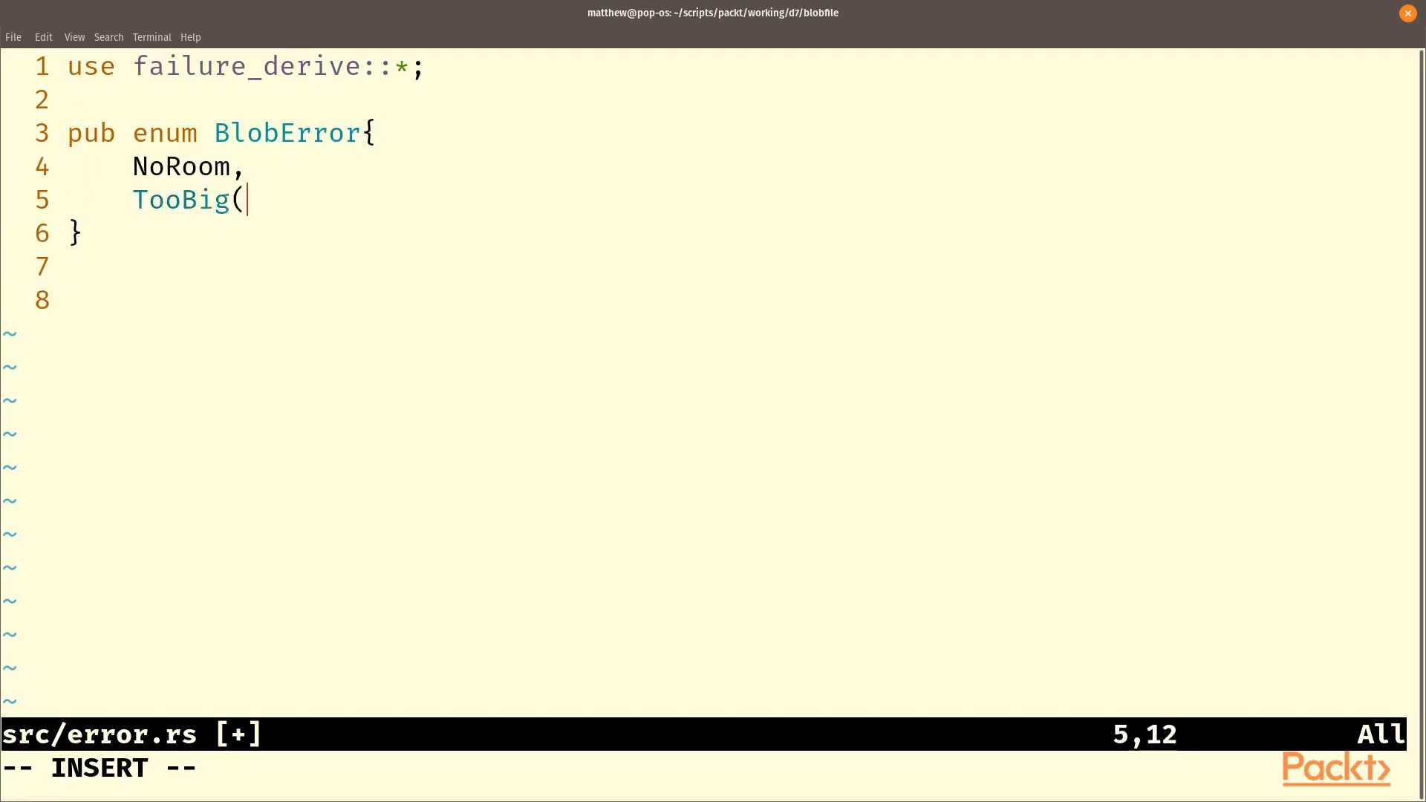
type("u64),")
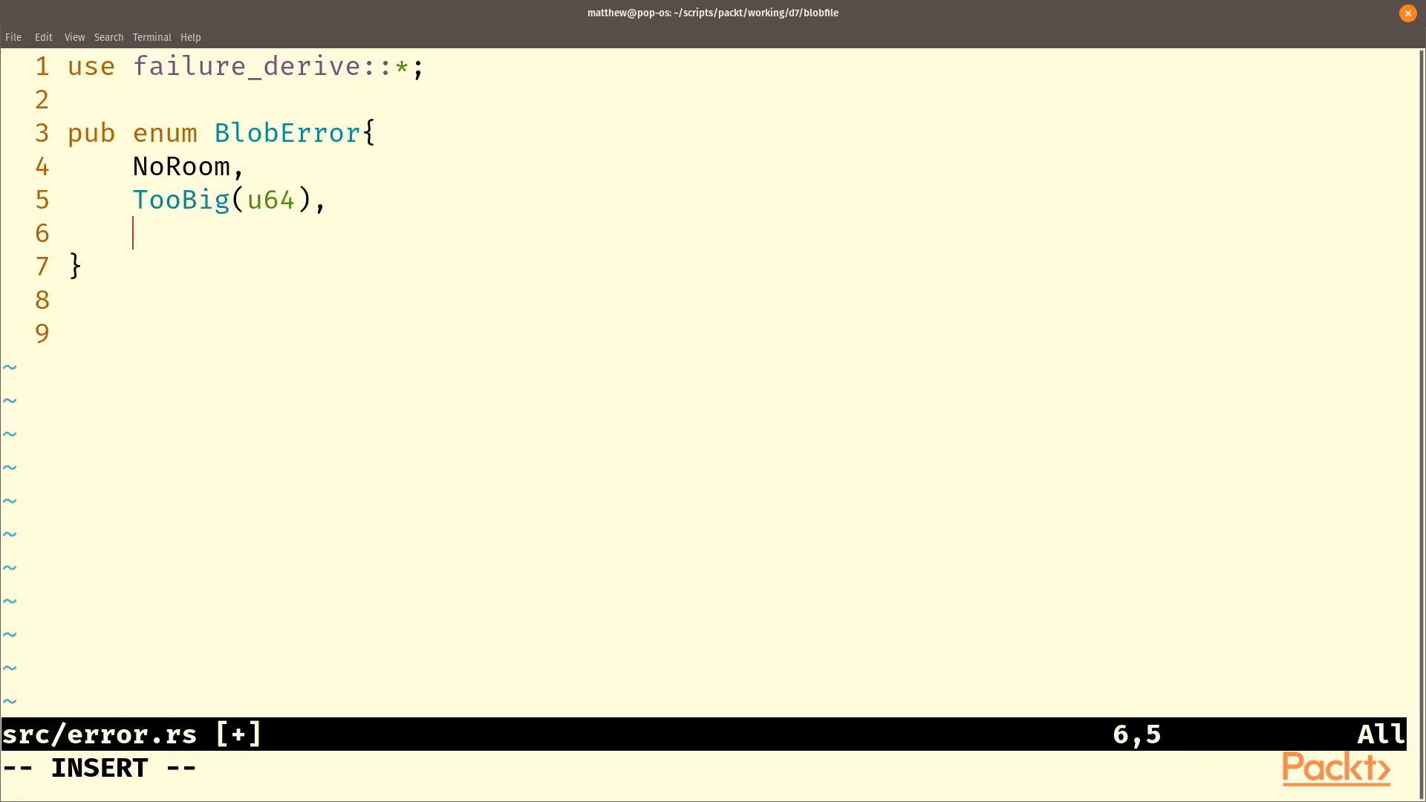
type("NotFou")
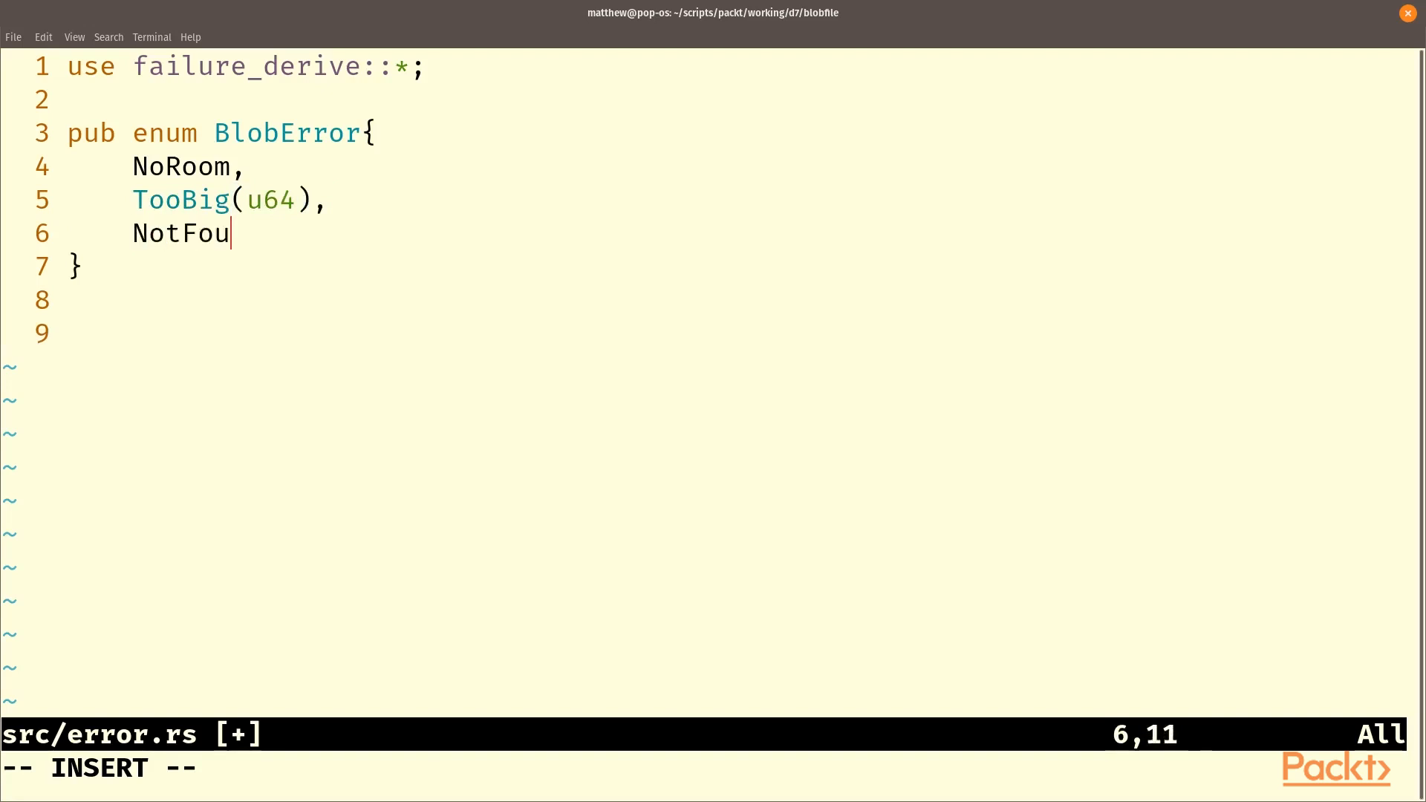
type("nd,")
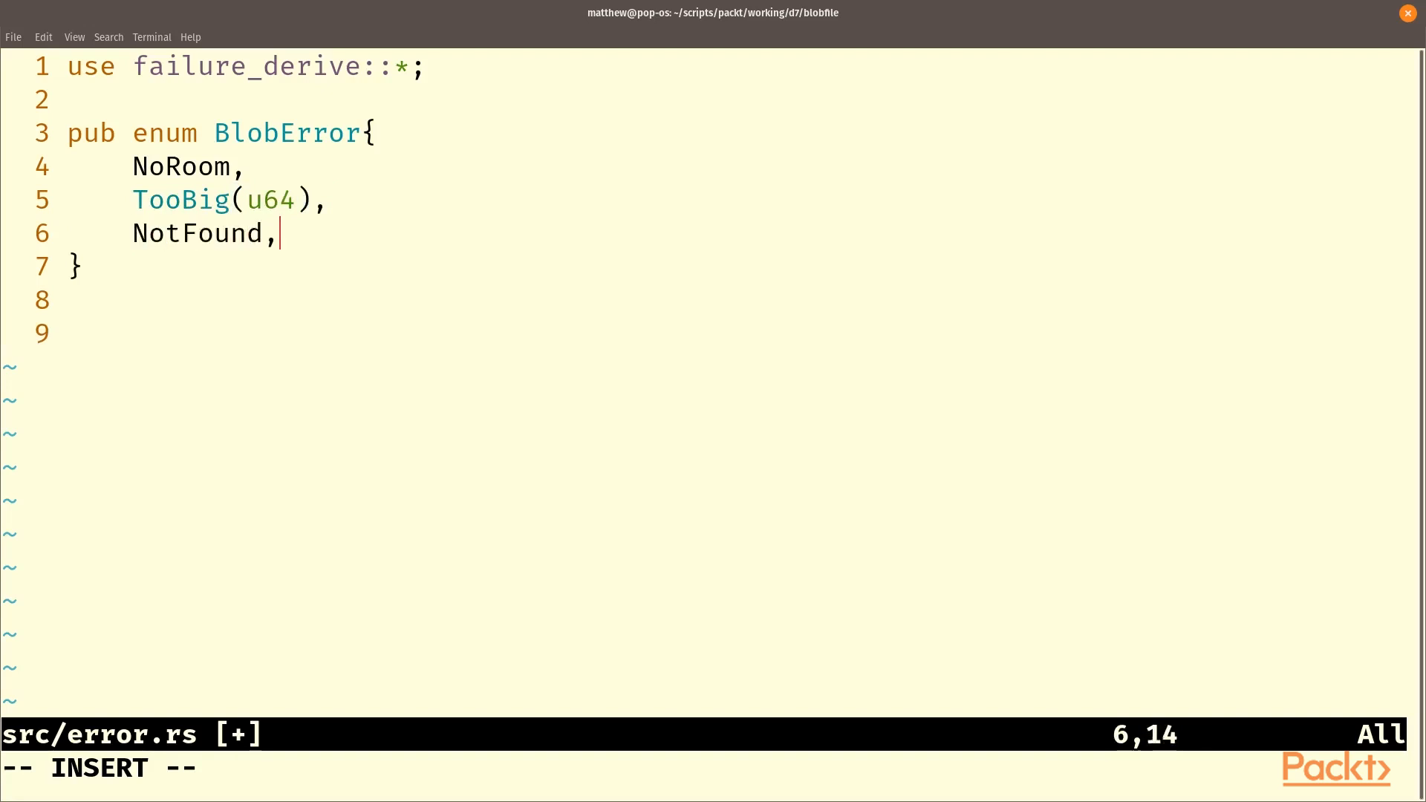
Add Bincode(bincode::Error) and IO(std::io::Error) variants to BlobError.
key("Return")
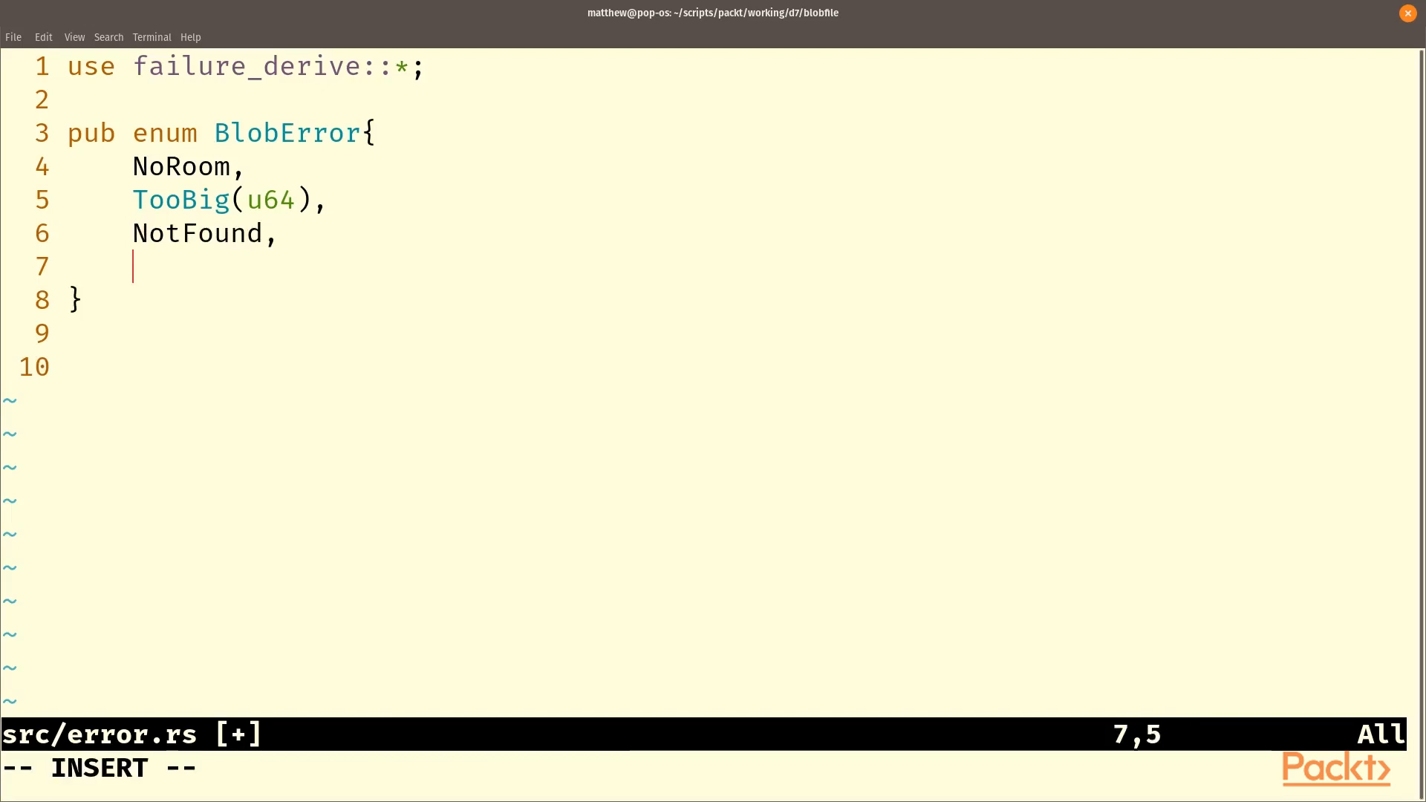
type("BinCode")
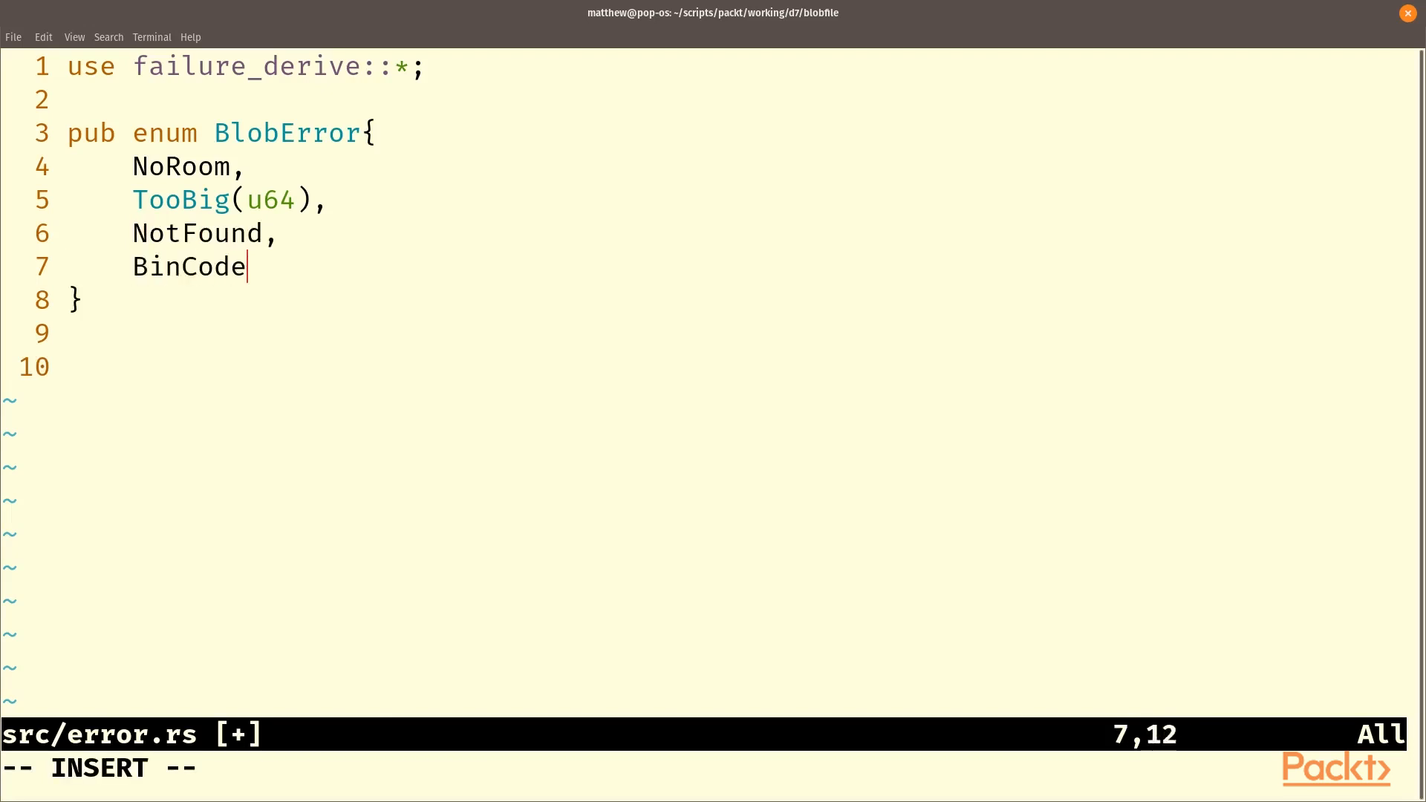
type("(bincode::Erro")
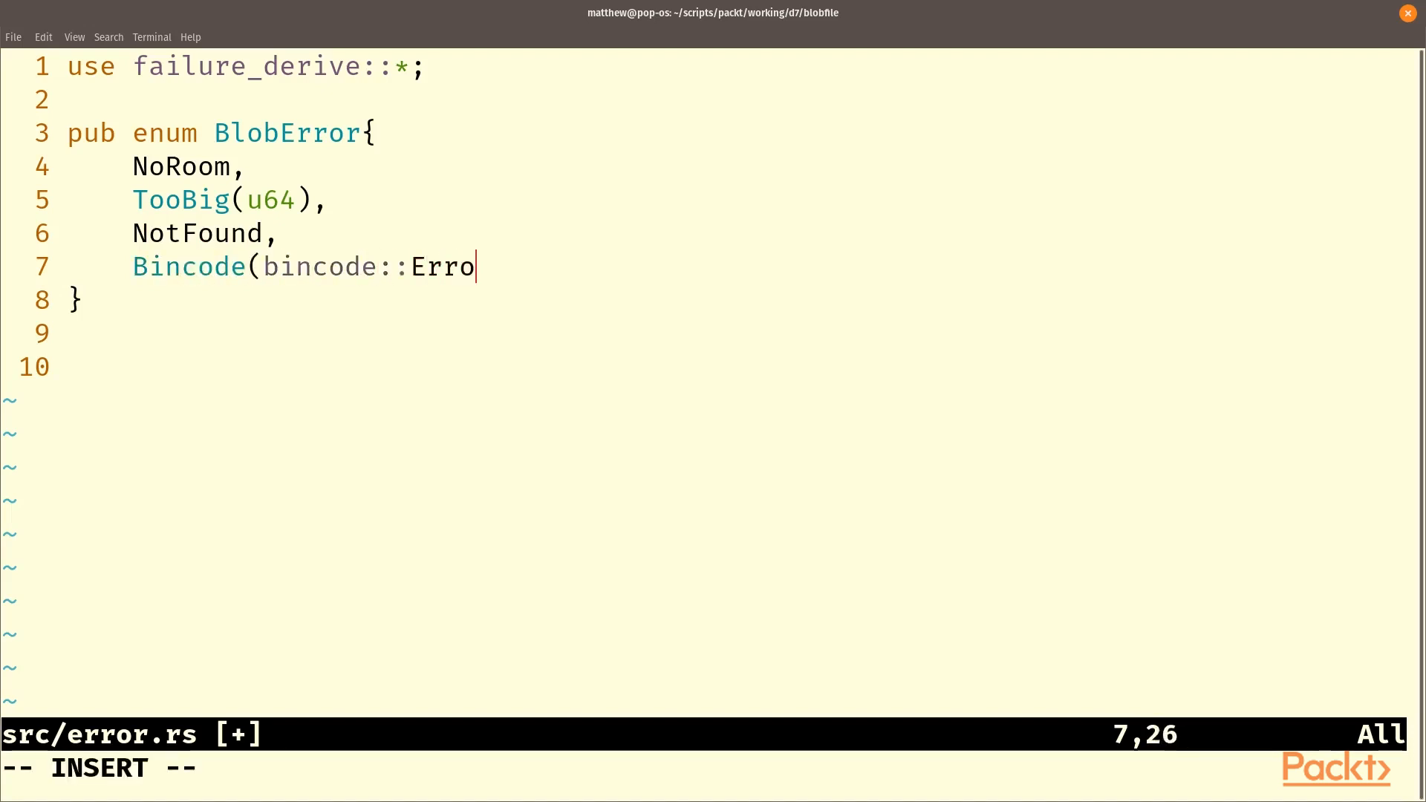
type("r),")
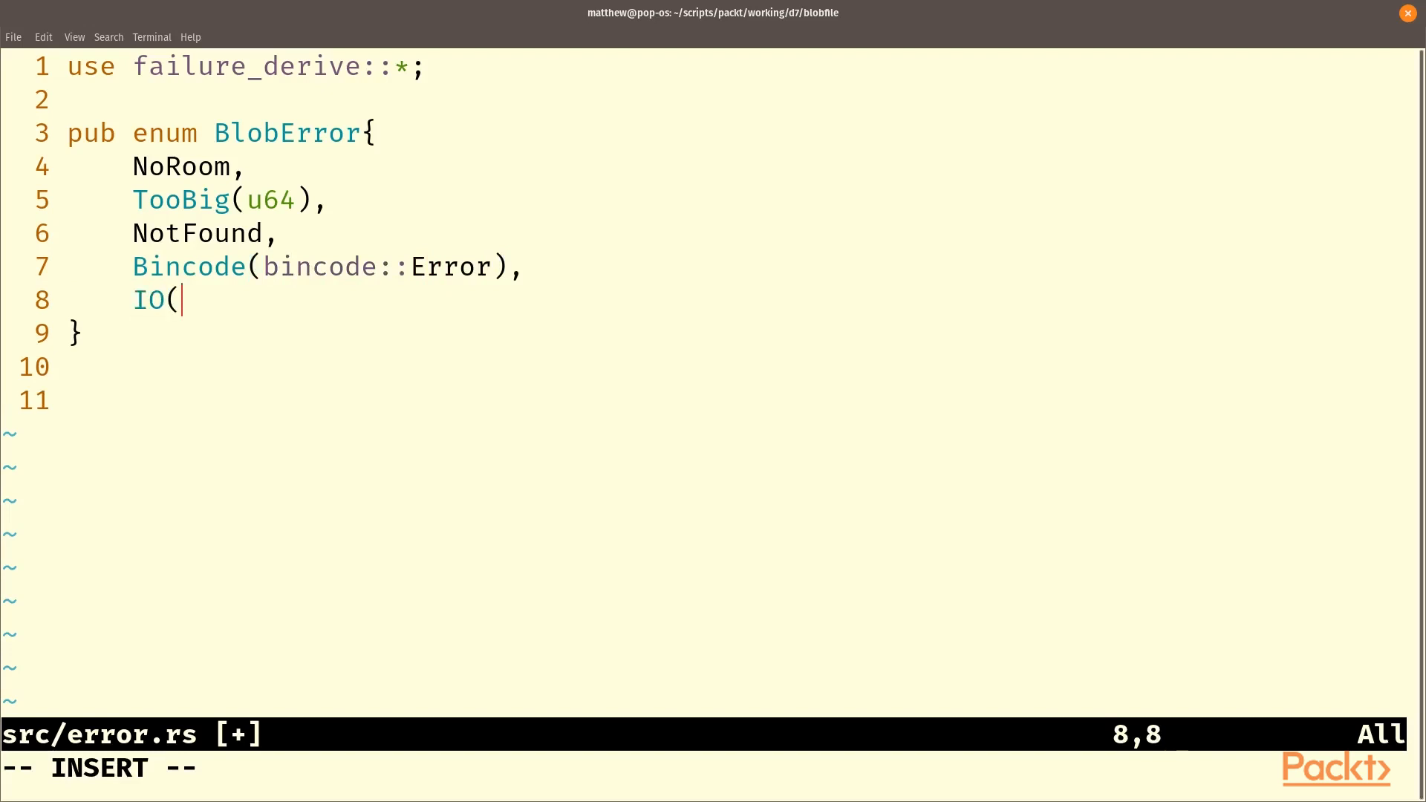
type("std::io::Error),")
type("#[deriv")
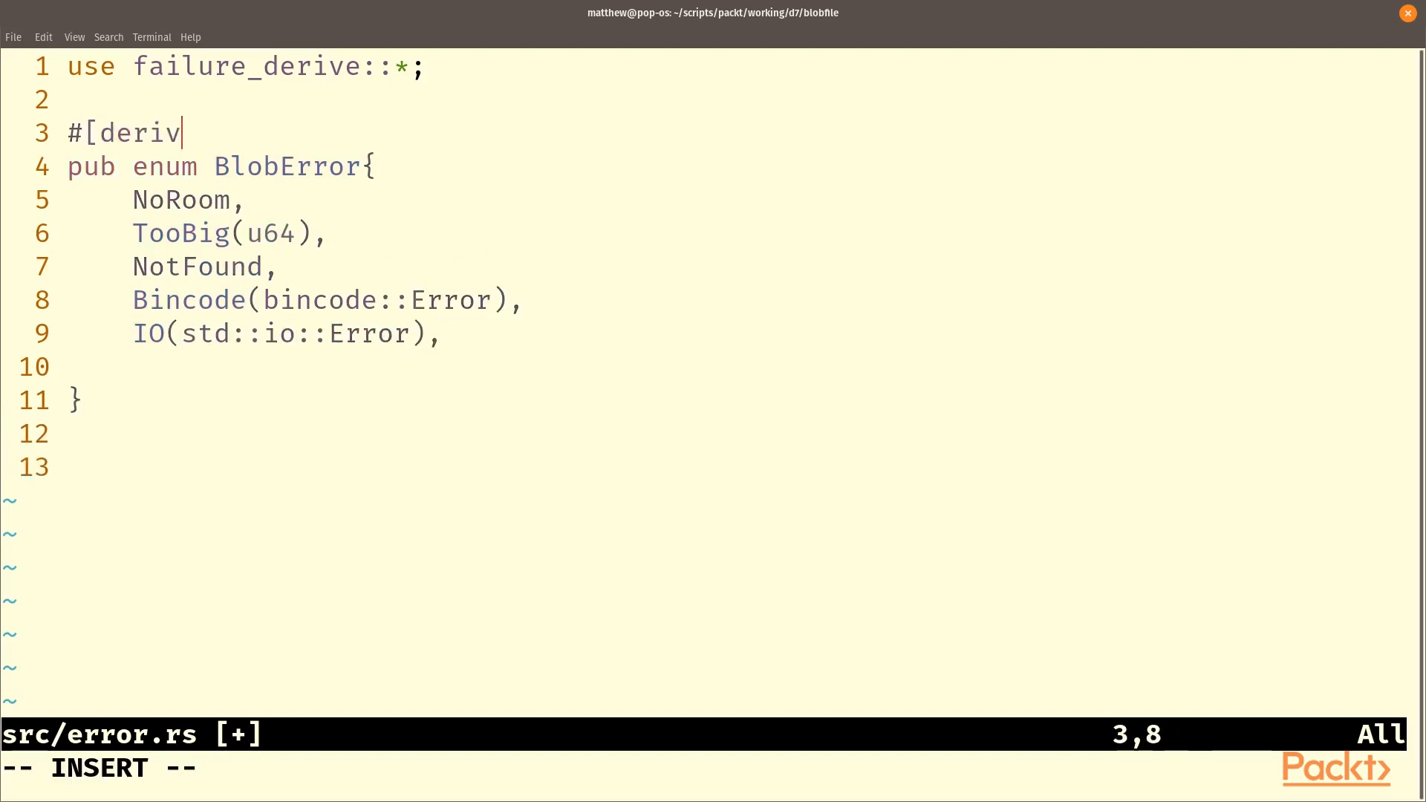
Derive Fail and Debug on BlobError and give NoRoom the display "No Room".
type("e(Fail,Debug)]")
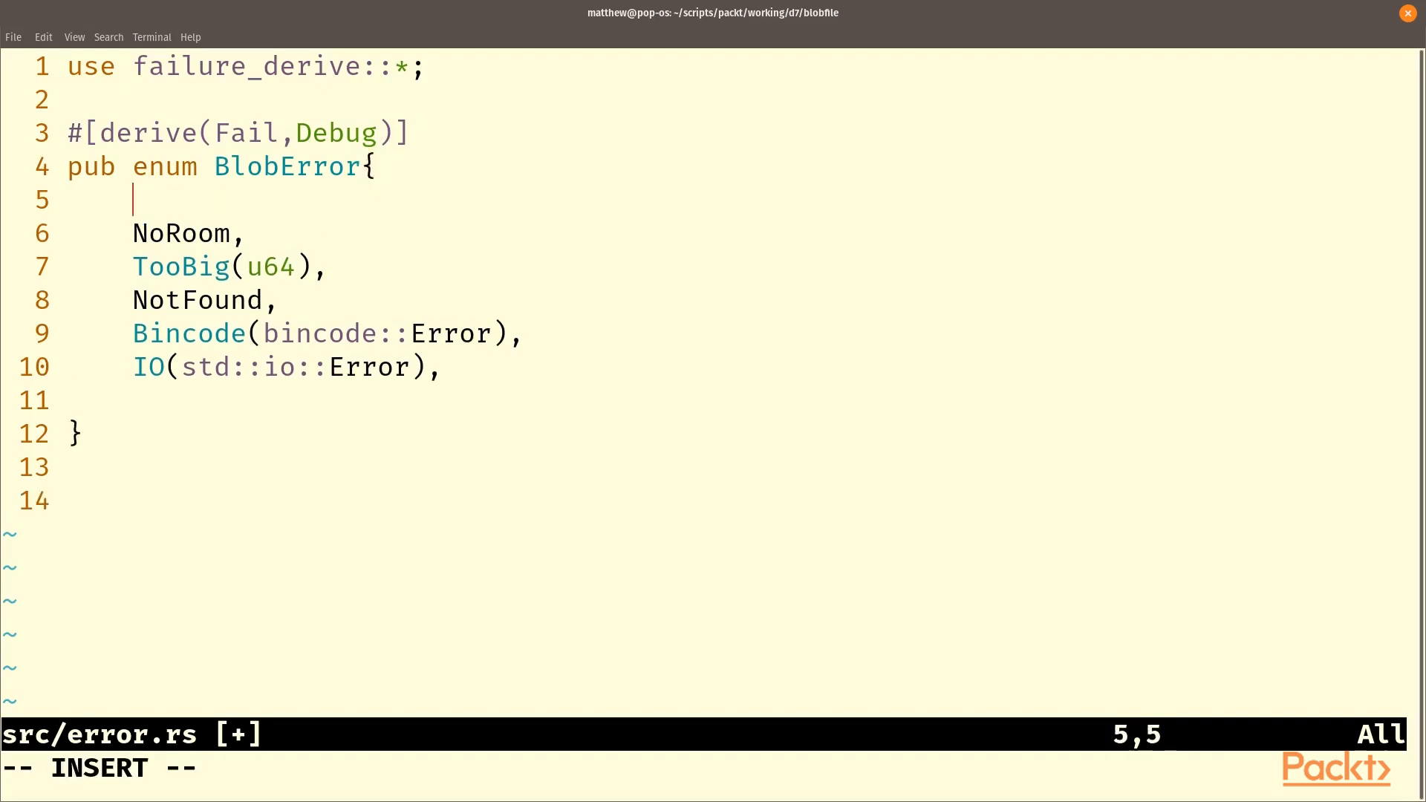
type("#[f")
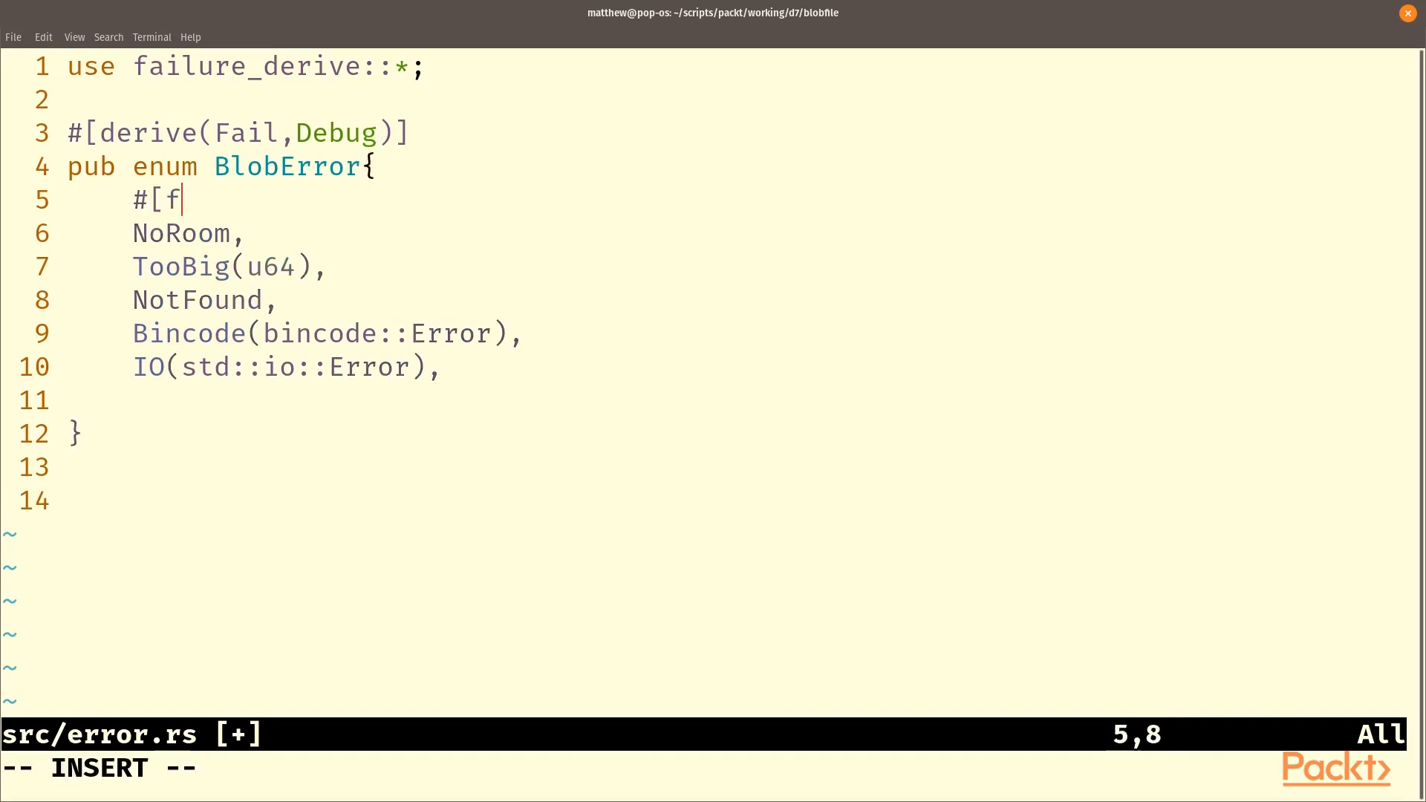
type("ail")
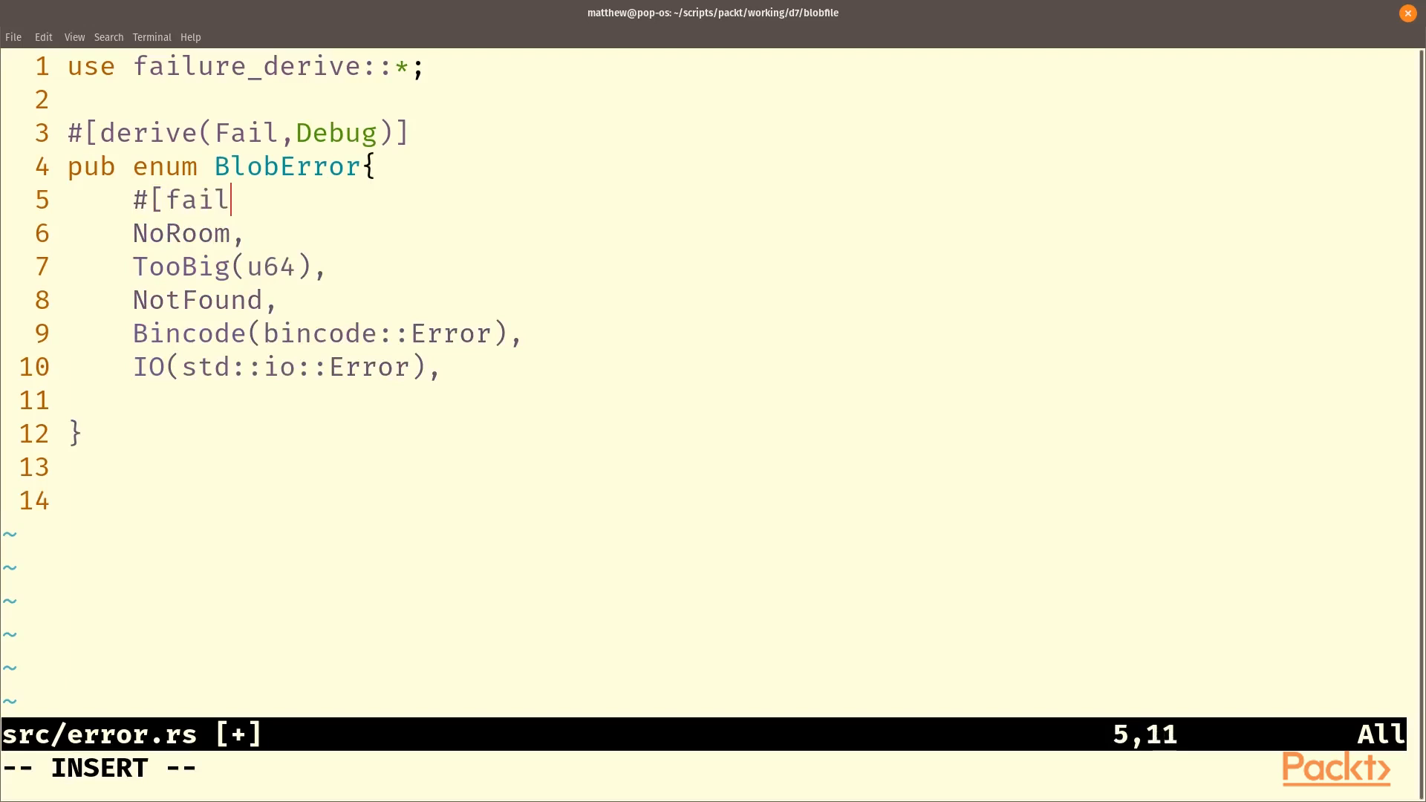
type("(displ")
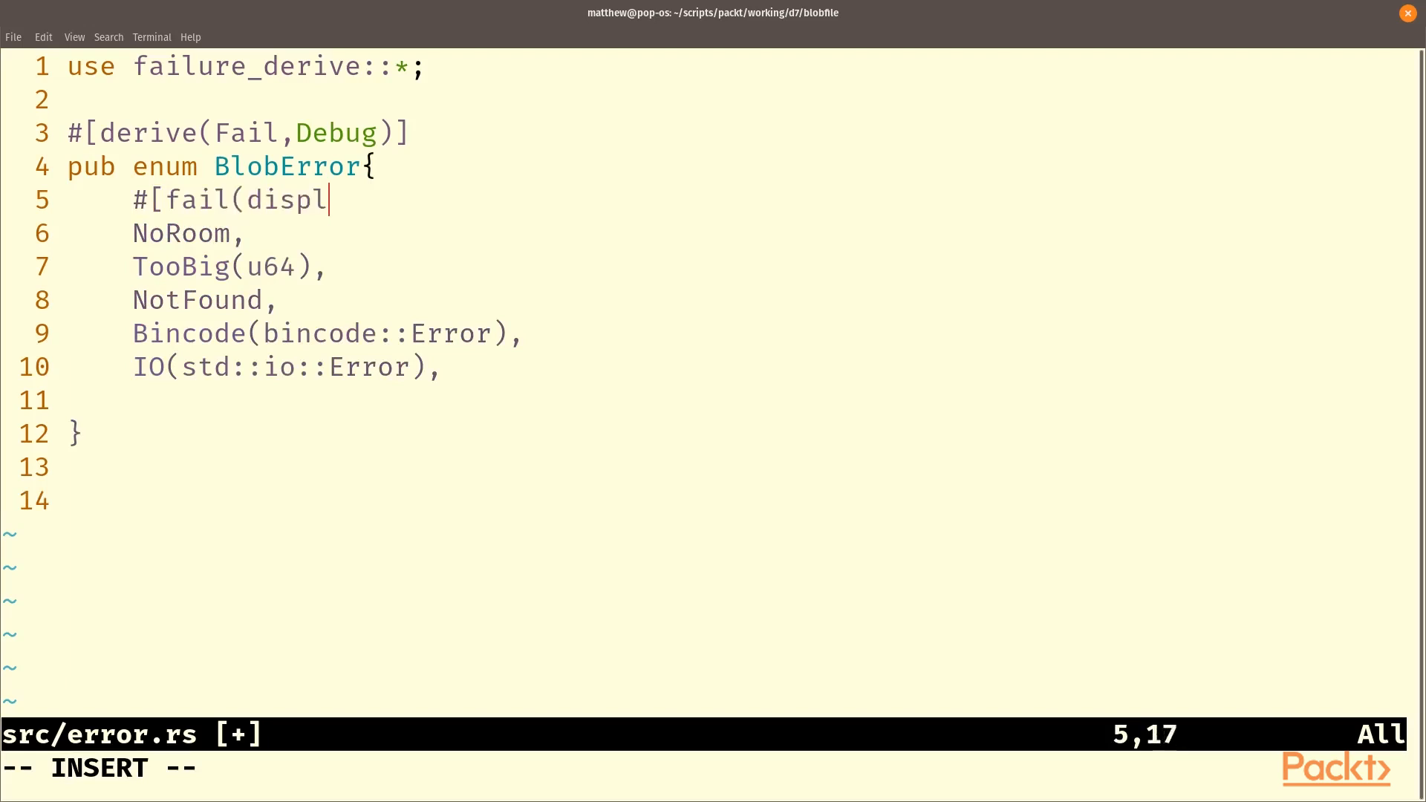
type("ay =")
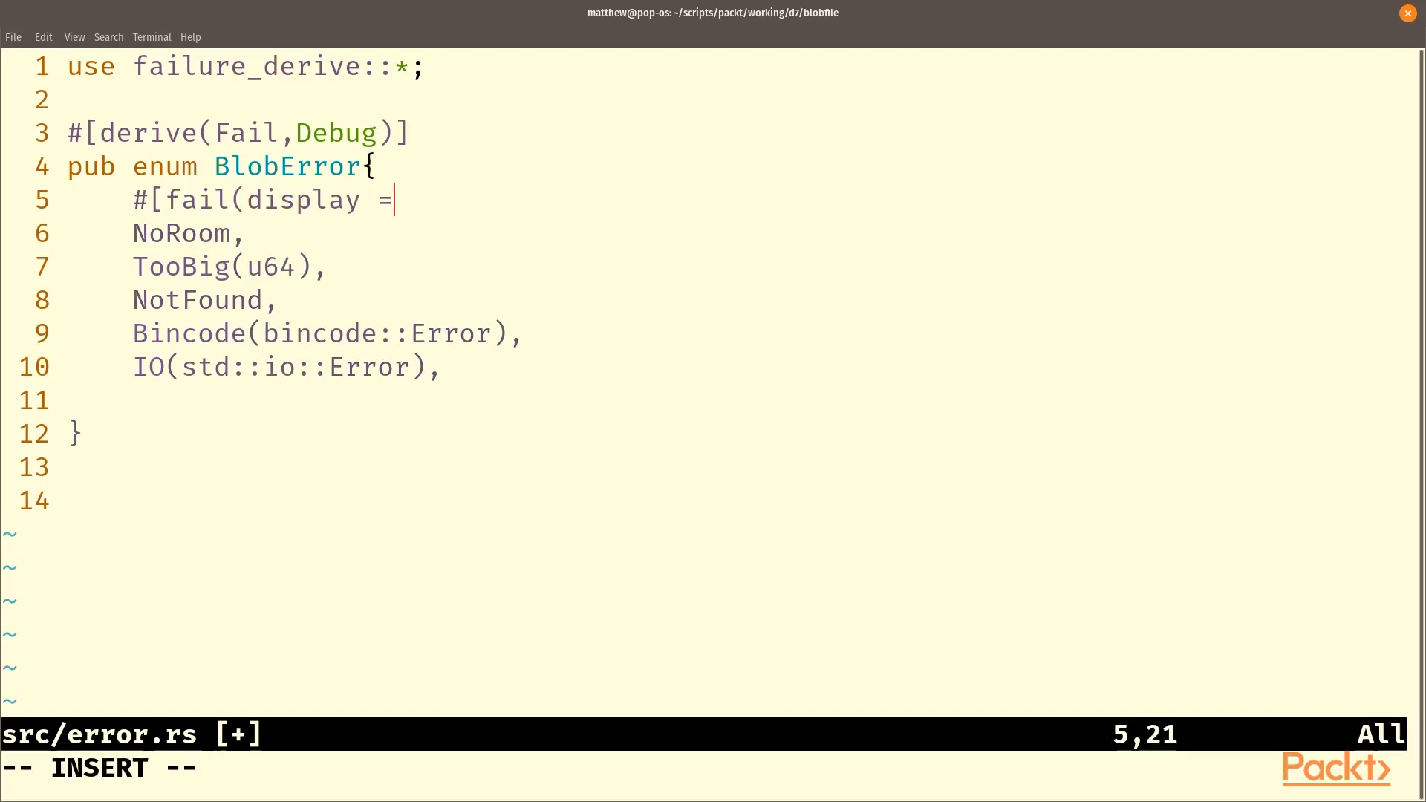
type("\"No")
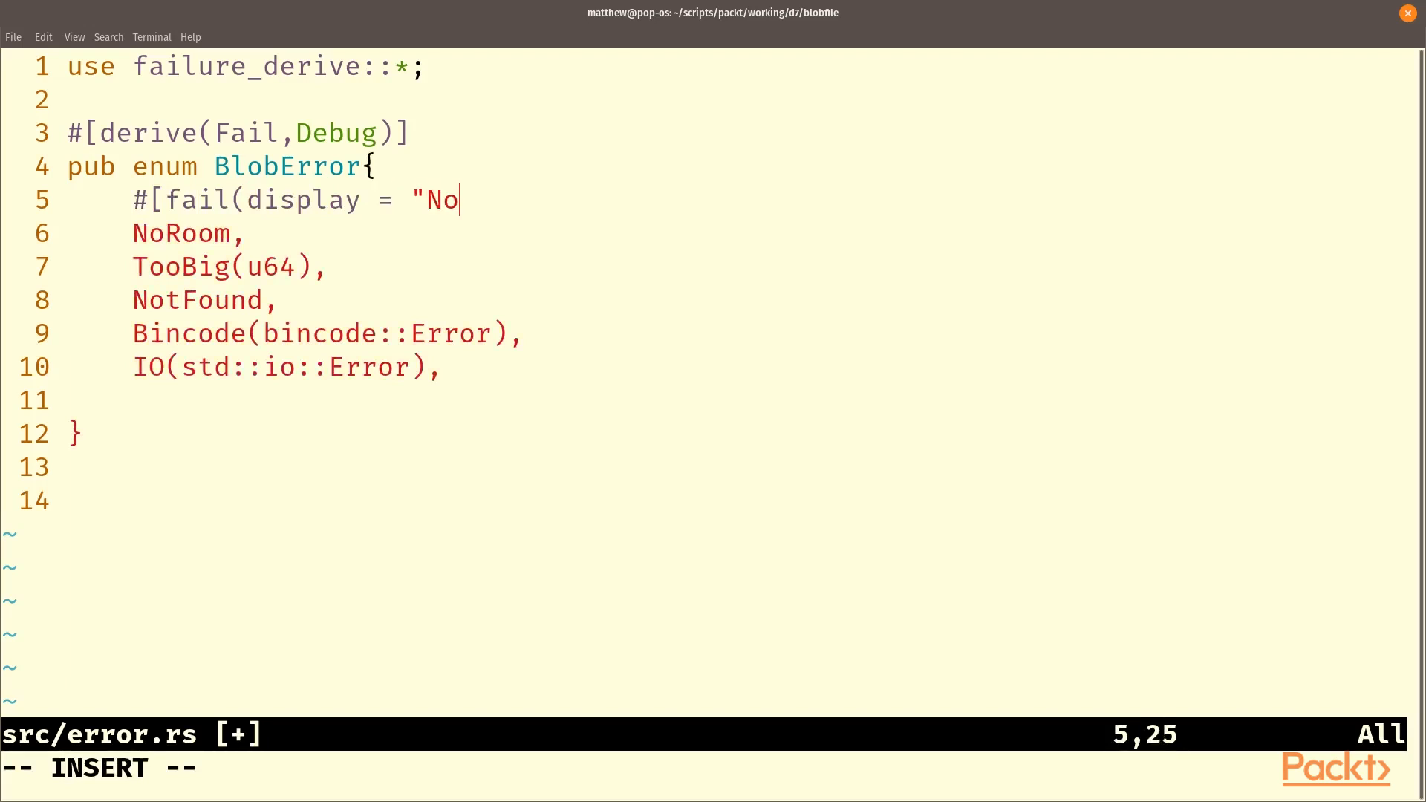
type("Room\"")
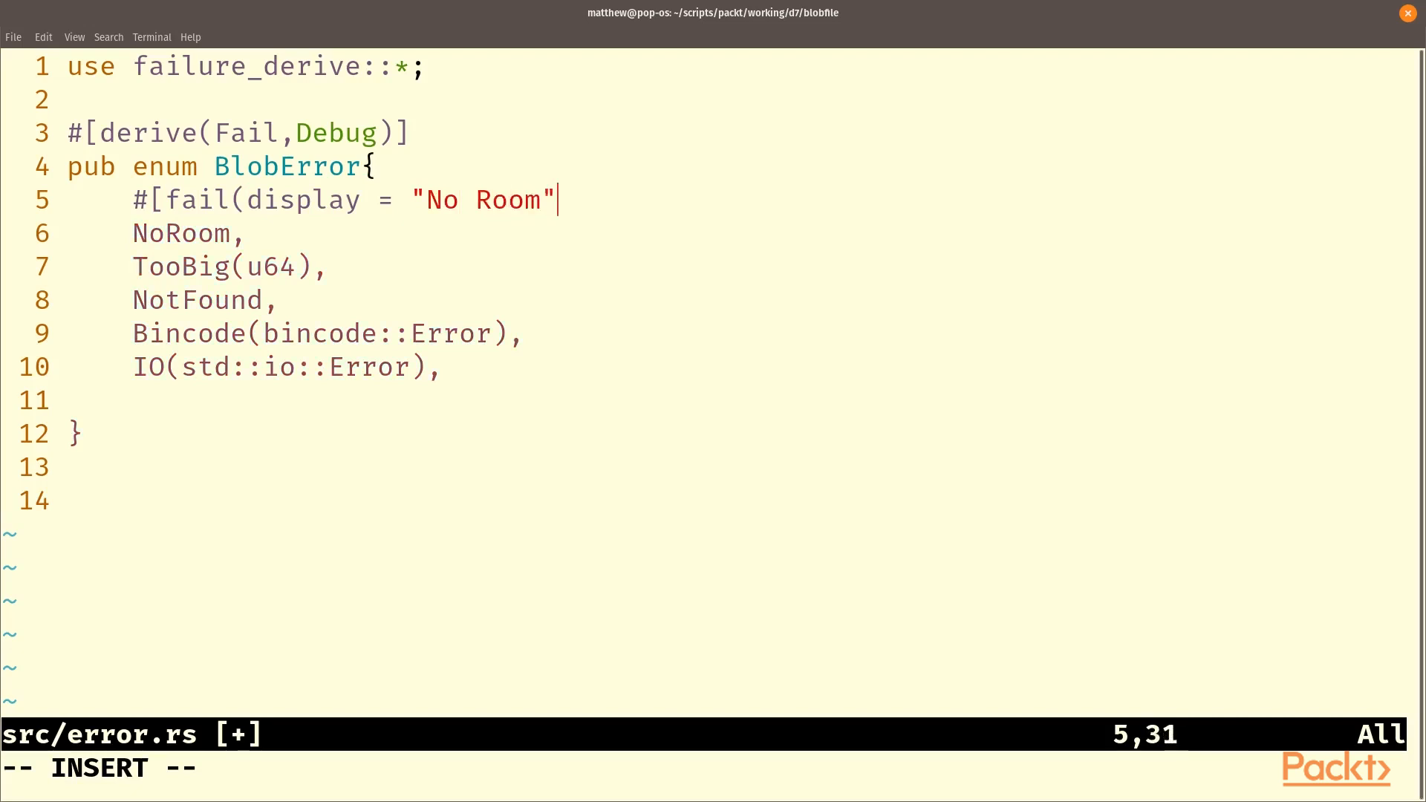
type(")]")
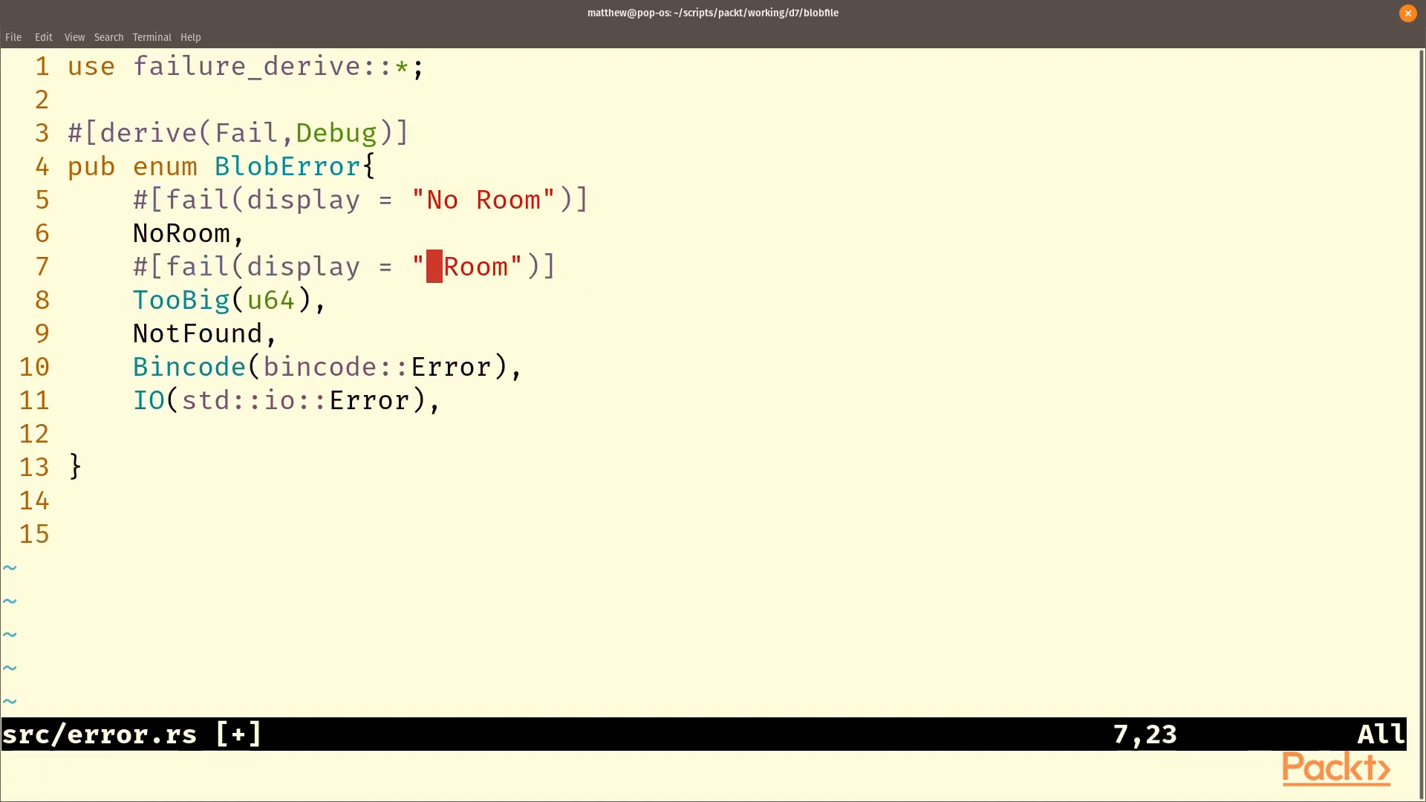
Give TooBig the display "Too Big {}" using field 0, and save.
type("Too Big")
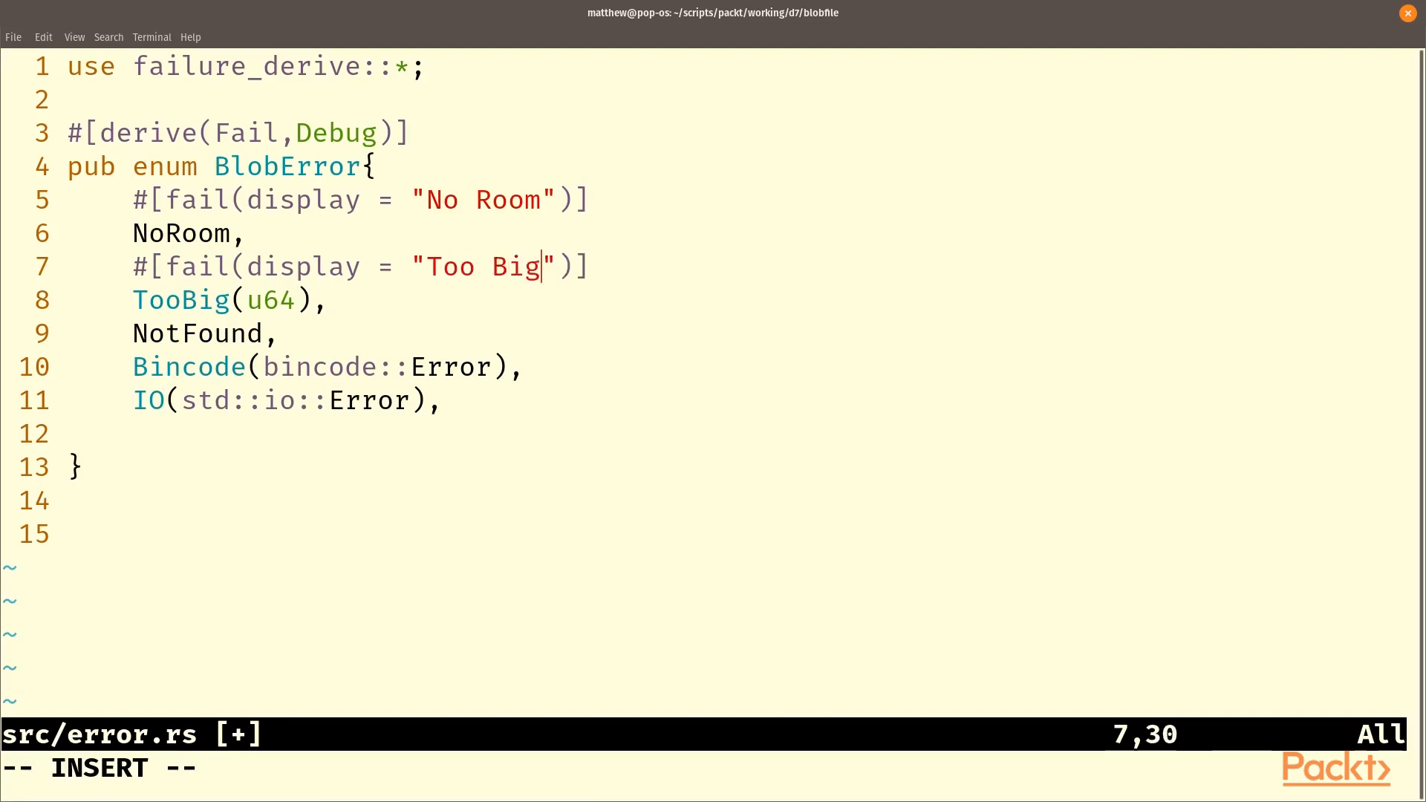
type("{}")
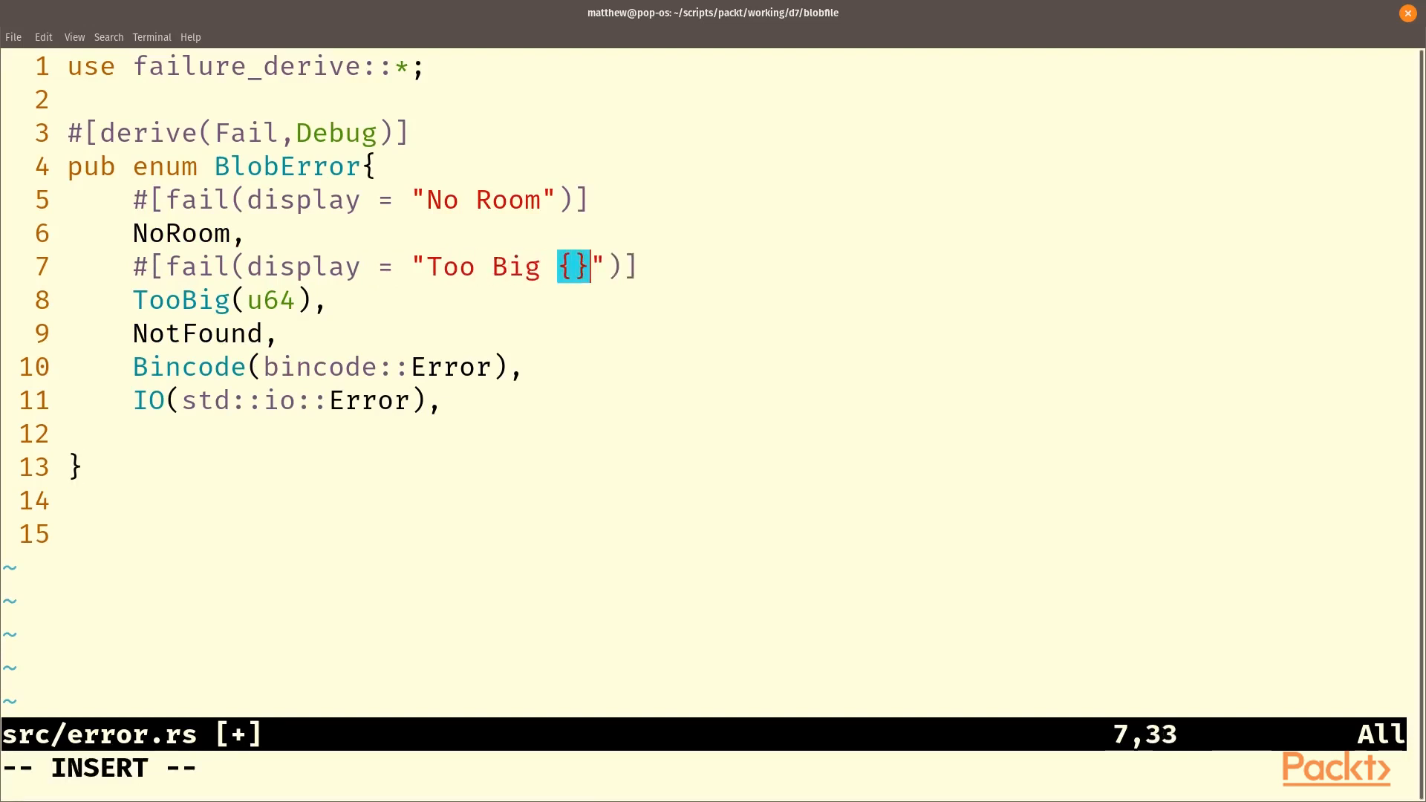
type(",0")
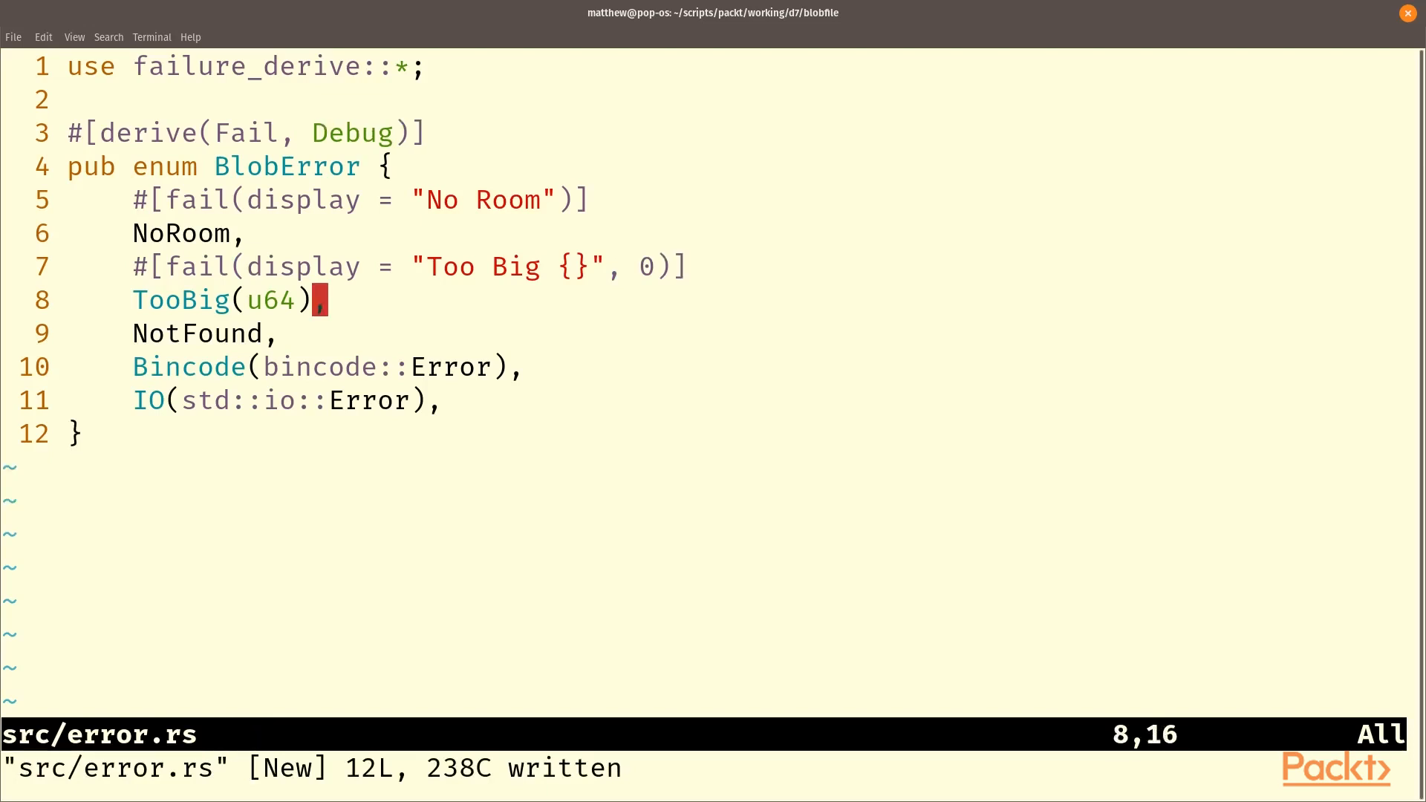
Add mod error to src/lib.rs in a new tab, then return to error.rs.
type(":tabe")
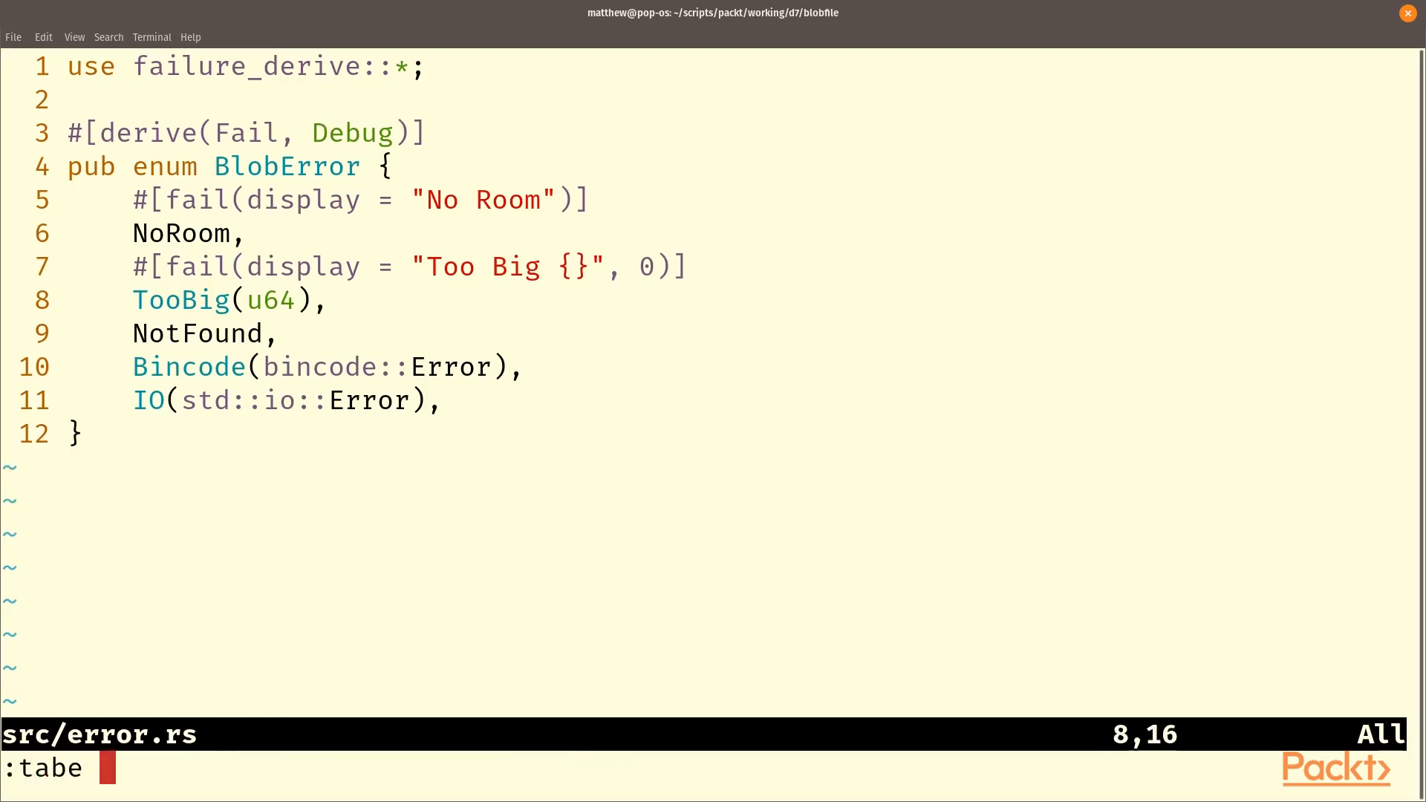
key("Return")
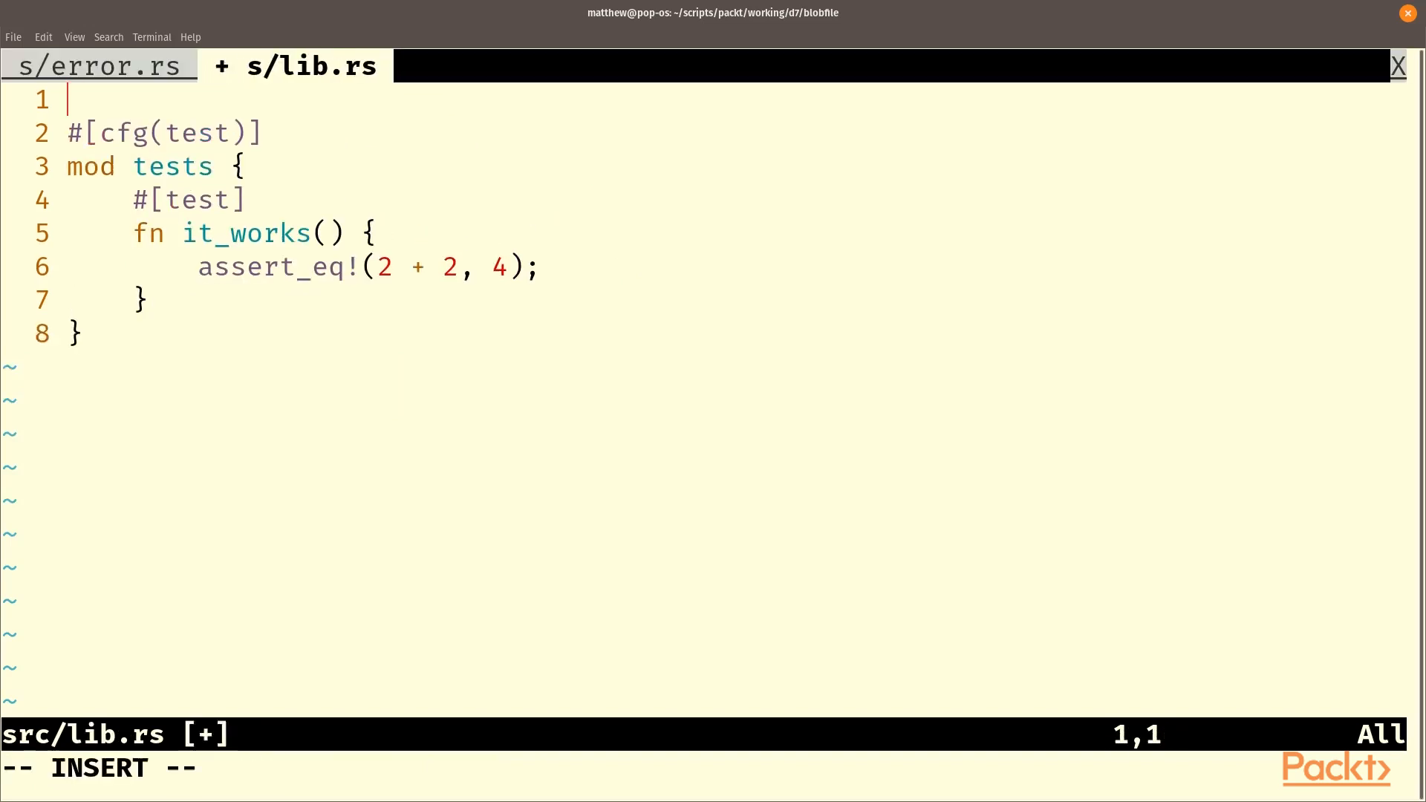
type("mod error")
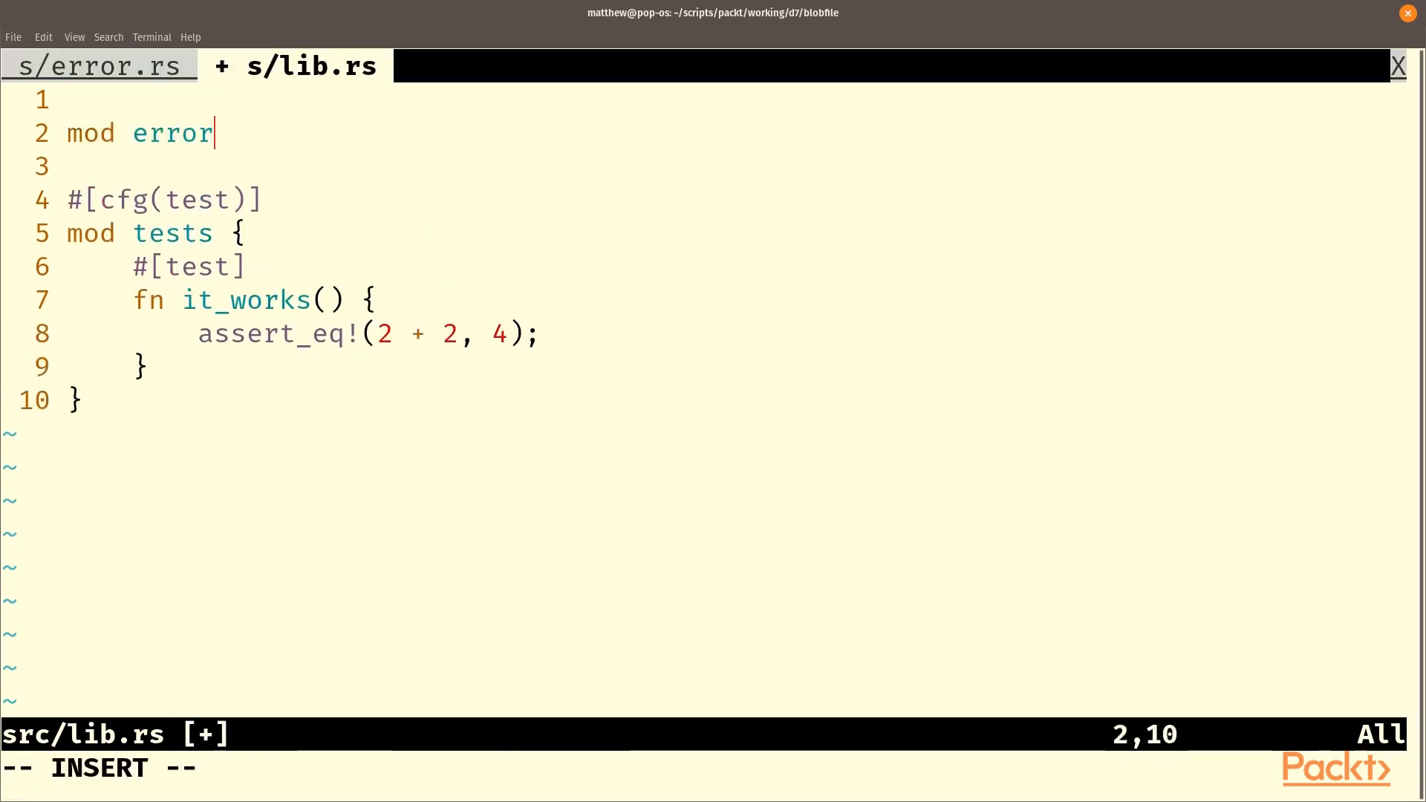
left_click(100, 65)
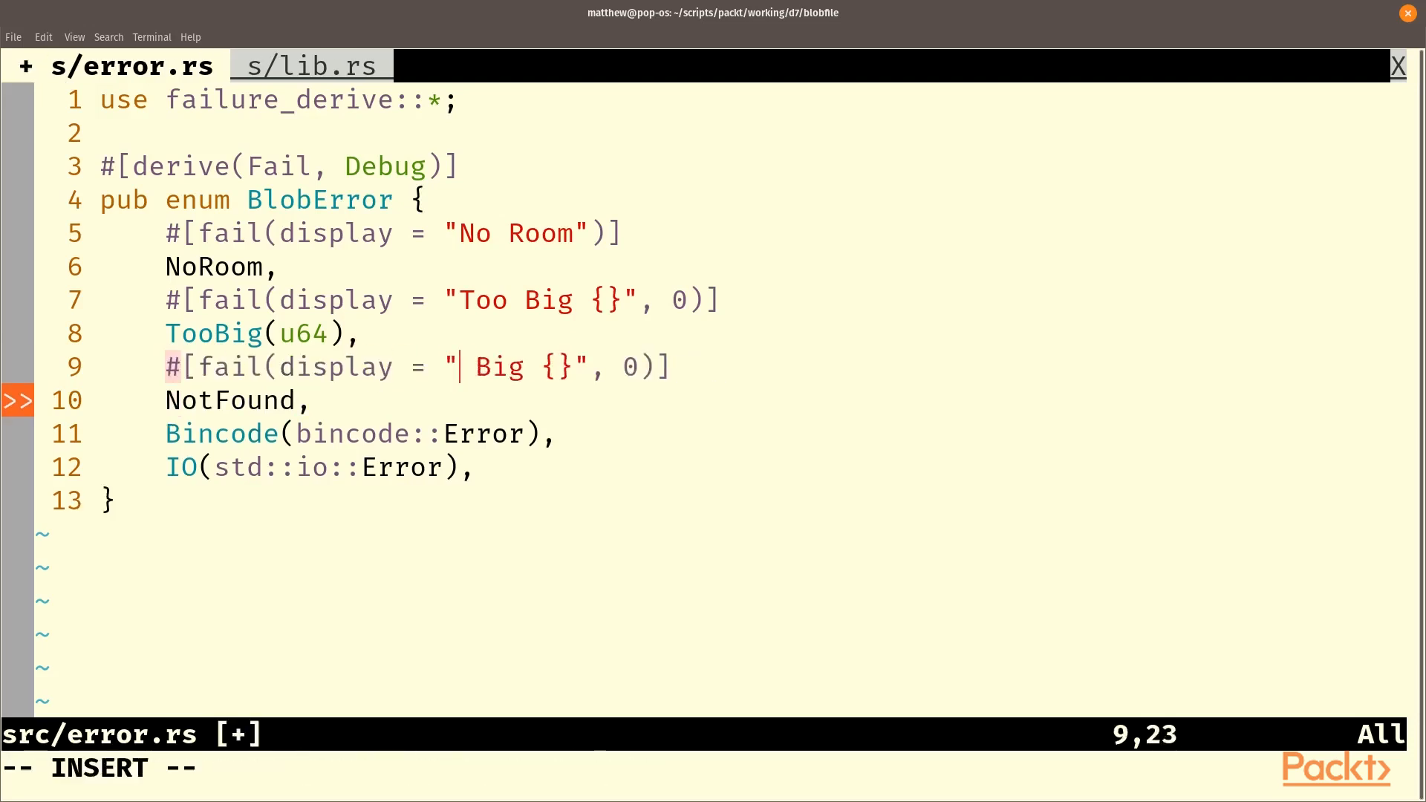
Add "Not Found" and "BinCode {}" display attributes to NotFound and Bincode.
type("Not")
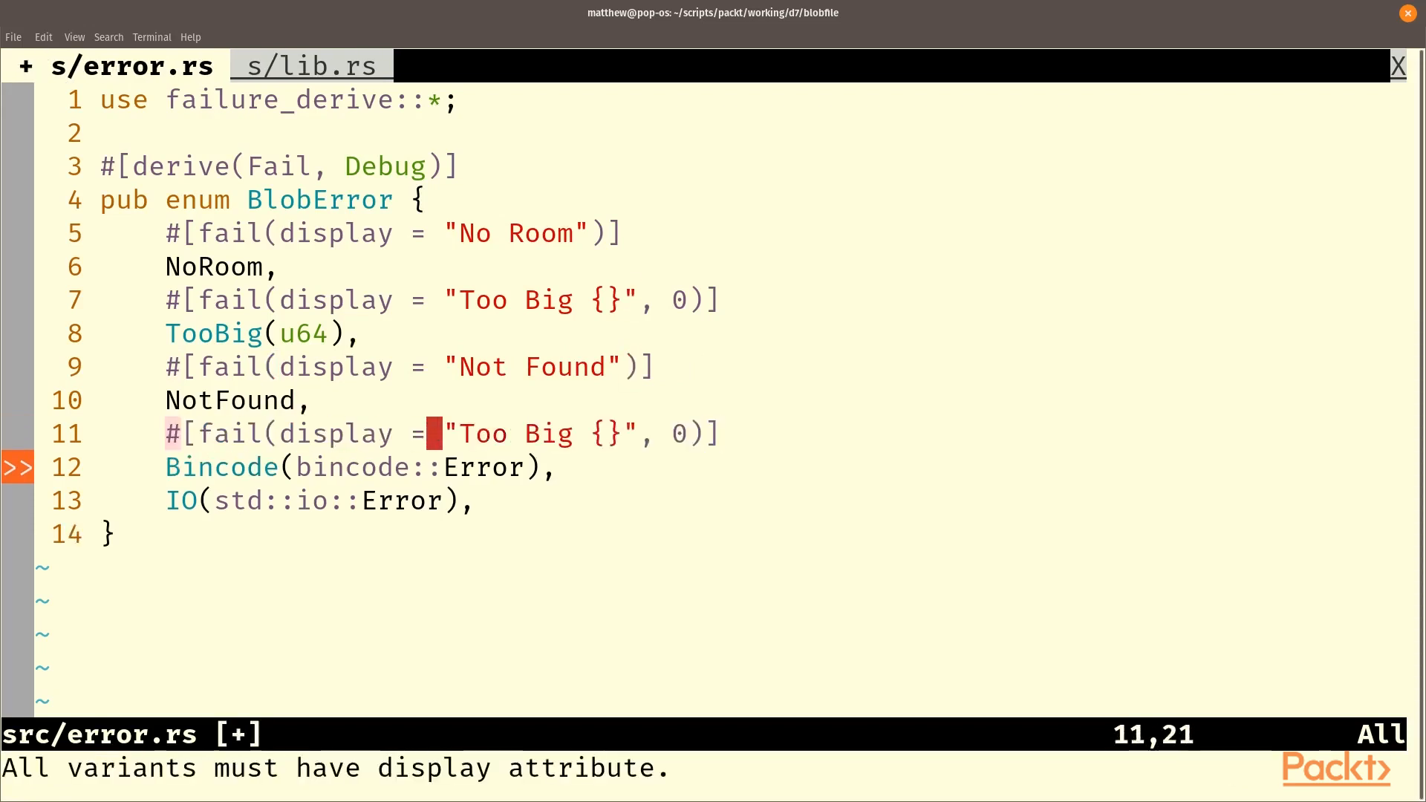
type("BinCode")
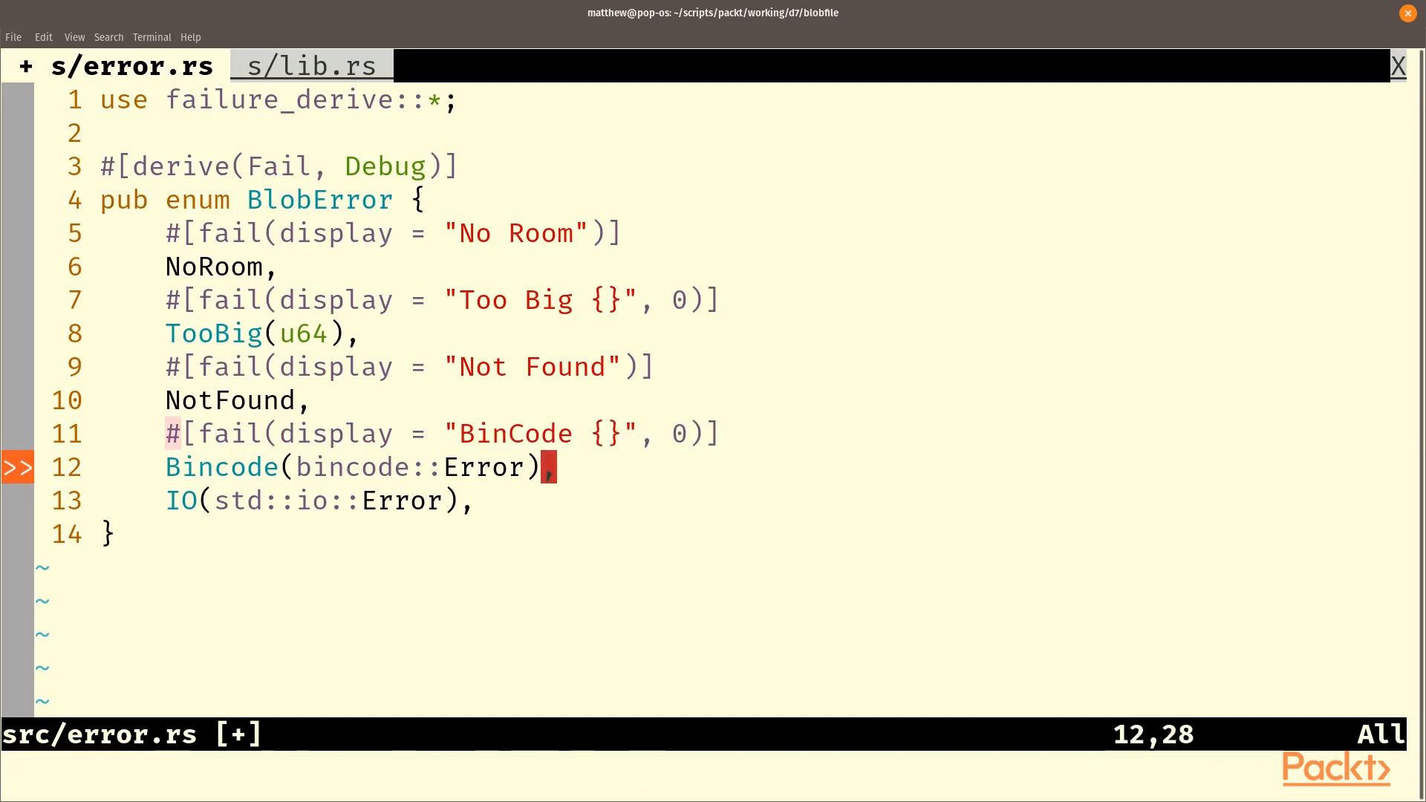
Give IO an "IO {}" display and begin impl From<bincode::Error> for BlobError.
type("#[fail(display = \" {}\", 0)]")
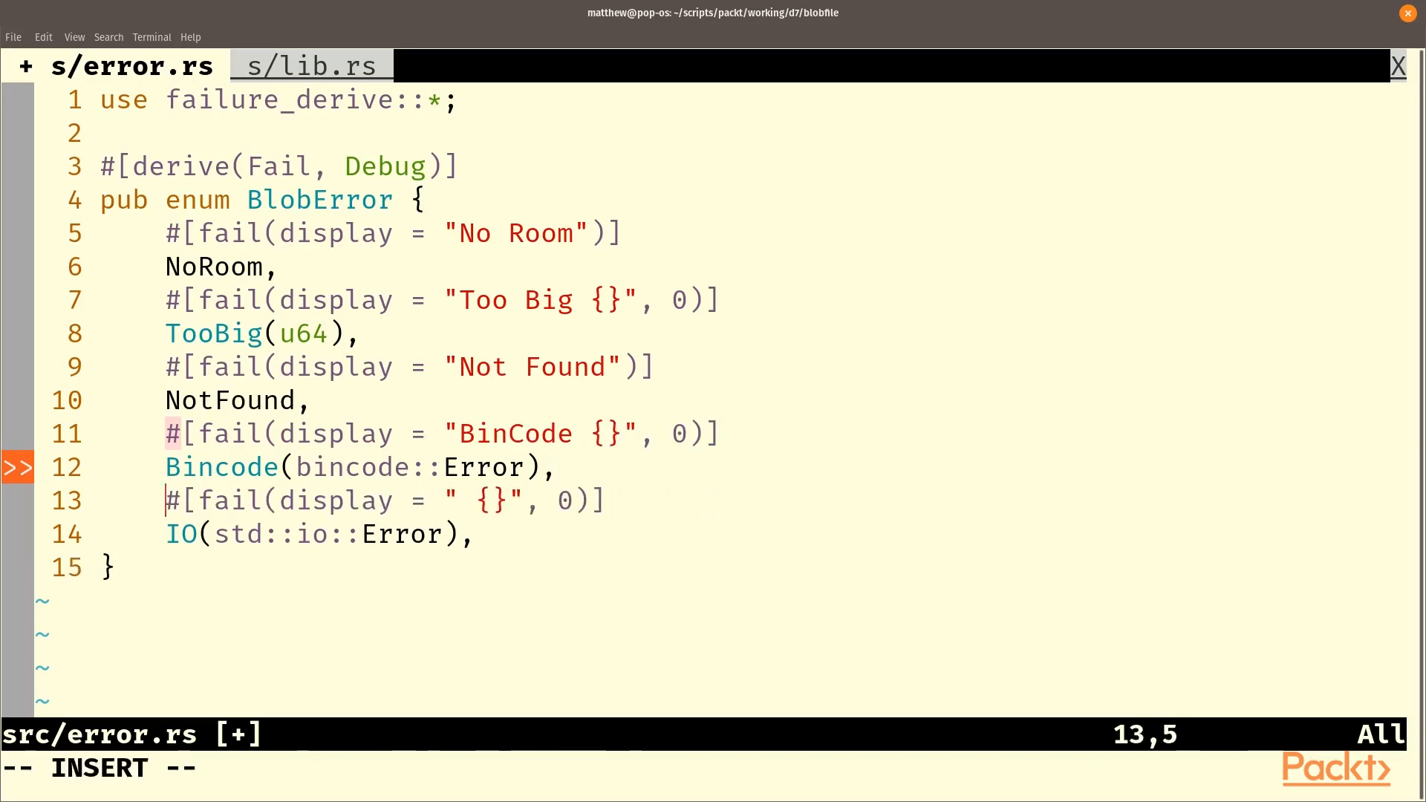
type("IO")
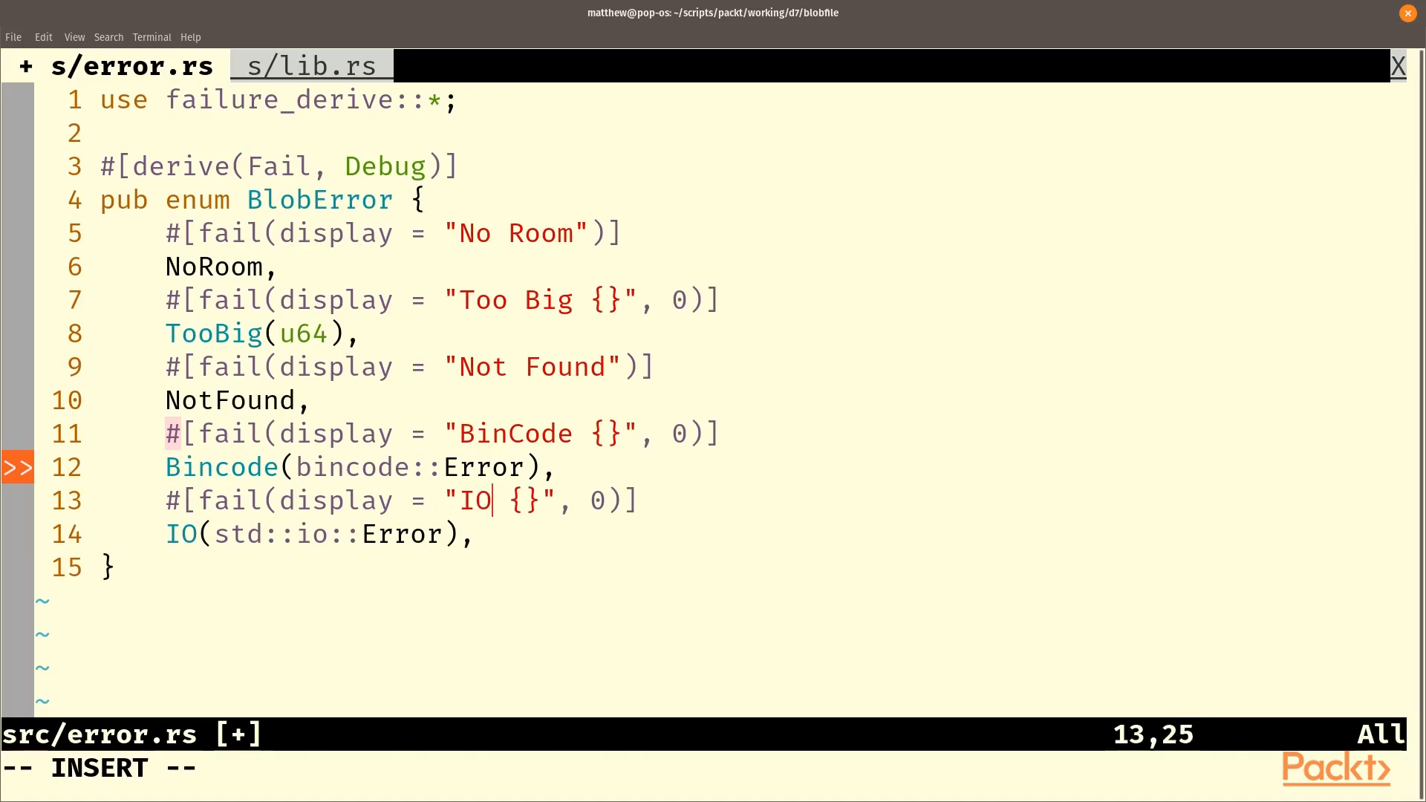
type("impl")
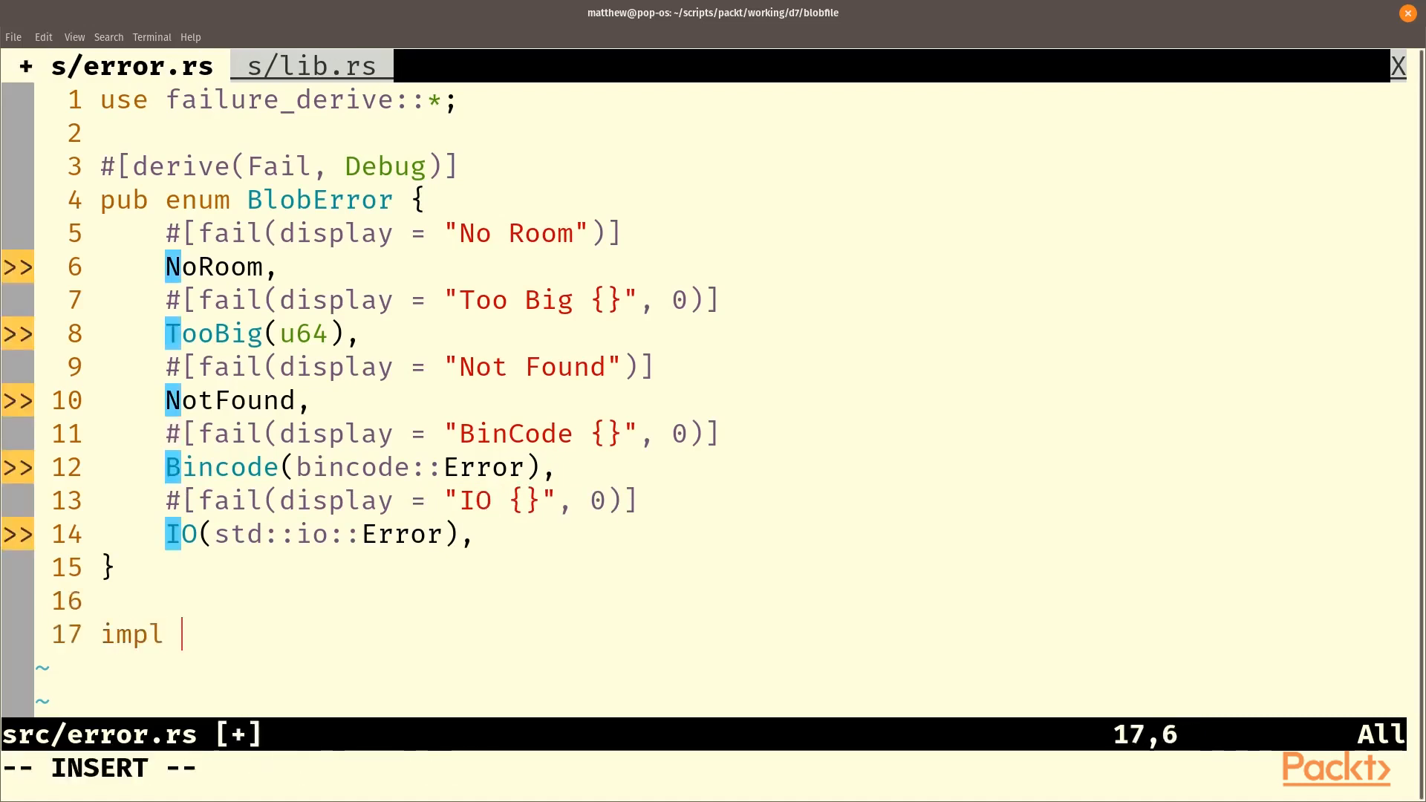
type("From<bin")
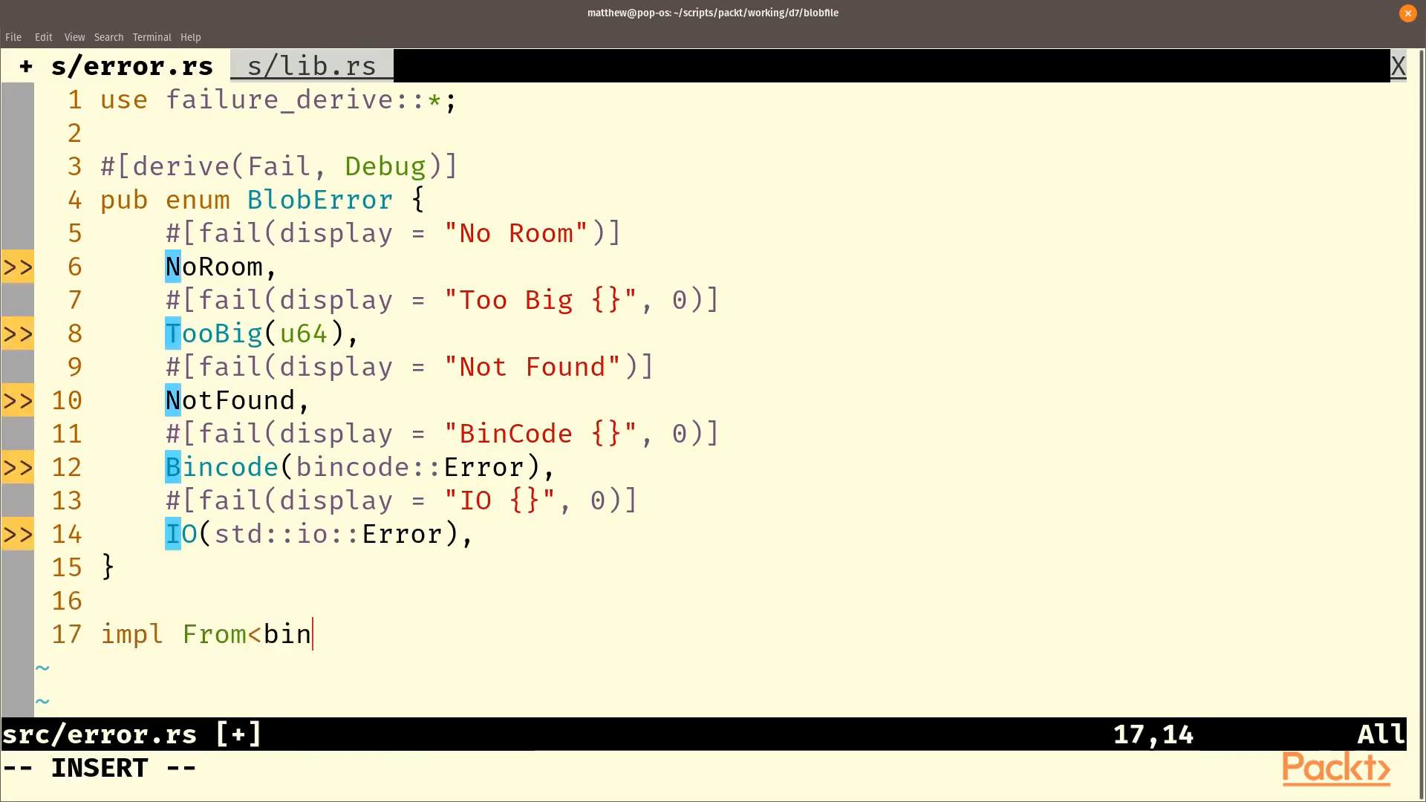
type("code::Error")
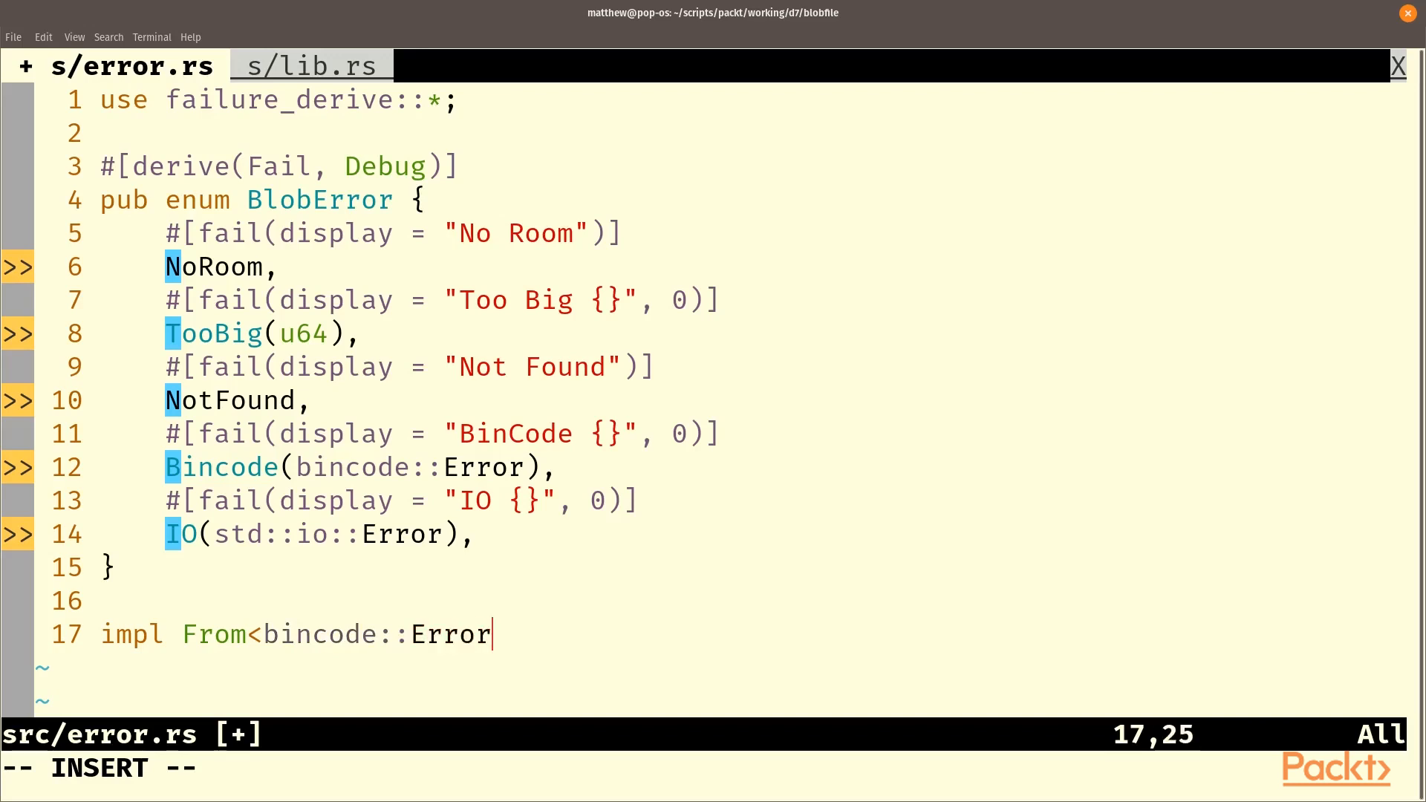
type("> for BlobError{")
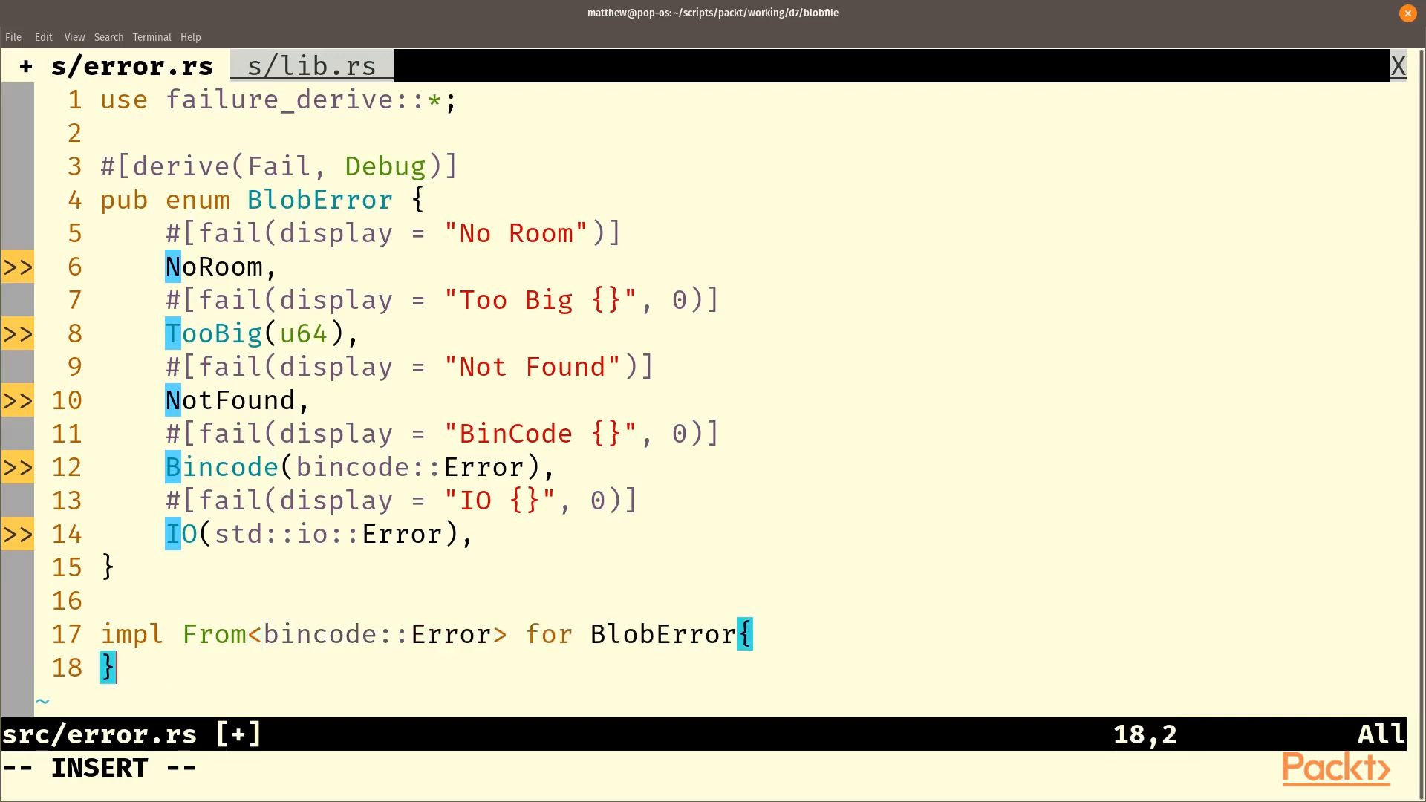
key("Return")
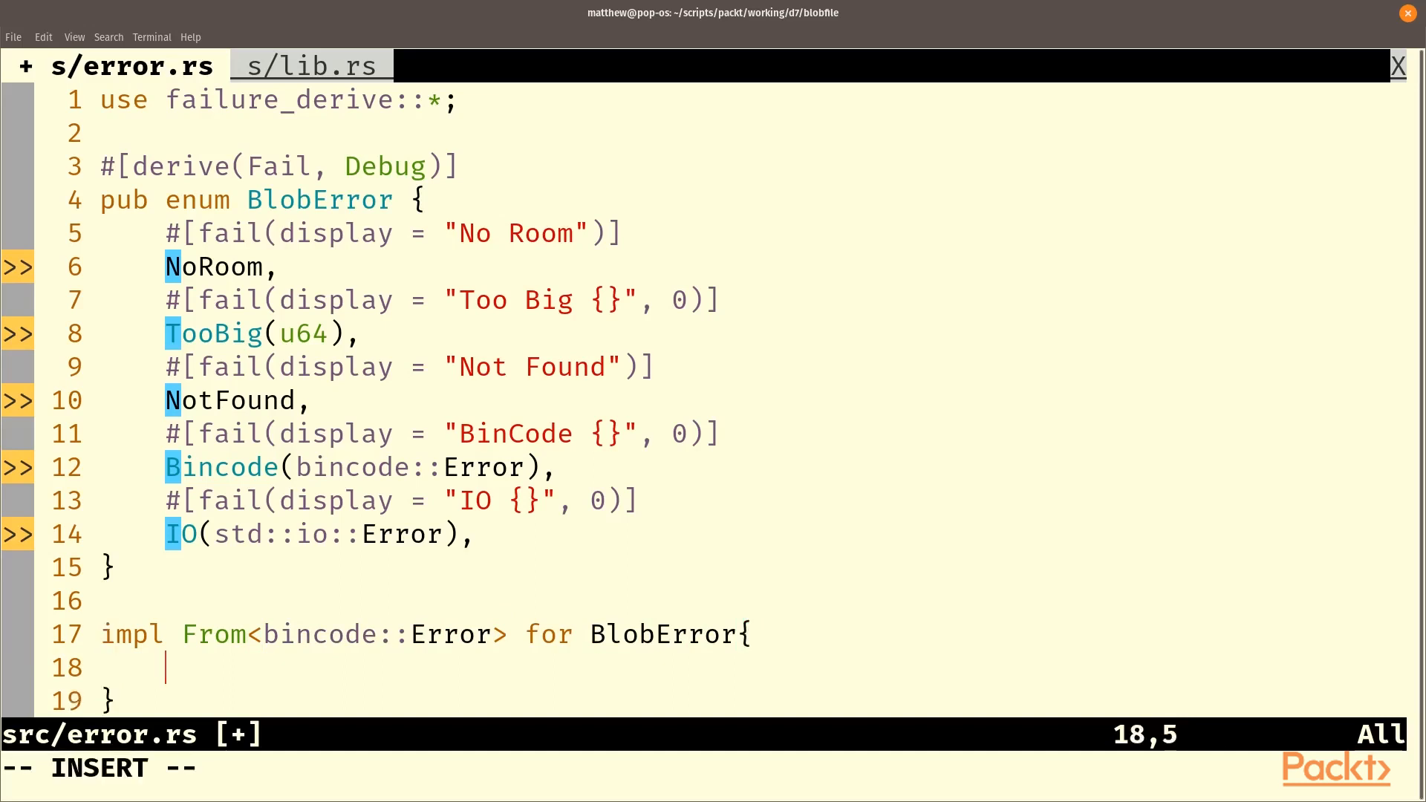
Write fn from(e: bincode::Error) returning BlobError::Bincode(e), then begin the IO conversion.
type("fn from(")
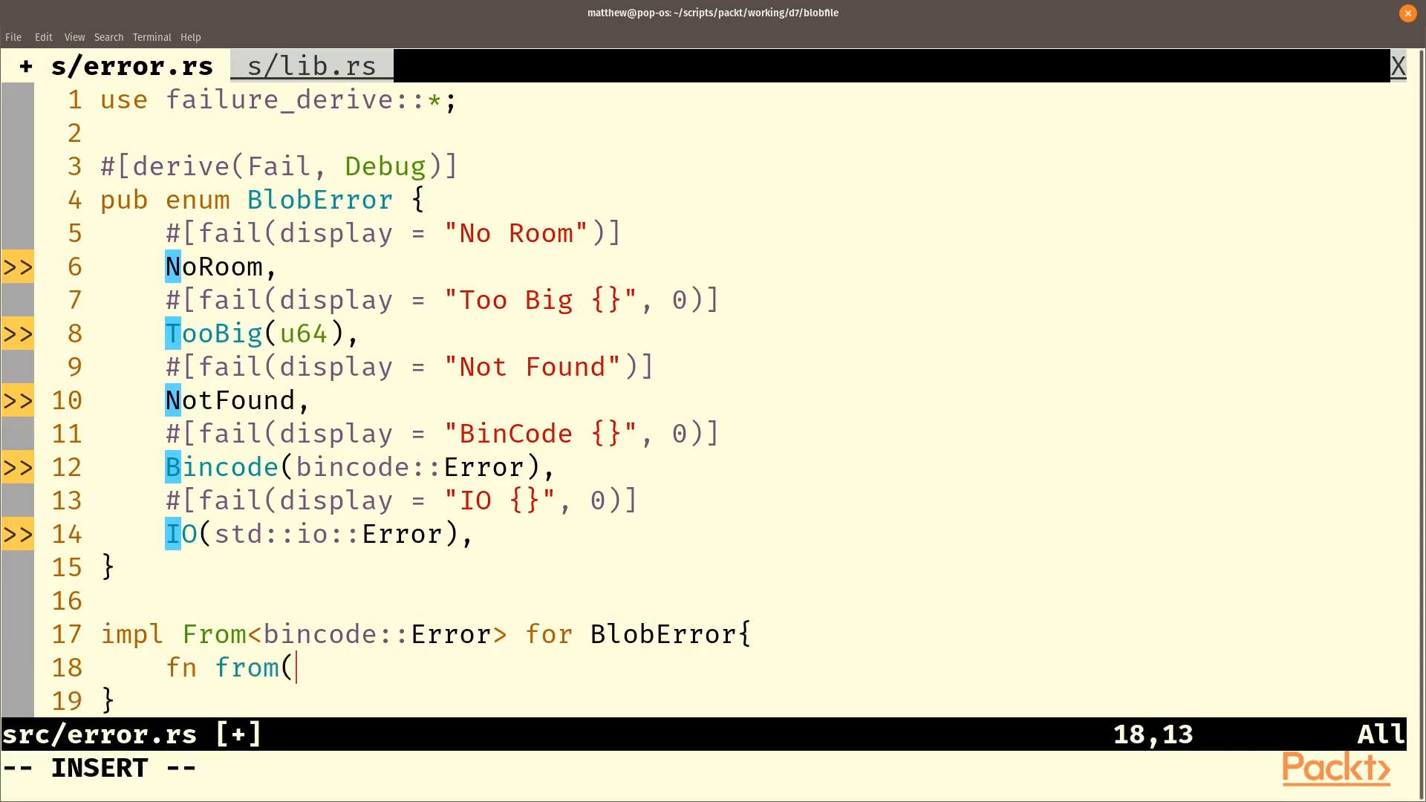
type("e:bincode::Error)->Self {")
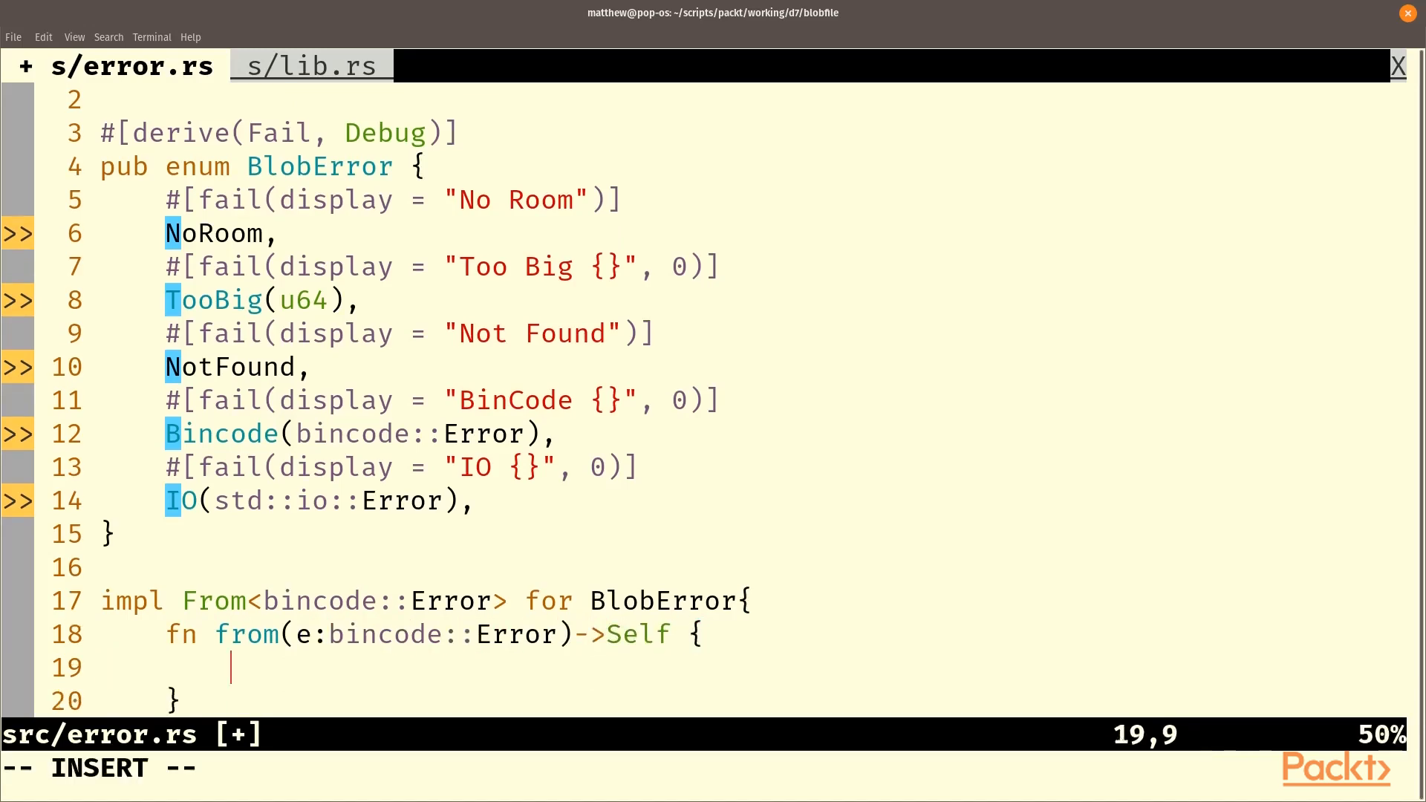
type("BlobError")
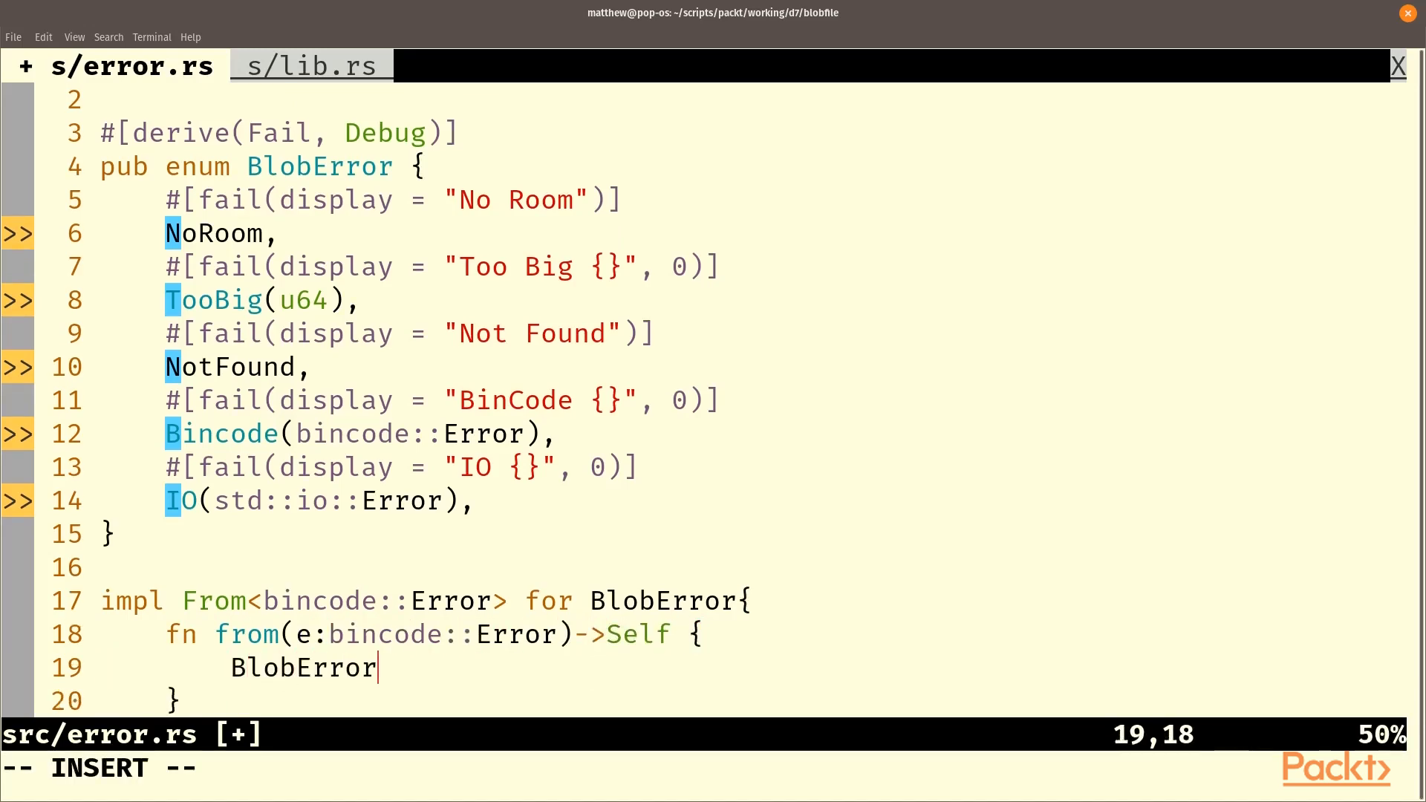
type("::Bincode(e")
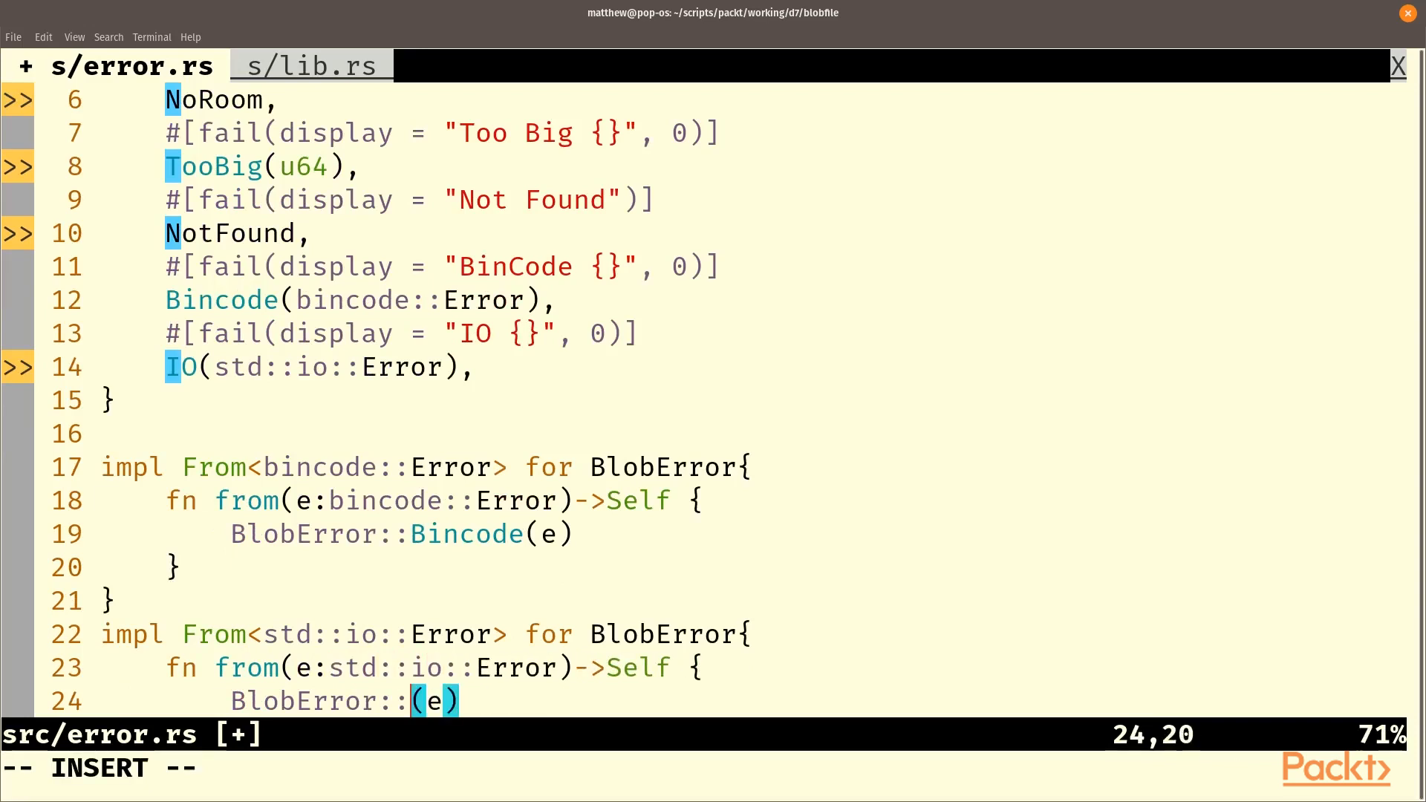
type("IO")
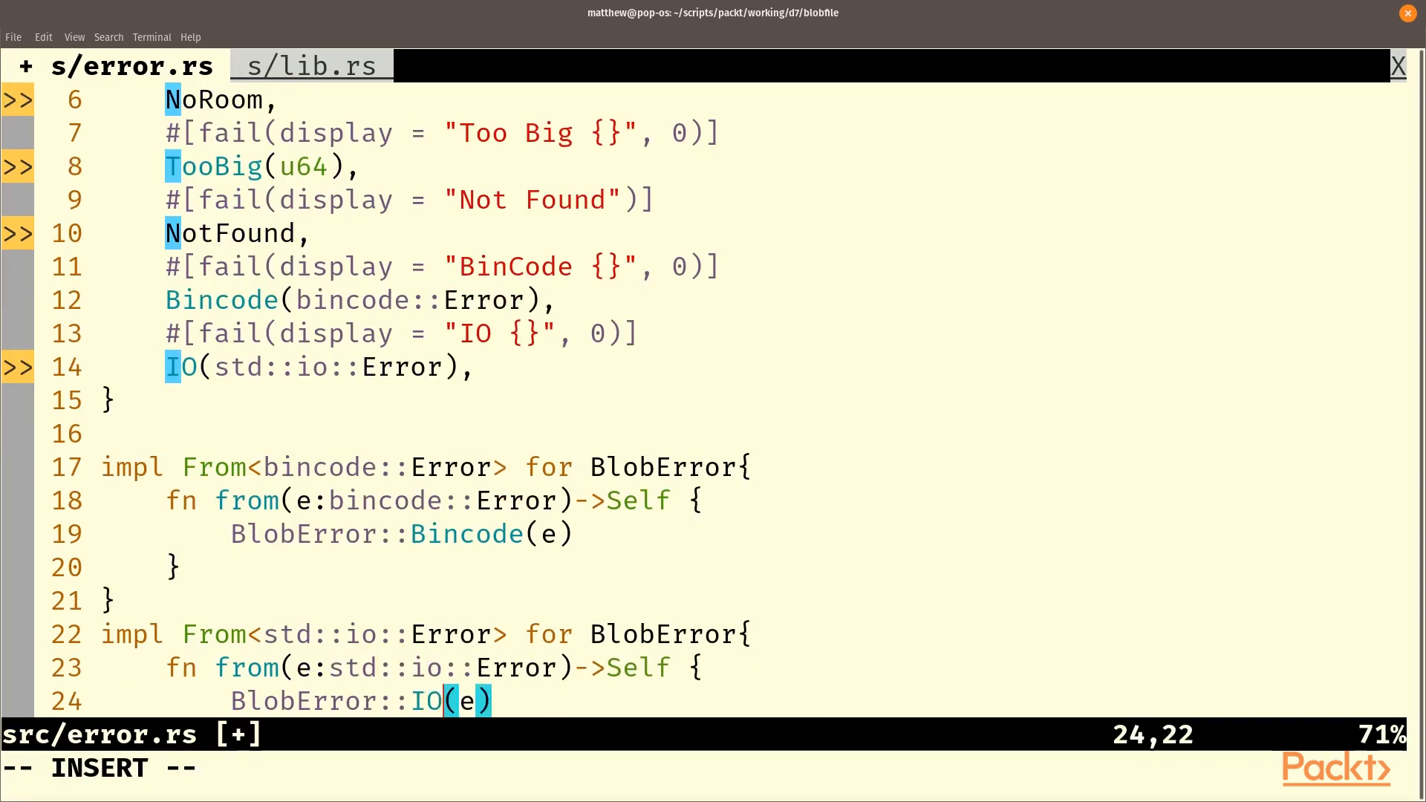